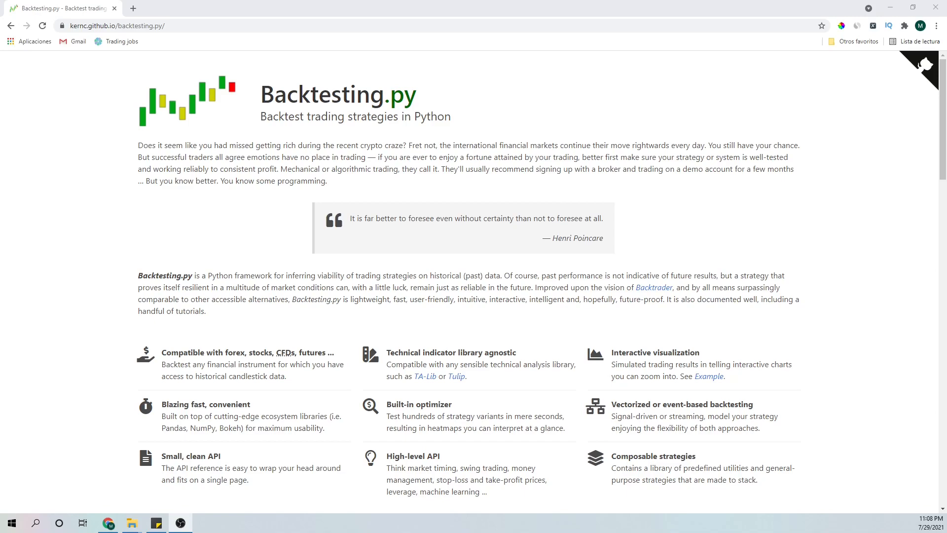
Scroll down the Backtesting.py project page to review its contents
{"action": "scroll", "scroll_direction": "down", "scroll_amount": 3}
{"action": "type", "text": "mo"}
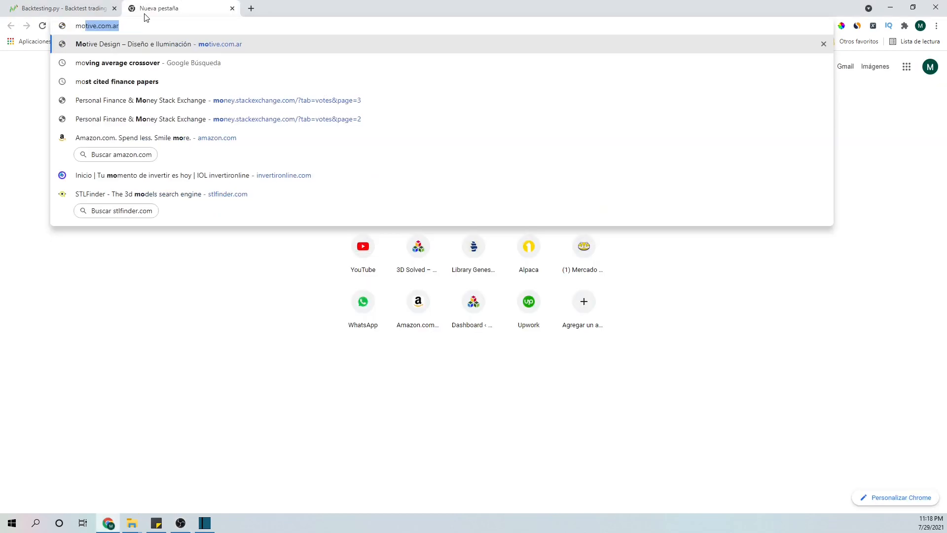
Search Google for 'moving average crossover' and open its Wikipedia article
{"action": "left_click", "coordinate": [117, 63]}
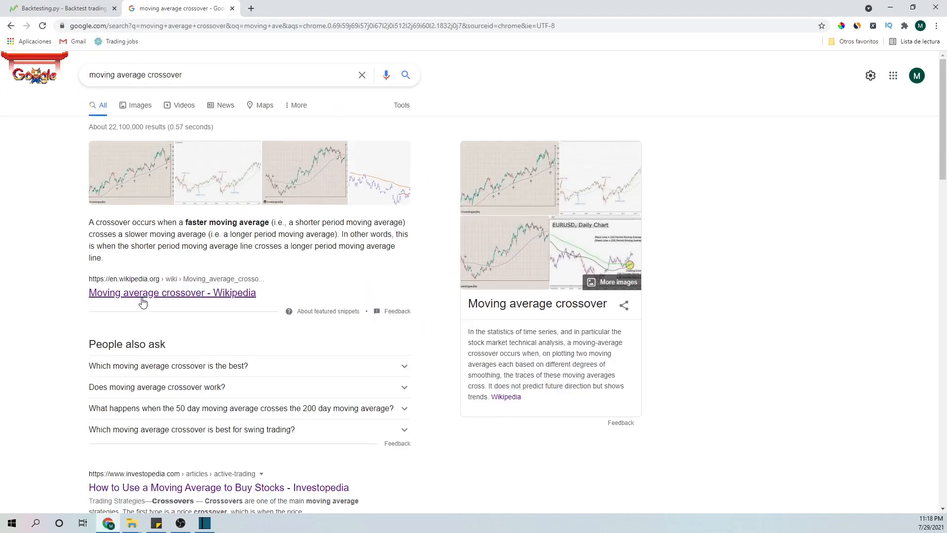
{"action": "mouse_move", "coordinate": [148, 299]}
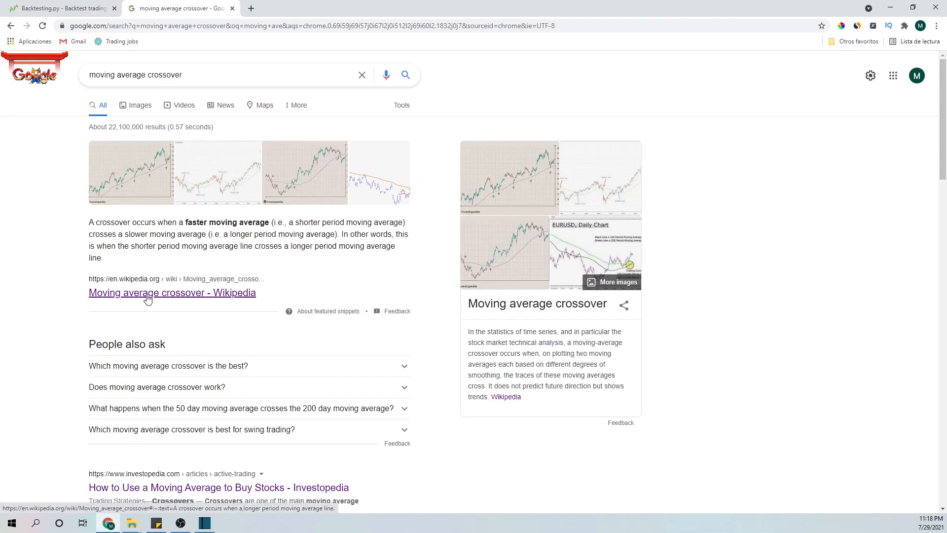
{"action": "left_click", "coordinate": [172, 292]}
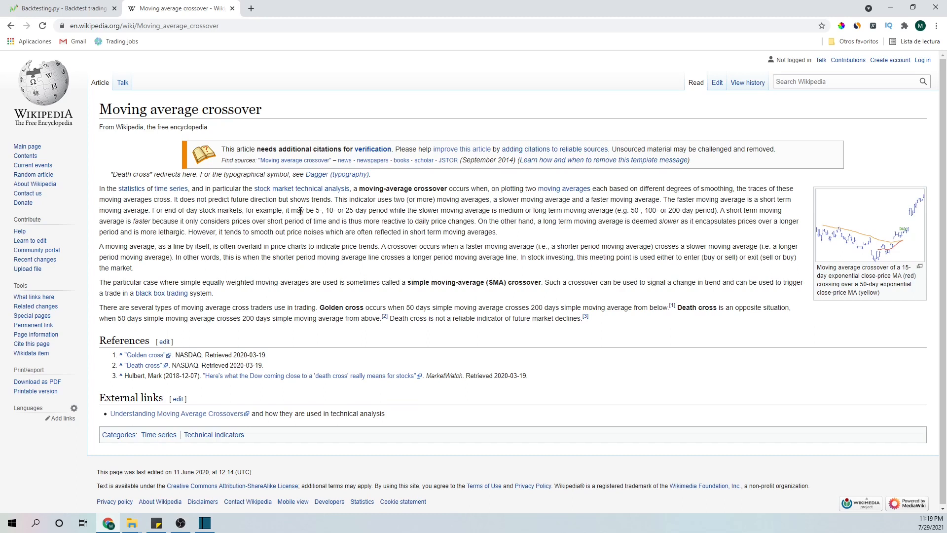
{"action": "mouse_move", "coordinate": [305, 219]}
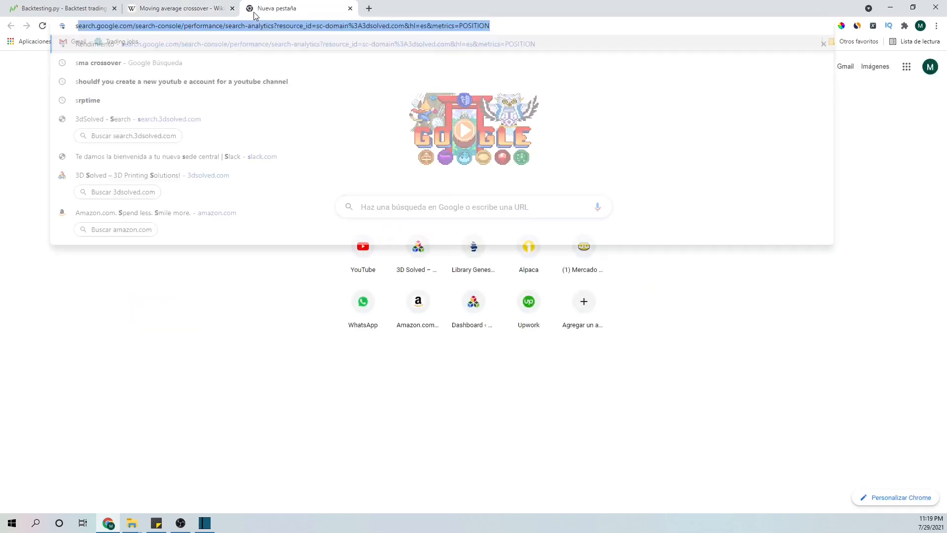
Search images for 'simple moving average crossover' and enlarge Investopedia's Golden Cross Definition chart
{"action": "type", "text": "simple moving average crossover"}
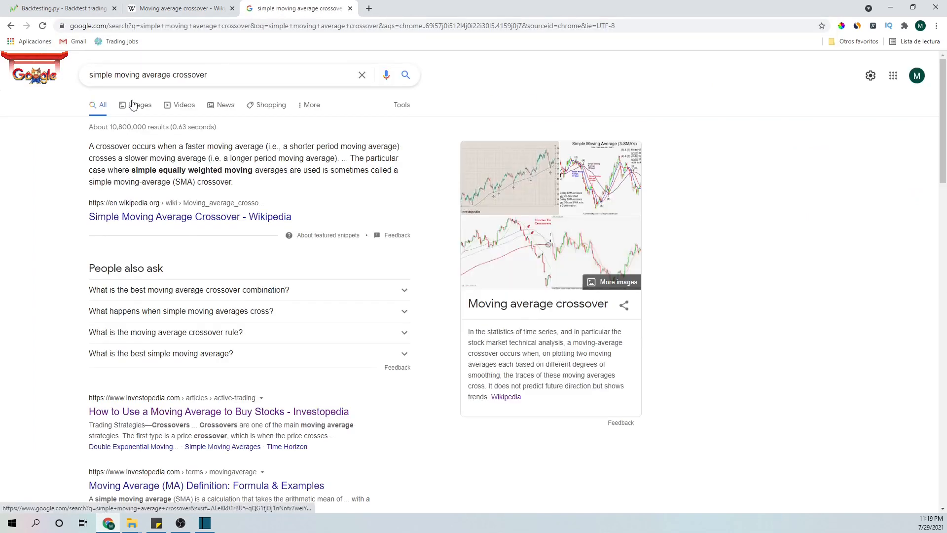
{"action": "left_click", "coordinate": [140, 105]}
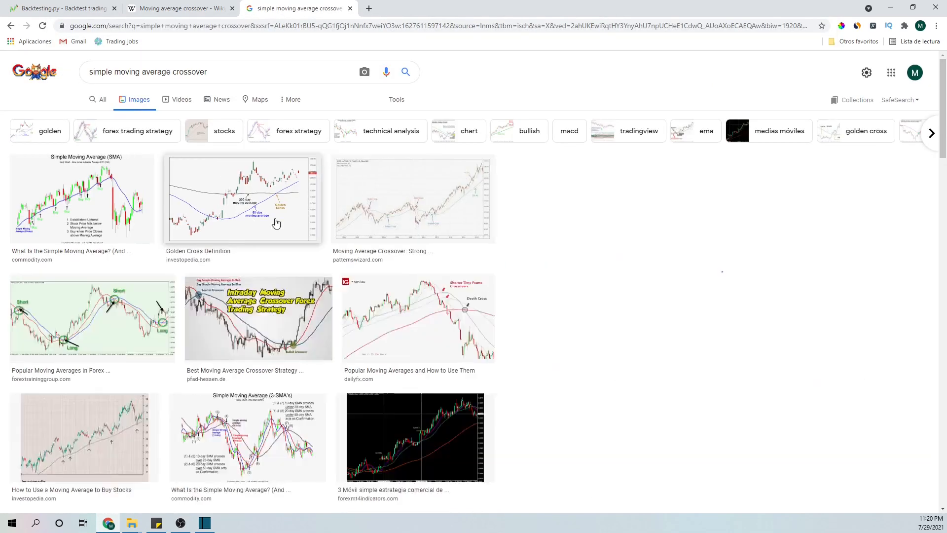
{"action": "left_click", "coordinate": [242, 199]}
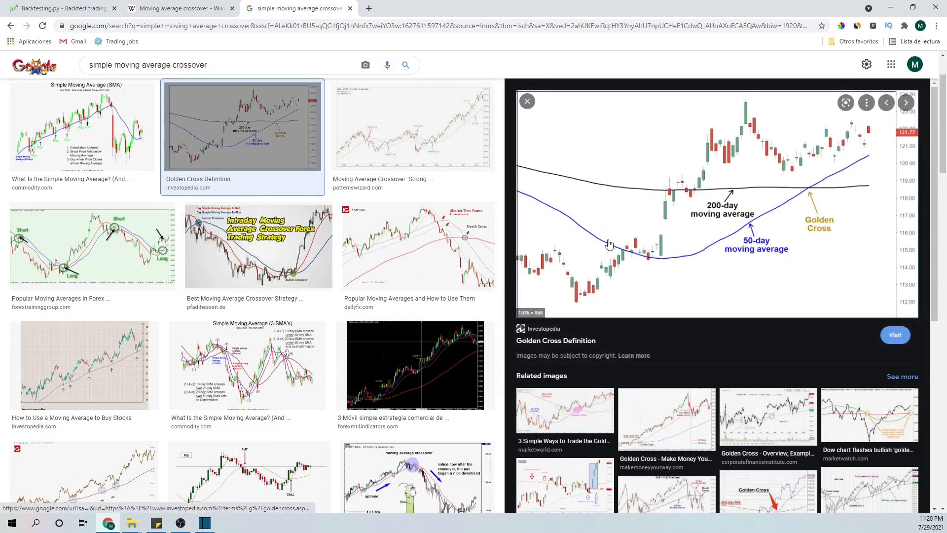
{"action": "mouse_move", "coordinate": [775, 217]}
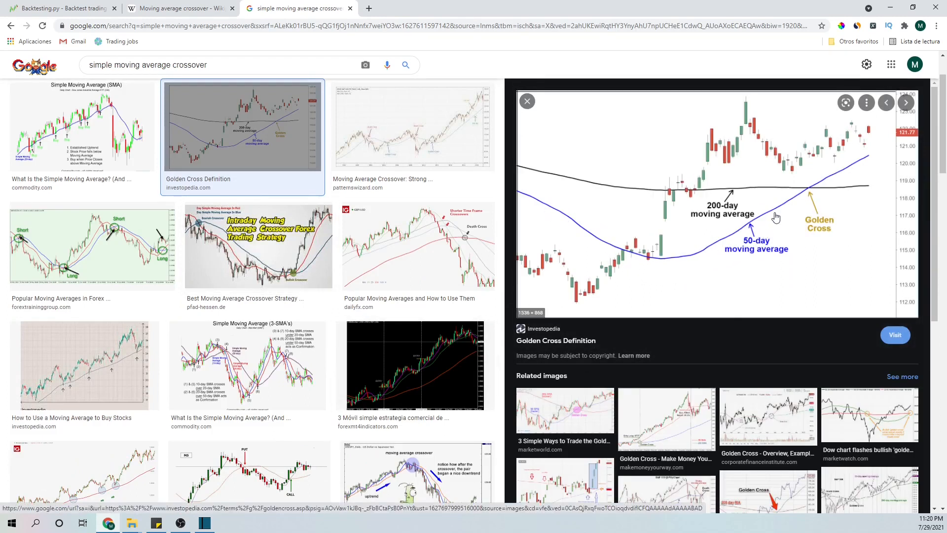
{"action": "mouse_move", "coordinate": [529, 182]}
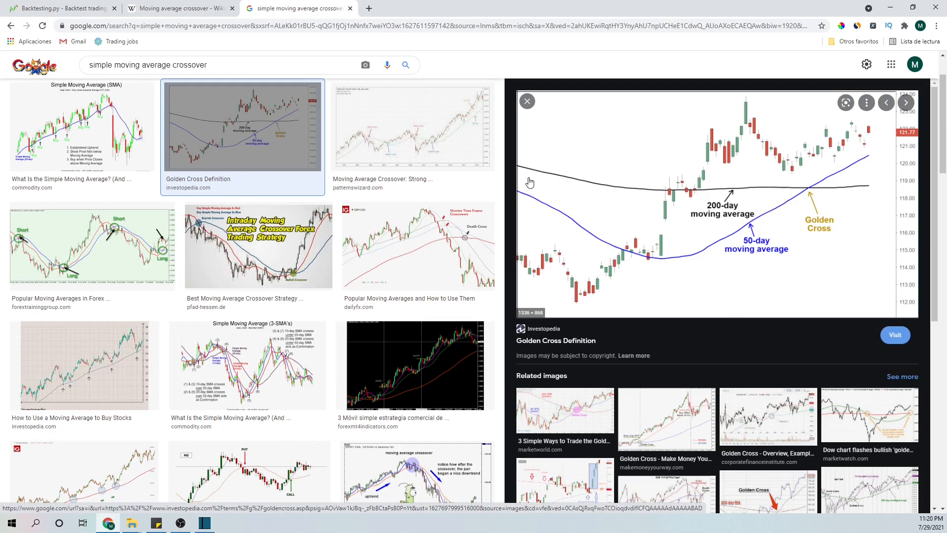
{"action": "mouse_move", "coordinate": [733, 193]}
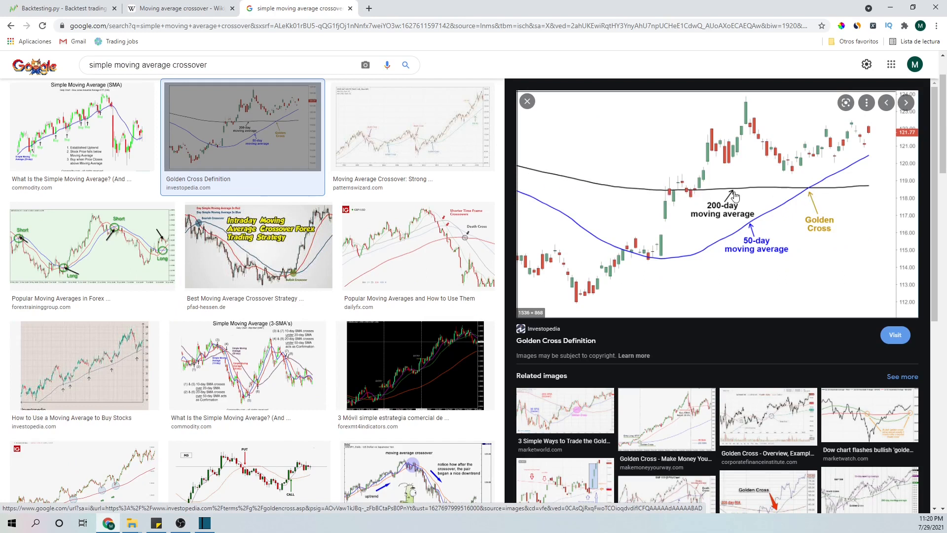
{"action": "mouse_move", "coordinate": [756, 231]}
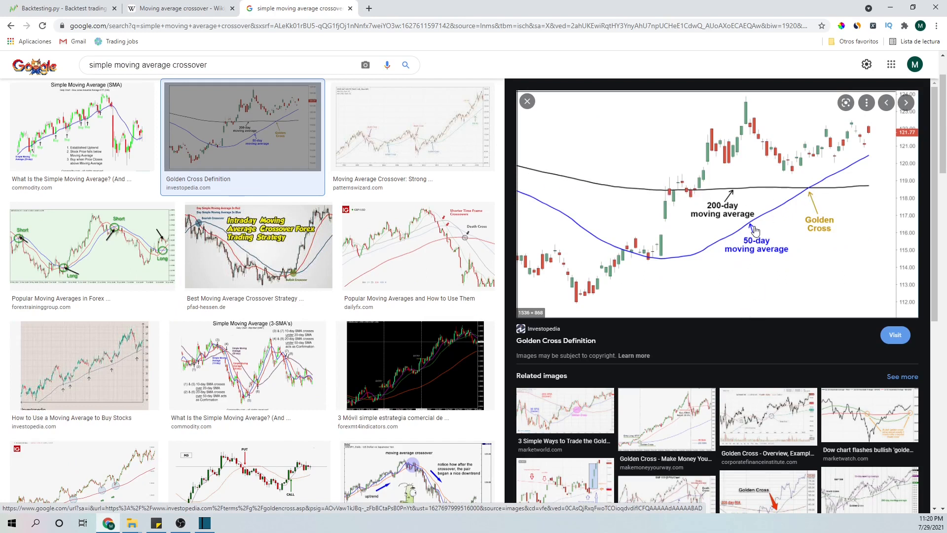
{"action": "mouse_move", "coordinate": [820, 186]}
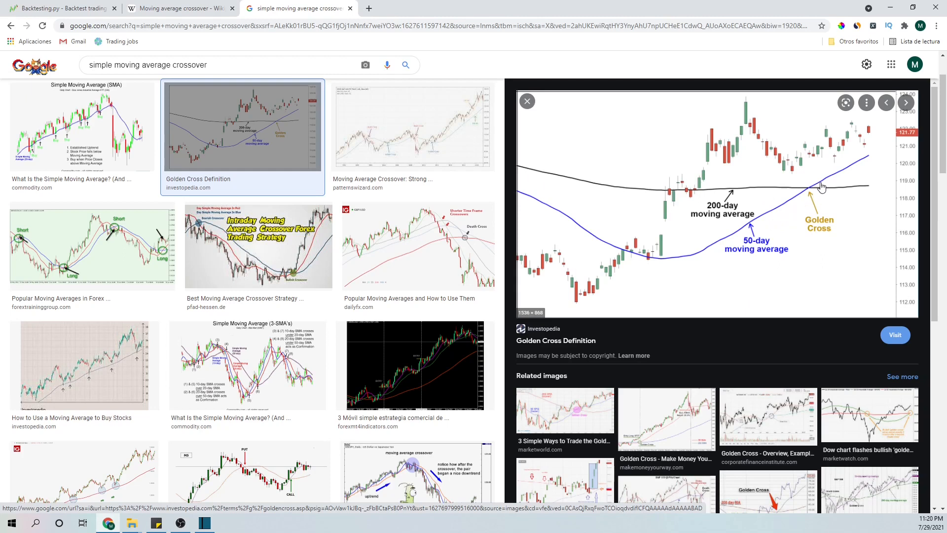
{"action": "mouse_move", "coordinate": [839, 176]}
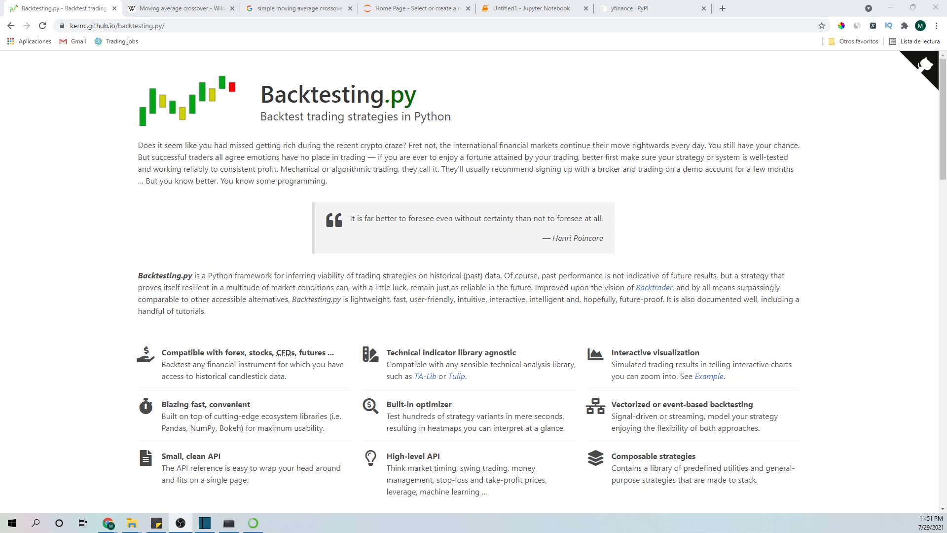
Select the 'pip3 install backtesting' command in the Download section, then view the yfinance PyPI page
{"action": "double_click", "coordinate": [326, 95]}
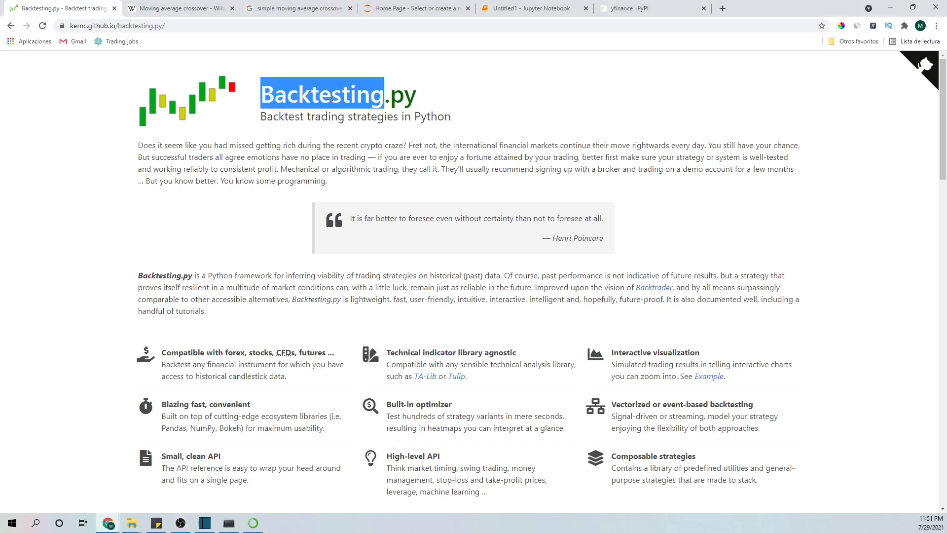
{"action": "scroll", "scroll_direction": "down", "scroll_amount": 3}
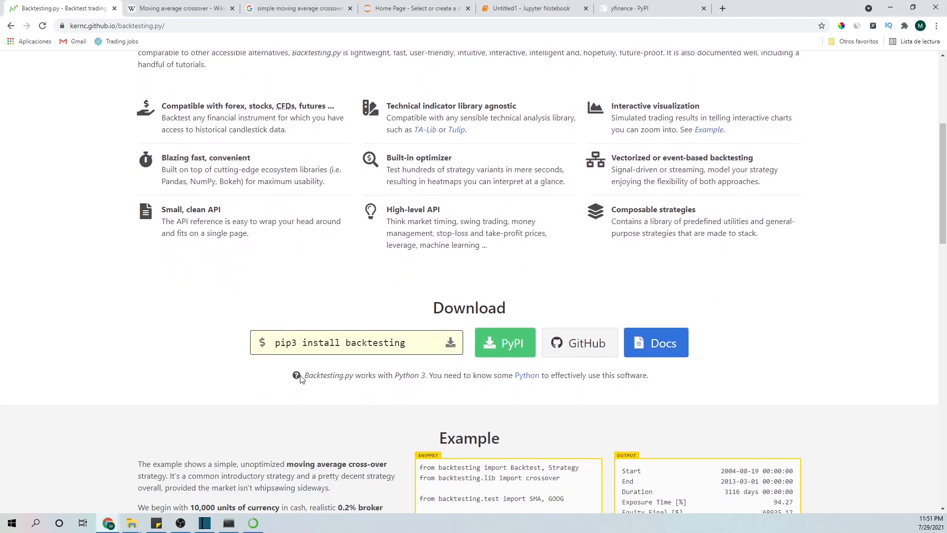
{"action": "left_click_drag", "start_coordinate": [275, 342], "coordinate": [340, 342]}
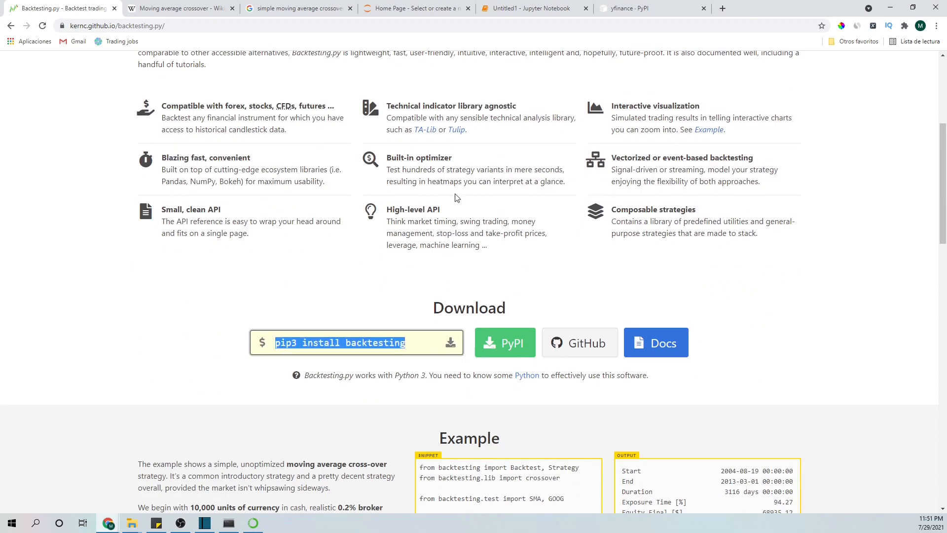
{"action": "mouse_move", "coordinate": [302, 181]}
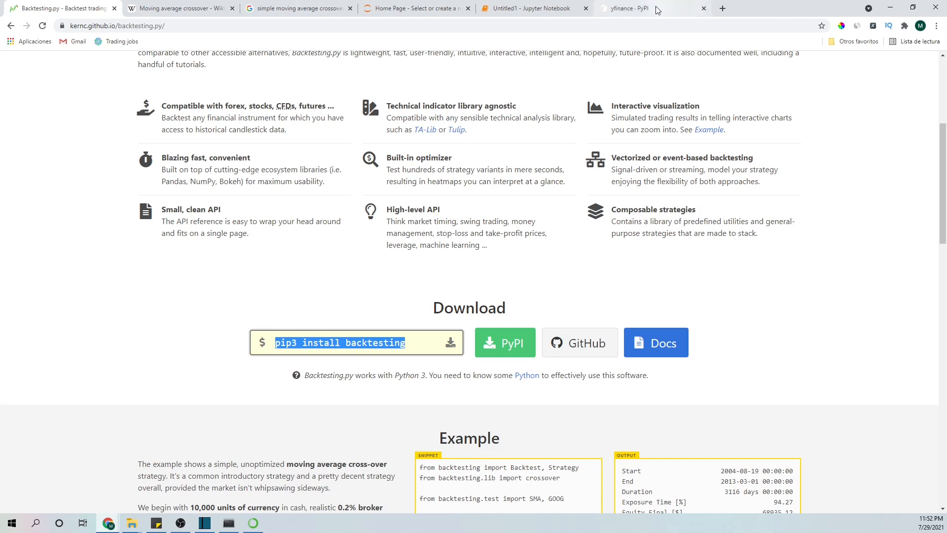
{"action": "left_click", "coordinate": [640, 8]}
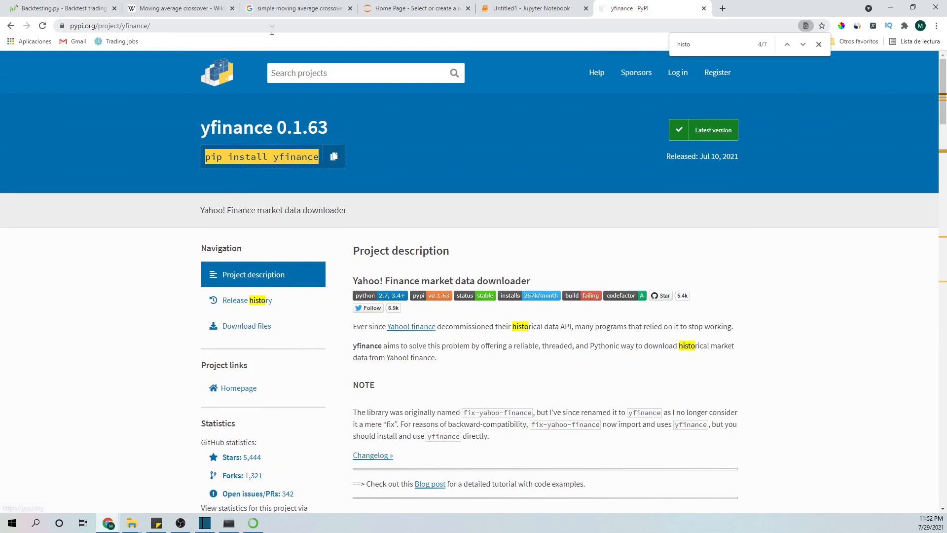
{"action": "mouse_move", "coordinate": [525, 10]}
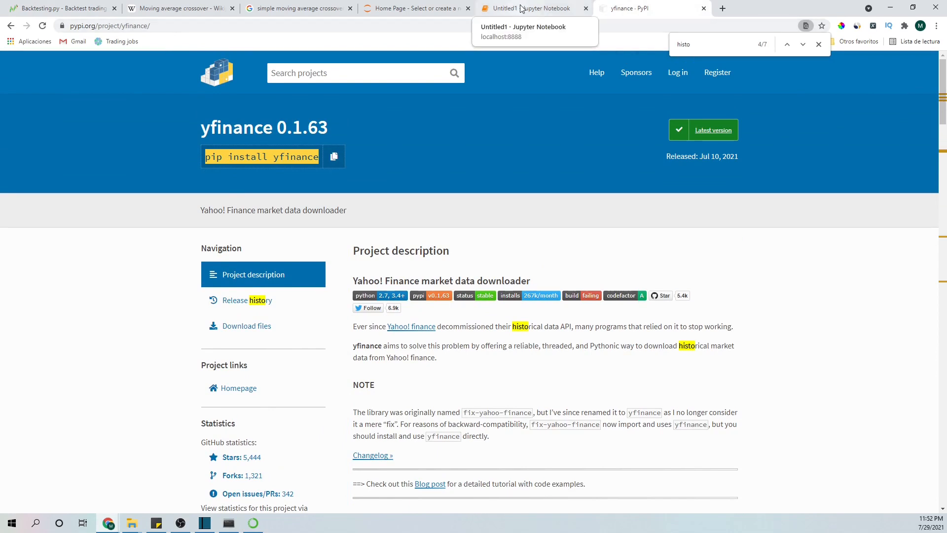
In the Untitled1 notebook, write and run imports of yfinance as yf, pandas as pd, and Backtest, Strategy from backtesting
{"action": "left_click", "coordinate": [526, 8]}
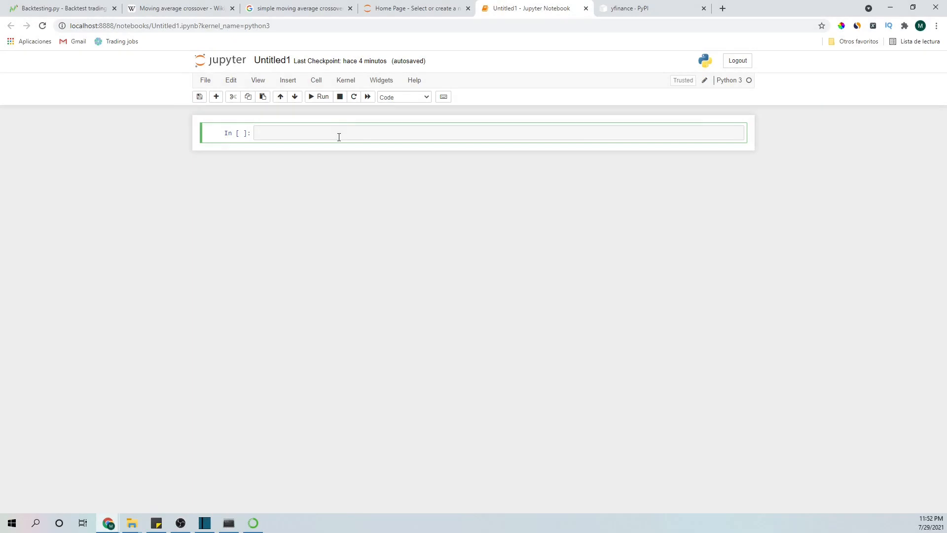
{"action": "type", "text": "import yfinance"}
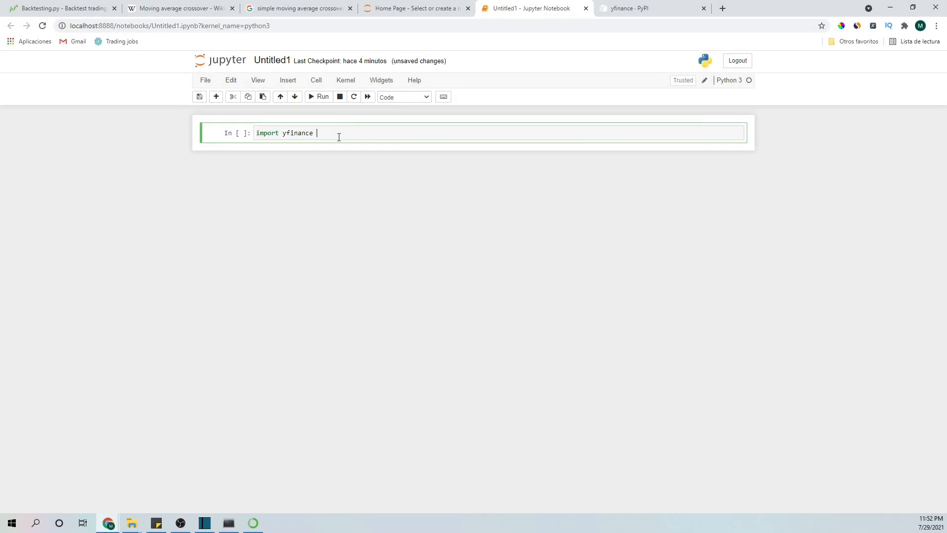
{"action": "type", "text": "as yf"}
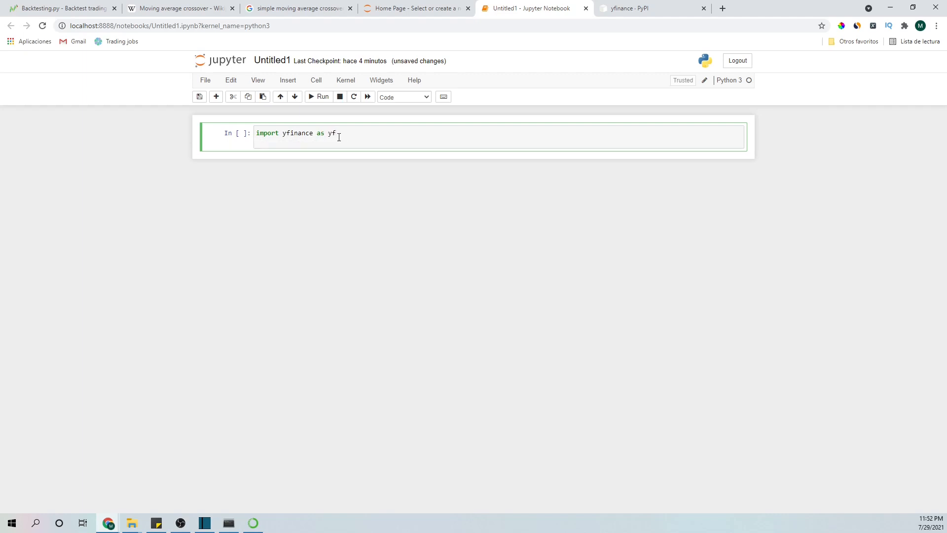
{"action": "type", "text": "import pandas as"}
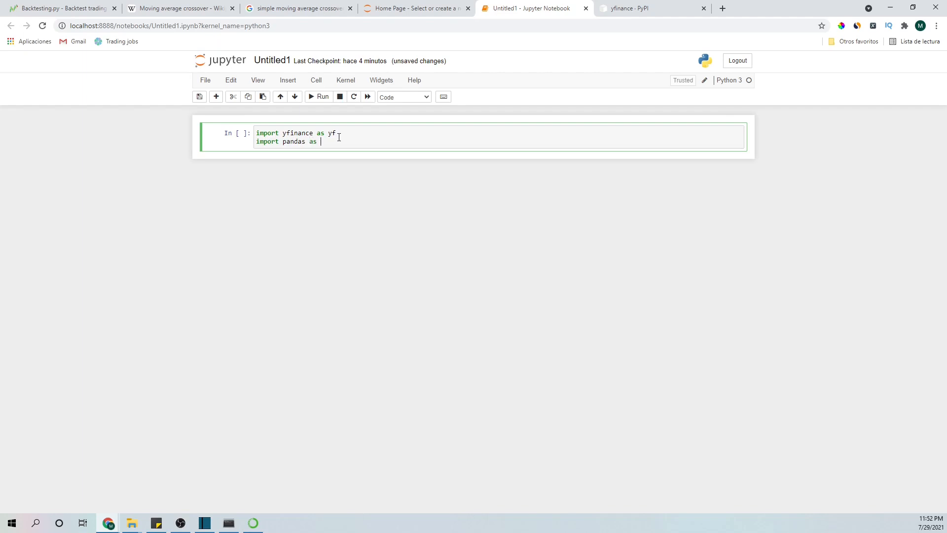
{"action": "type", "text": "pd"}
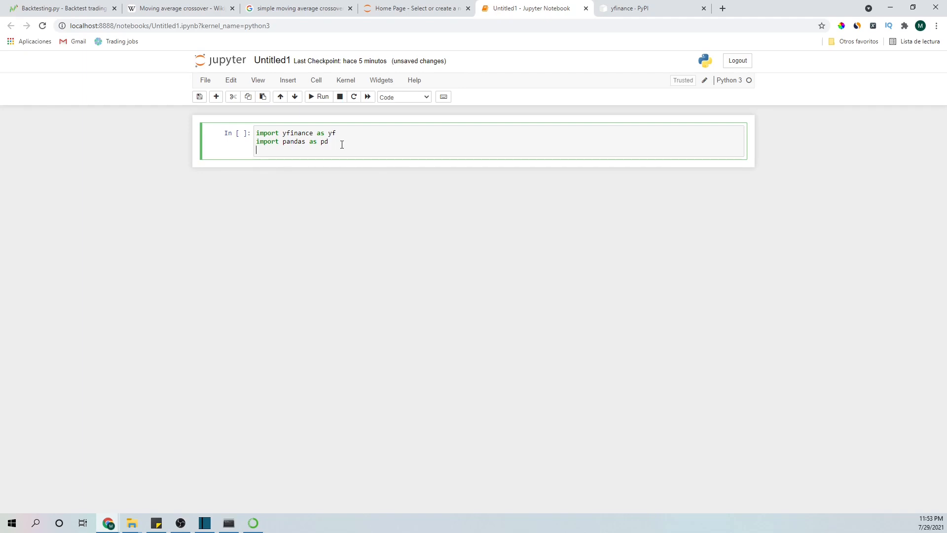
{"action": "type", "text": "from backte"}
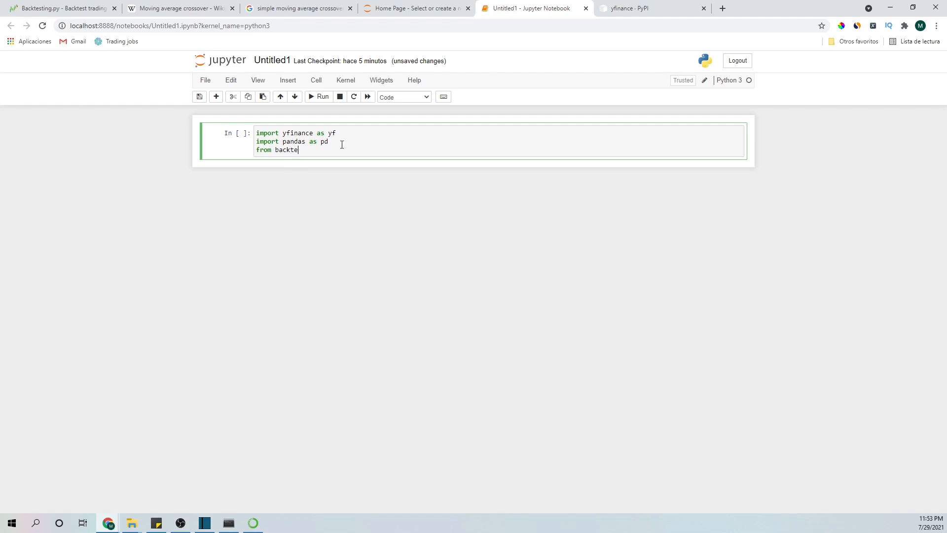
{"action": "type", "text": "sting import"}
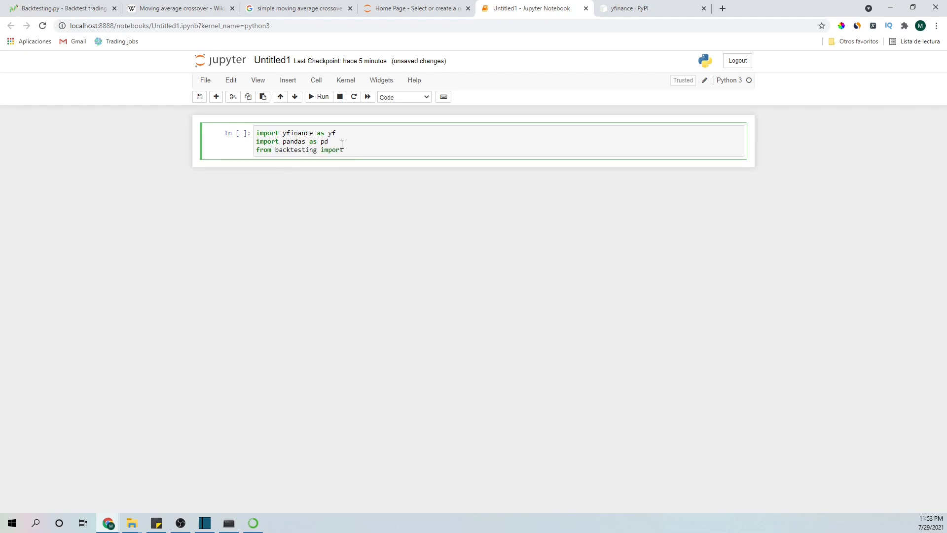
{"action": "type", "text": "Backtest,"}
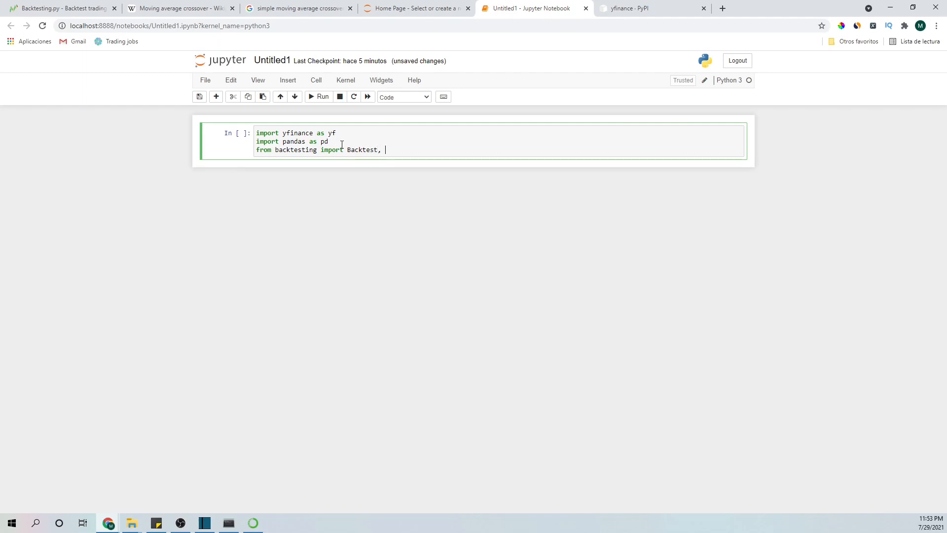
{"action": "type", "text": "Strategy"}
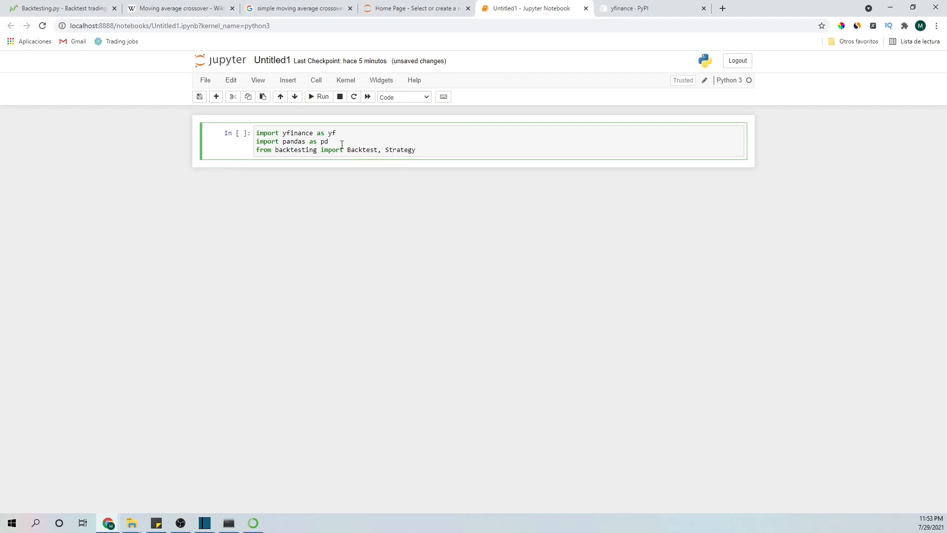
{"action": "left_click", "coordinate": [318, 97]}
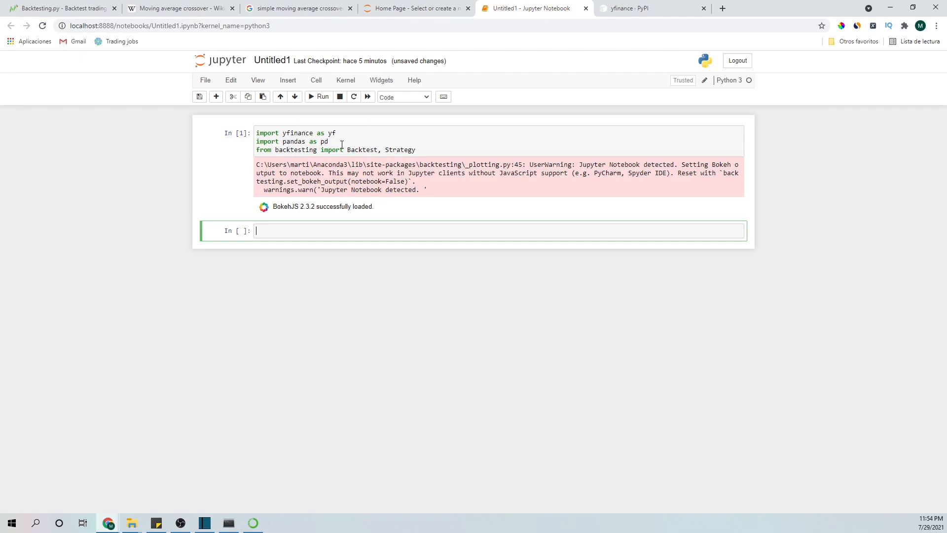
Write symbol = yf.Ticker("SPY") and start price_data = symbol.history(...)
{"action": "type", "text": "symbol"}
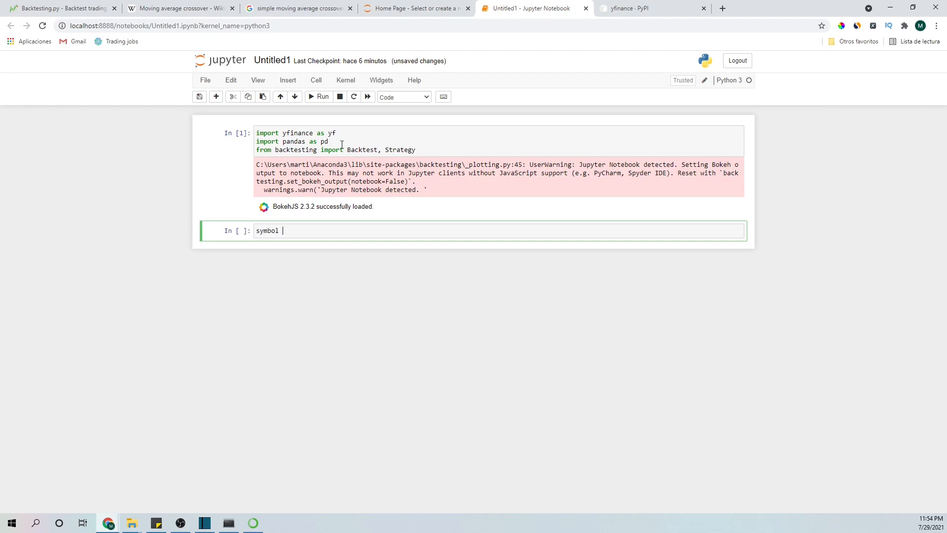
{"action": "type", "text": "= yf."}
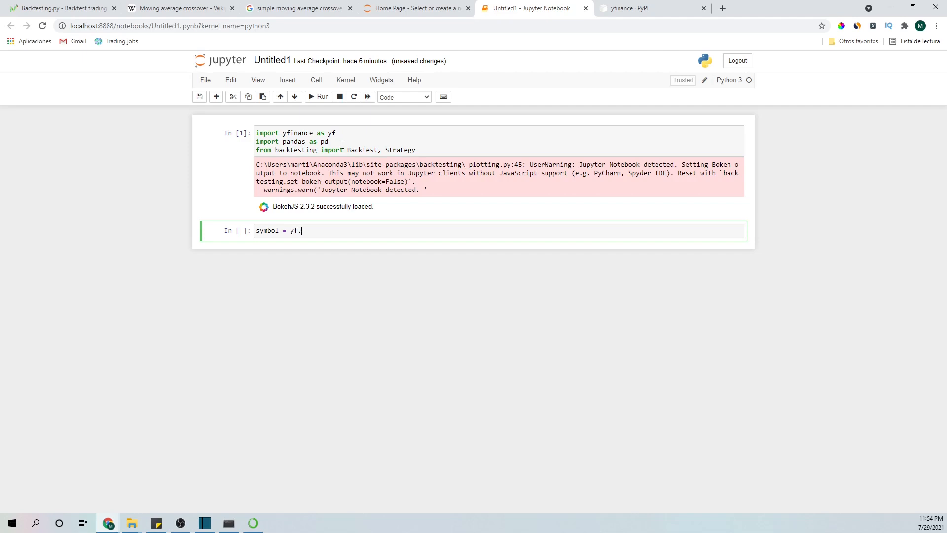
{"action": "type", "text": "Ticker("}
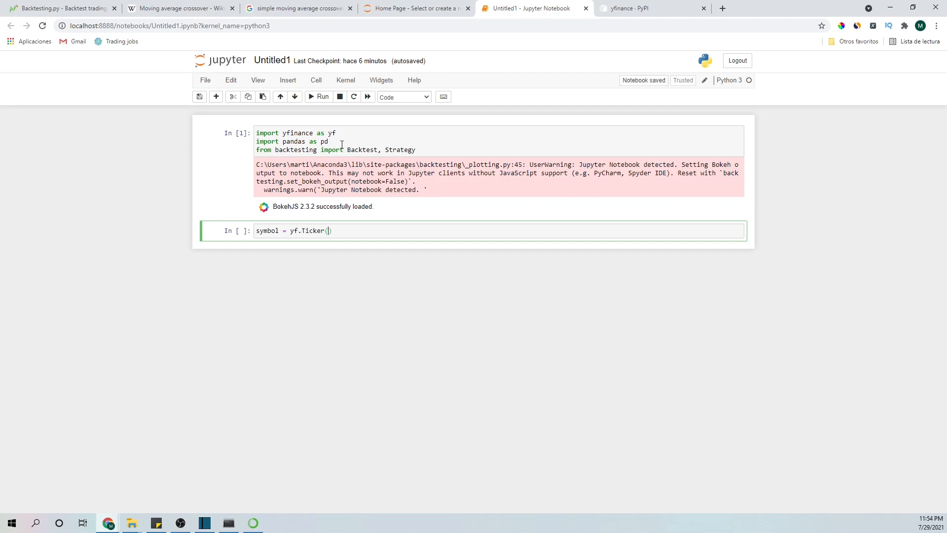
{"action": "type", "text": "\"SPY\""}
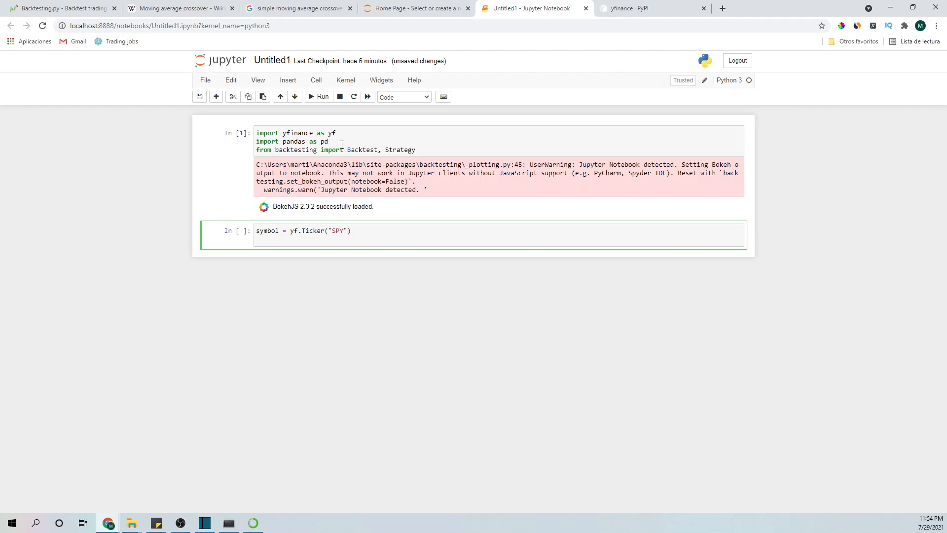
{"action": "type", "text": "price"}
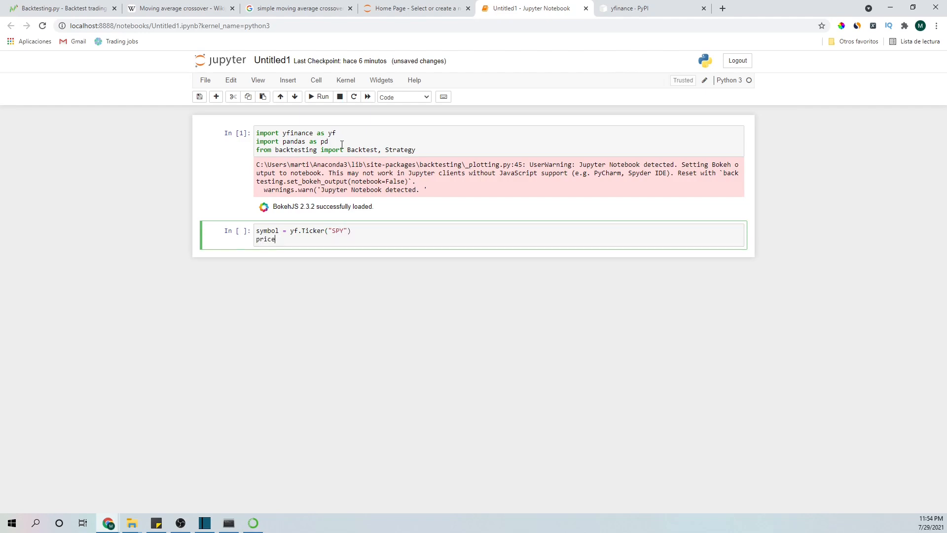
{"action": "type", "text": "_data ="}
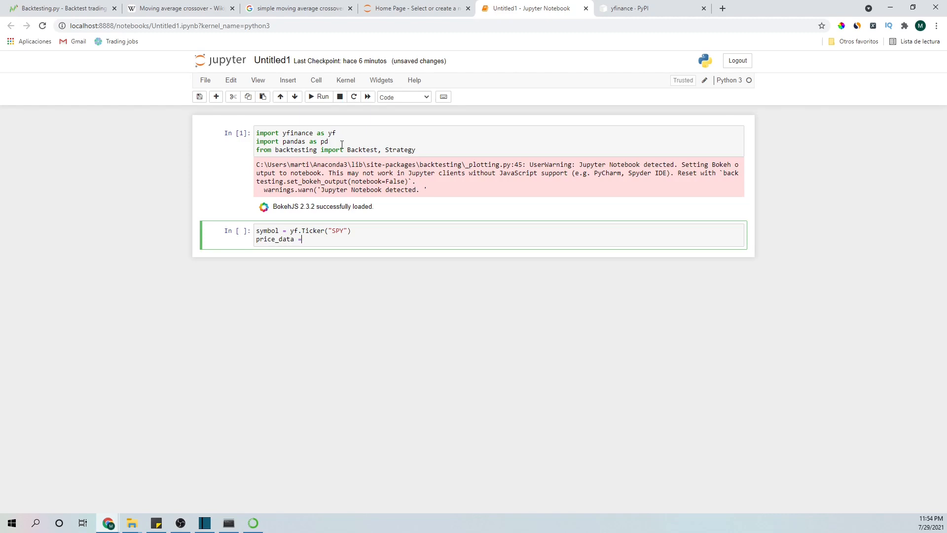
{"action": "type", "text": "symbol"}
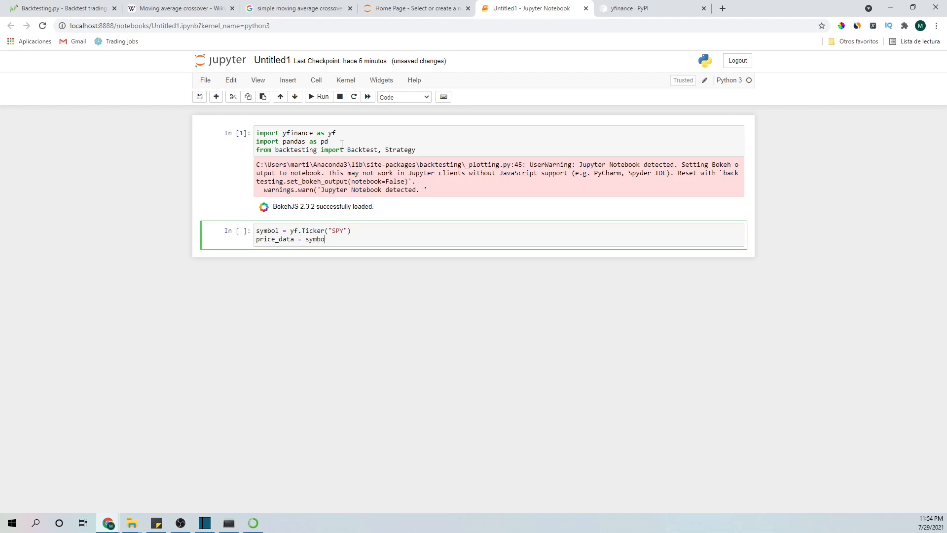
{"action": "type", "text": "l.history"}
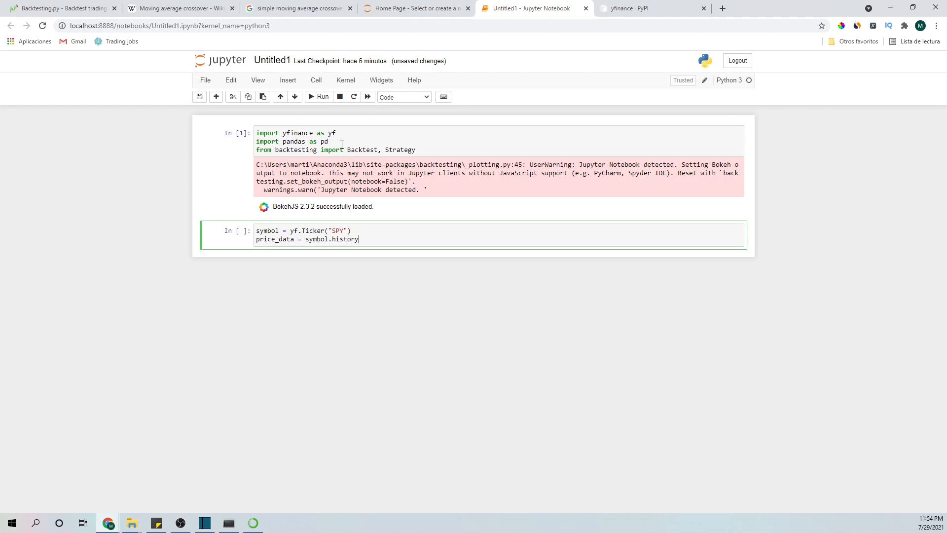
{"action": "type", "text": "()"}
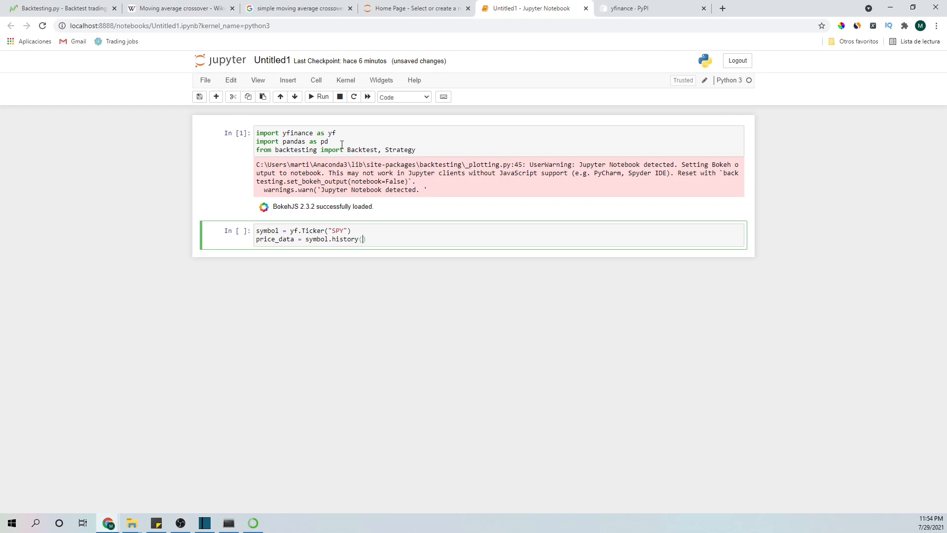
Request interval "5m" over period "60d", display price_data, and run the cell
{"action": "type", "text": "interval="}
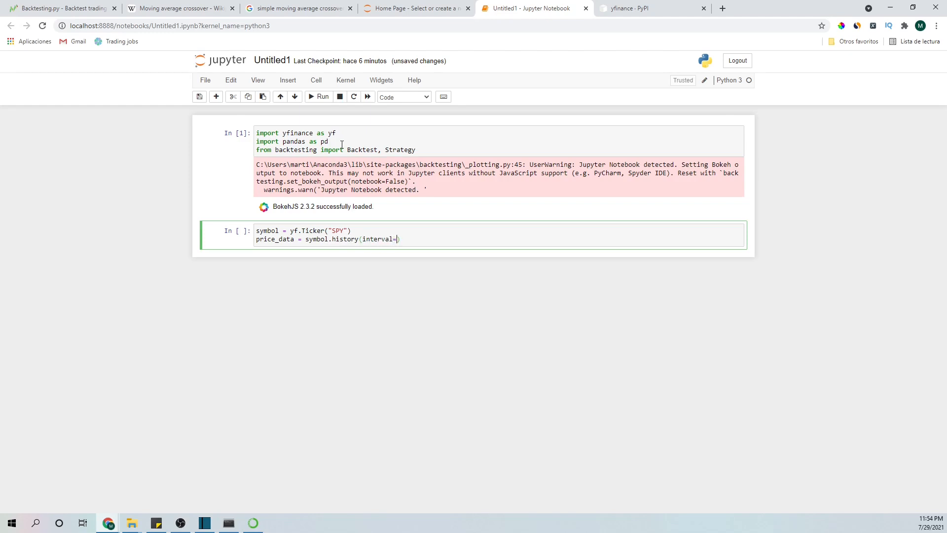
{"action": "type", "text": "\"5mi"}
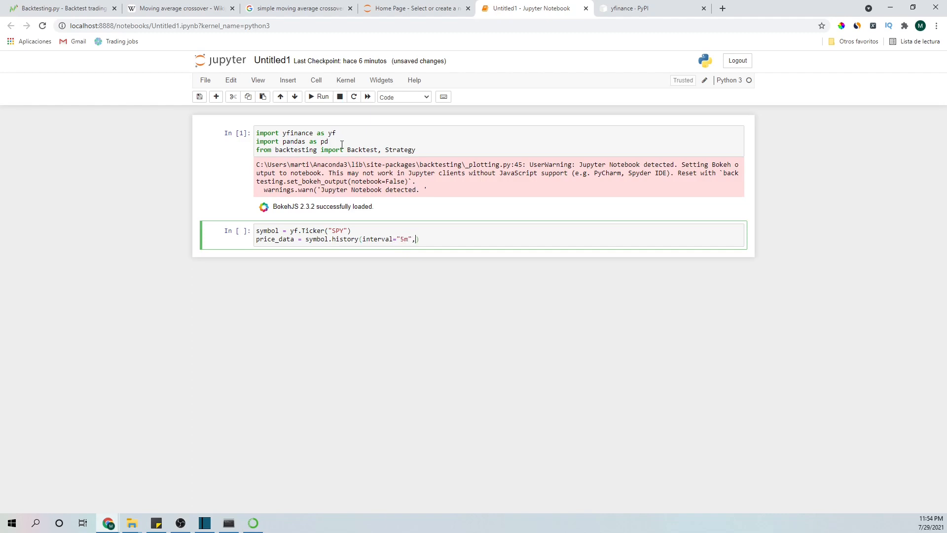
{"action": "type", "text": "period"}
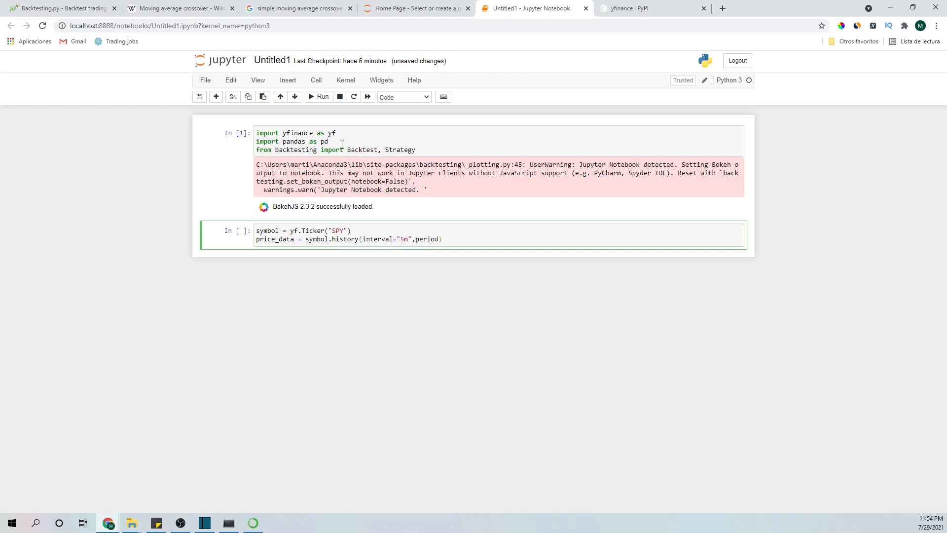
{"action": "type", "text": "\"\""}
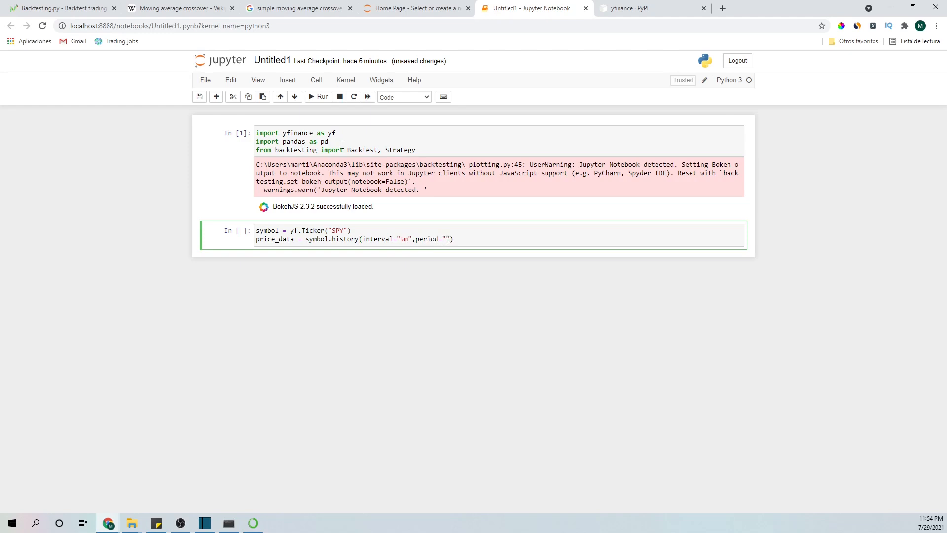
{"action": "type", "text": "60"}
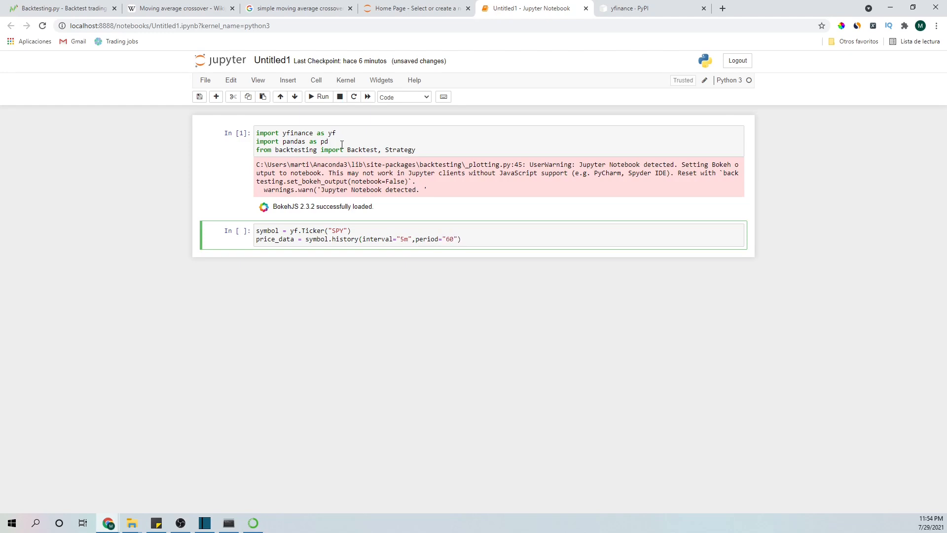
{"action": "type", "text": "d"}
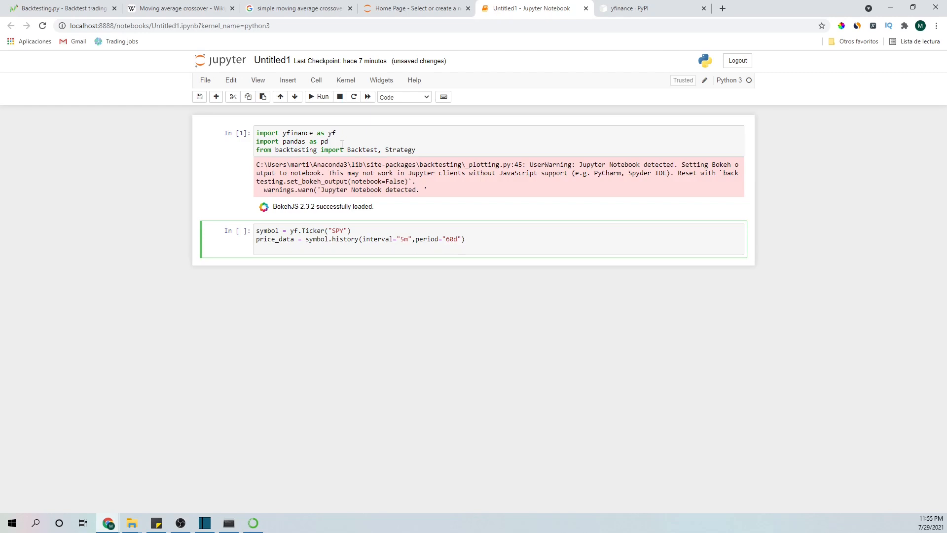
{"action": "type", "text": "price_data"}
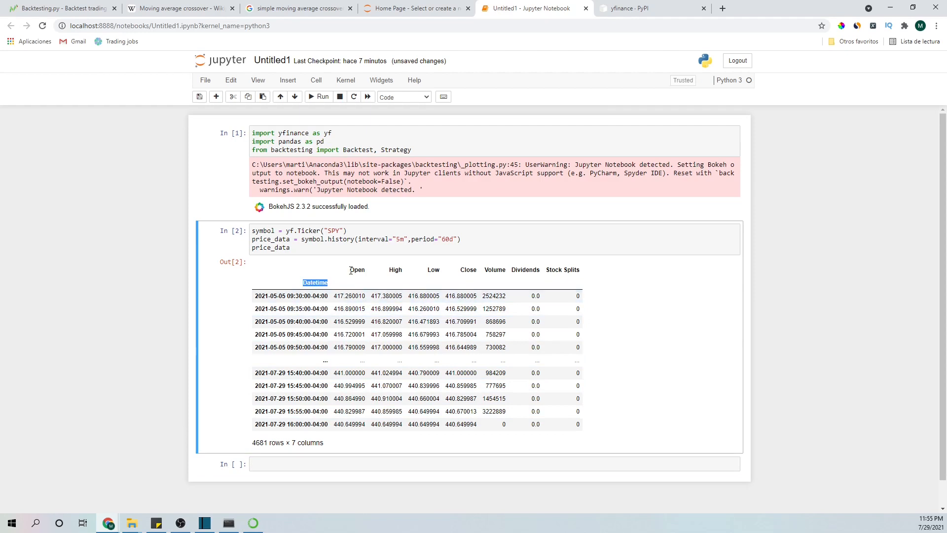
{"action": "double_click", "coordinate": [433, 269]}
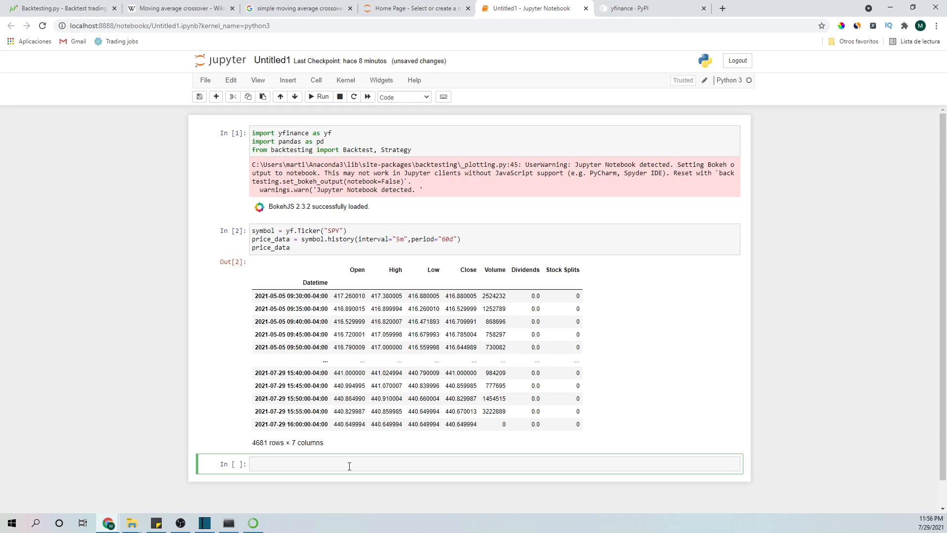
Write def MovingAverage(price, period) returning pd.Series(price).rolling(period).mean()
{"action": "type", "text": "de"}
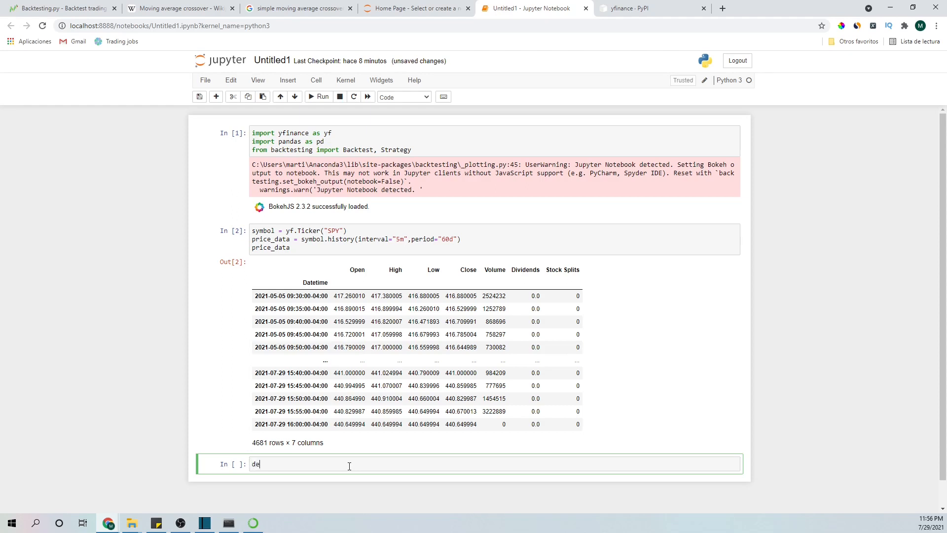
{"action": "type", "text": "f MovingAv"}
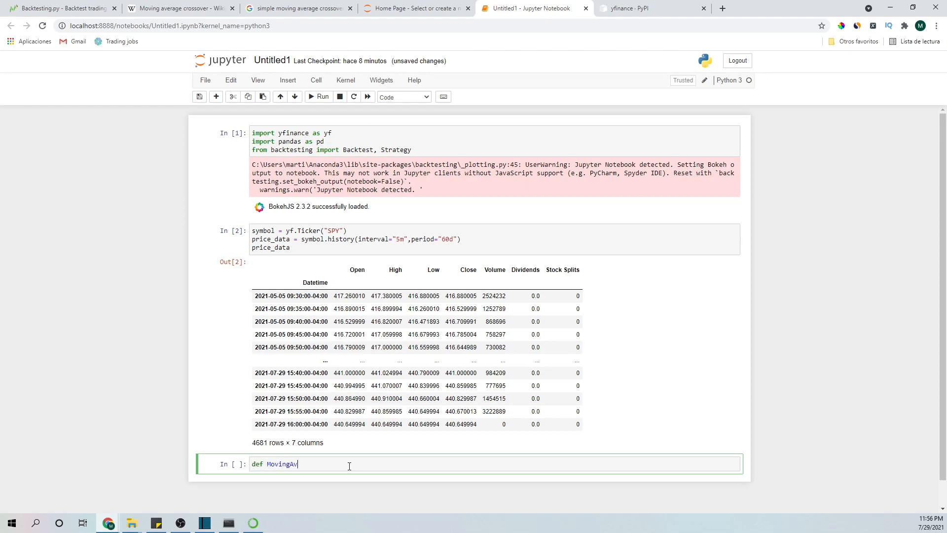
{"action": "type", "text": "erage()"}
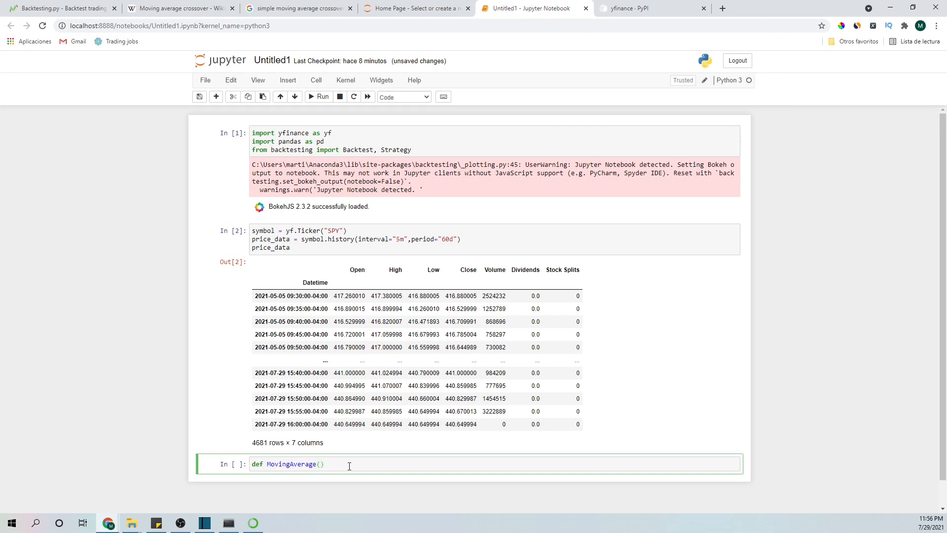
{"action": "type", "text": "price,"}
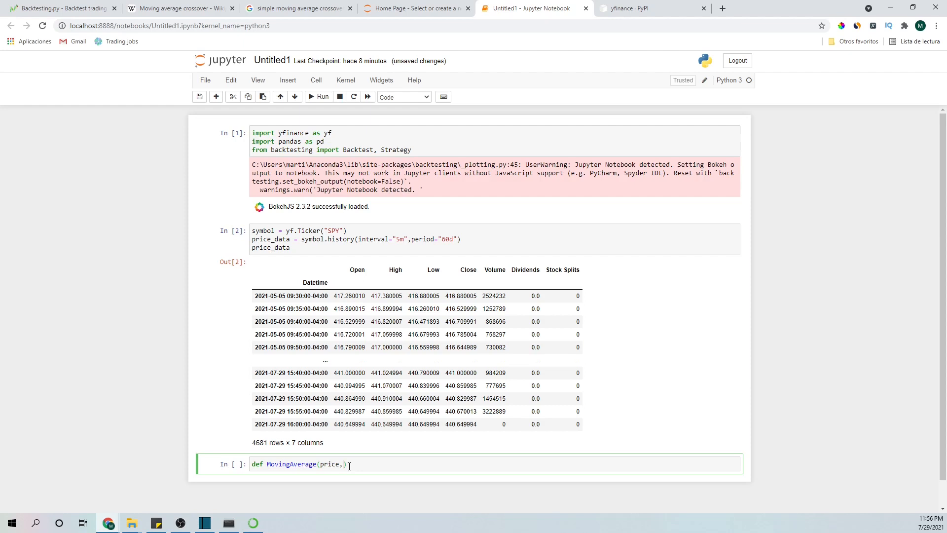
{"action": "type", "text": "period"}
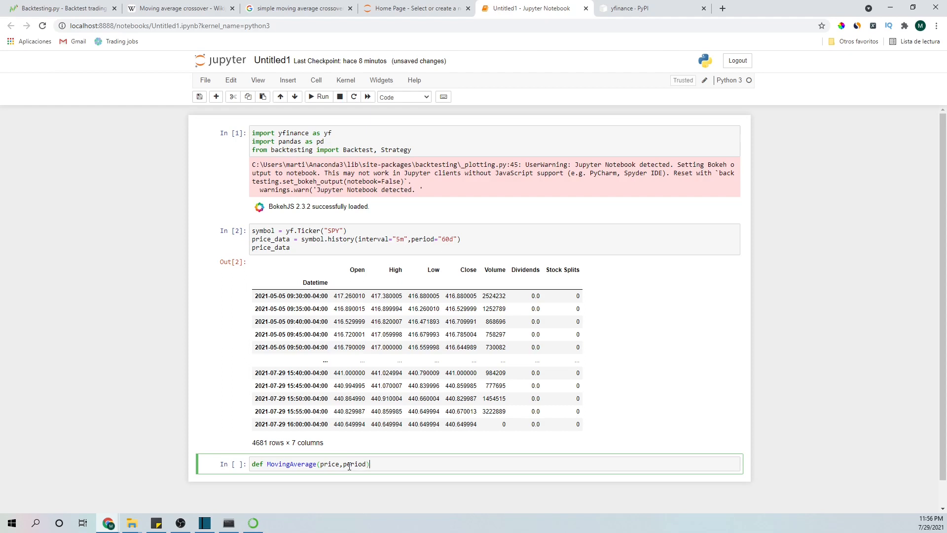
{"action": "type", "text": ":"}
{"action": "type", "text": "return"}
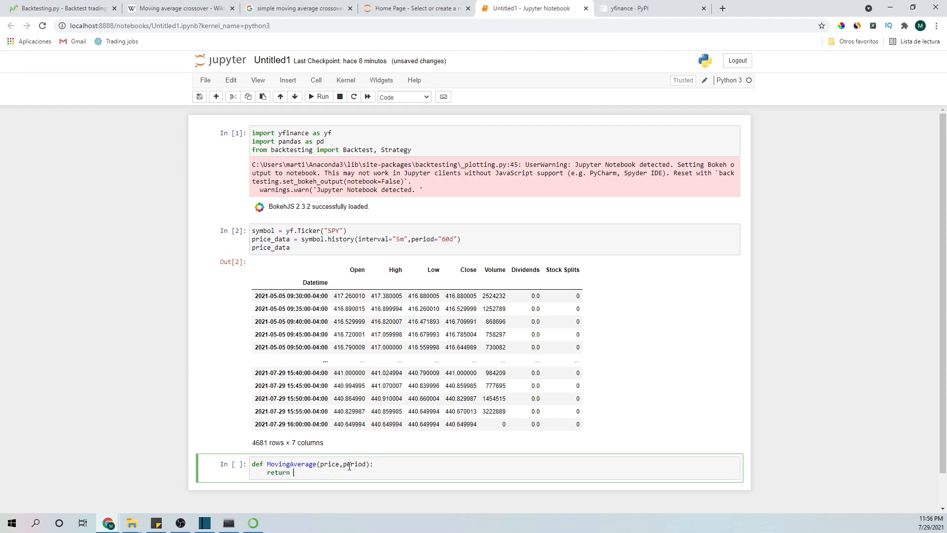
{"action": "type", "text": "pd.Series"}
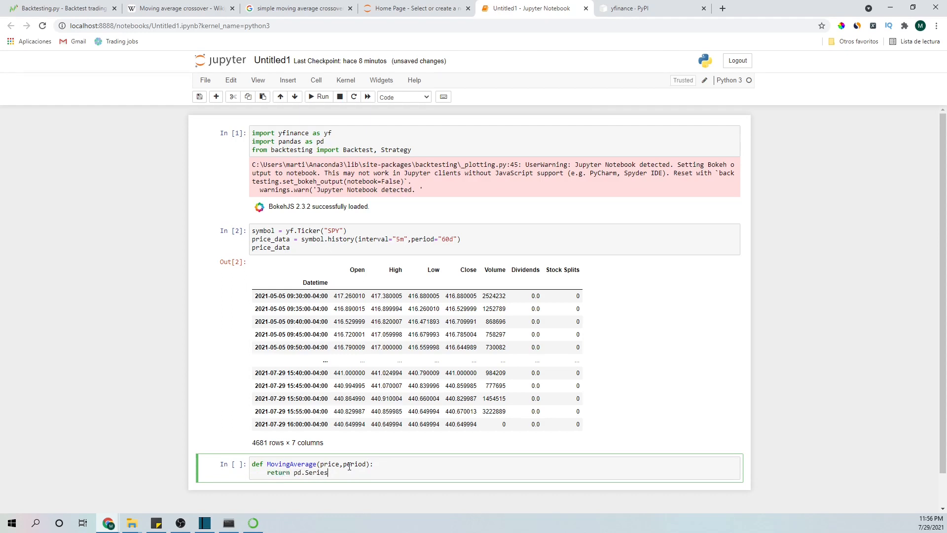
{"action": "type", "text": "()"}
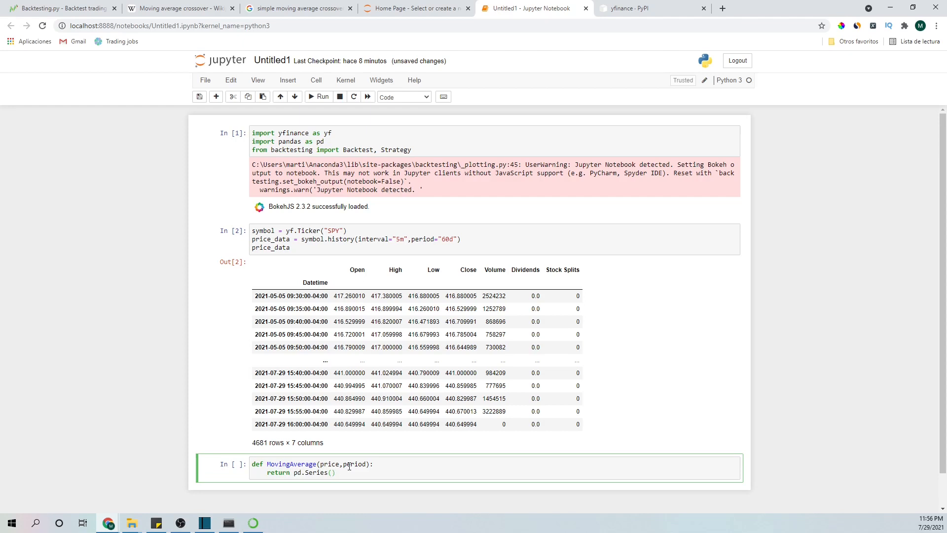
{"action": "type", "text": "price"}
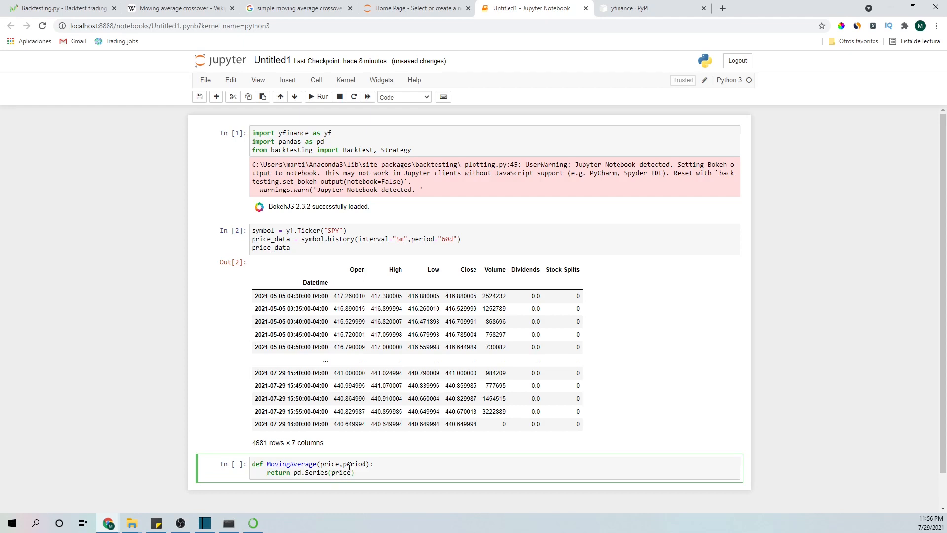
{"action": "type", "text": ".ro"}
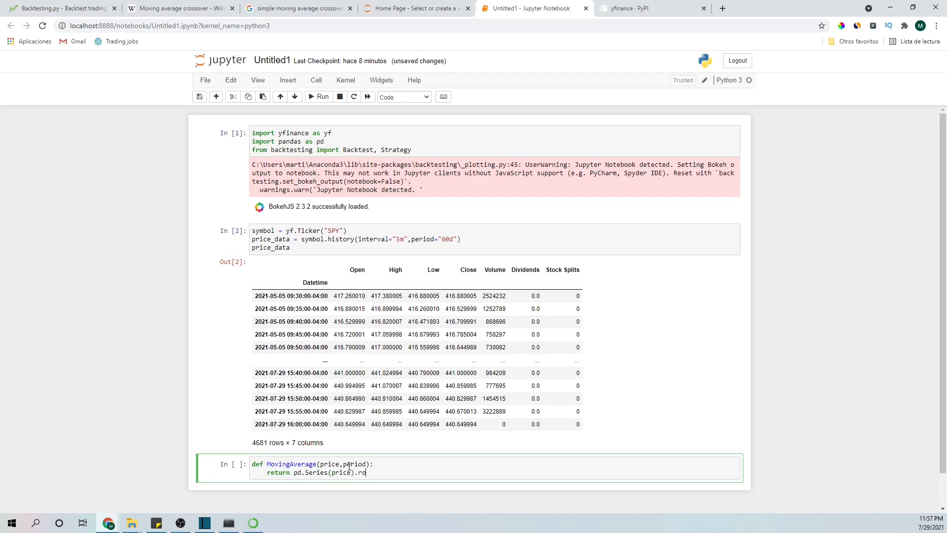
{"action": "type", "text": "lling()"}
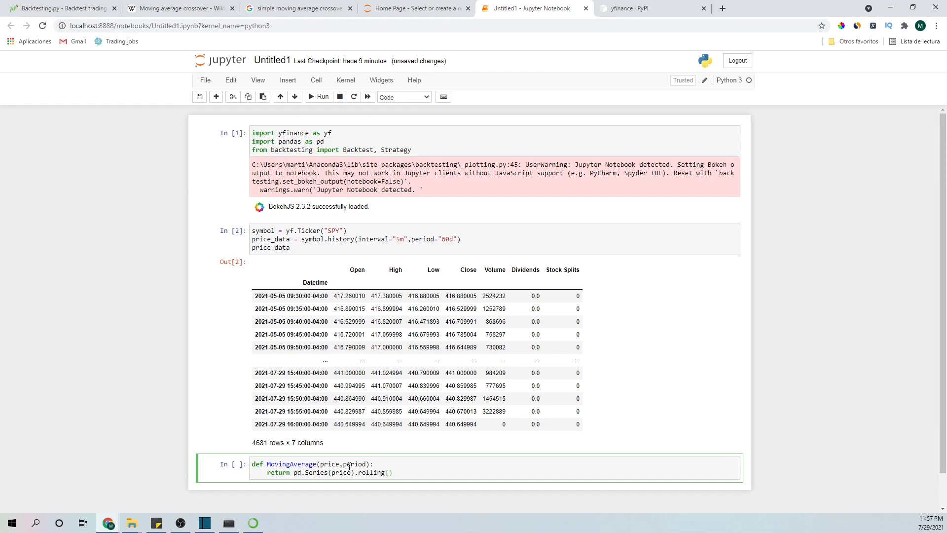
{"action": "type", "text": "period"}
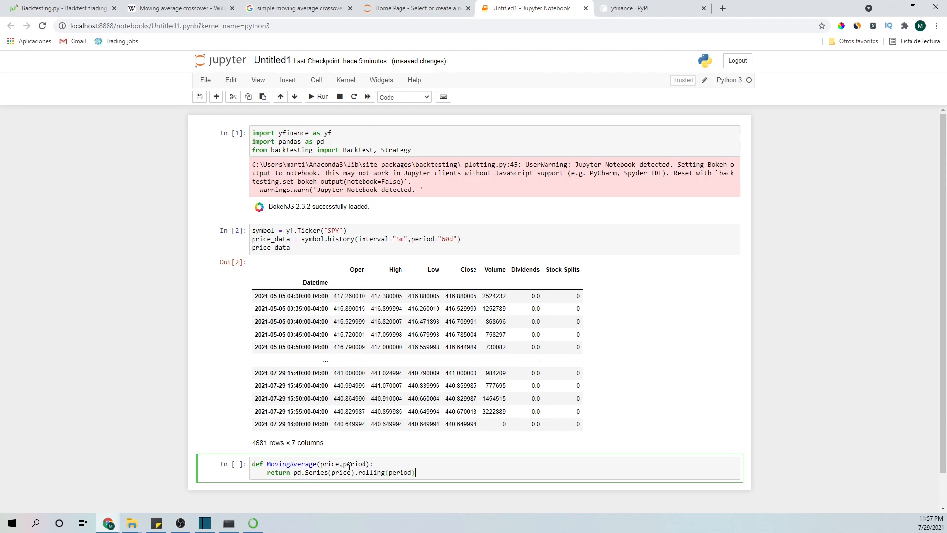
{"action": "type", "text": ".mean()"}
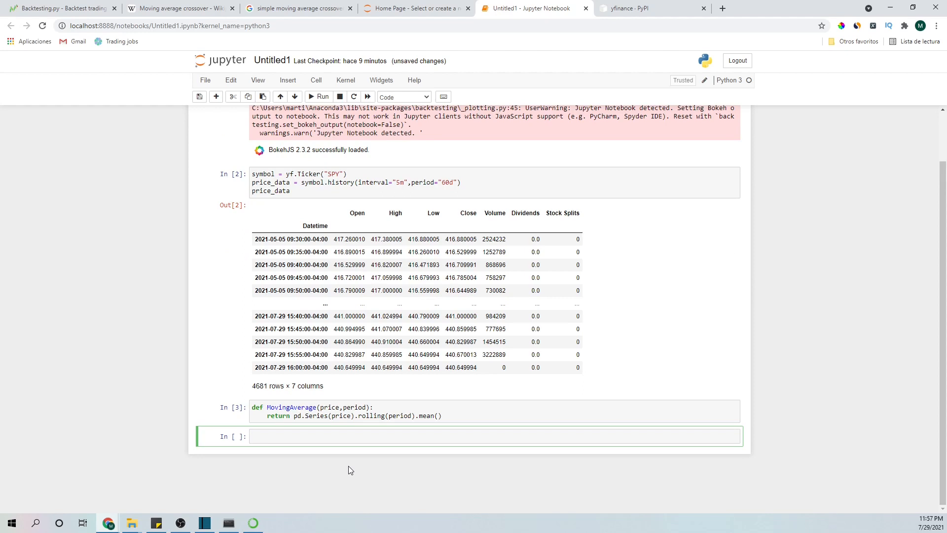
Write class SMACross(Strategy) with n_short = 10 and n_long = 20 attributes
{"action": "type", "text": "class SM"}
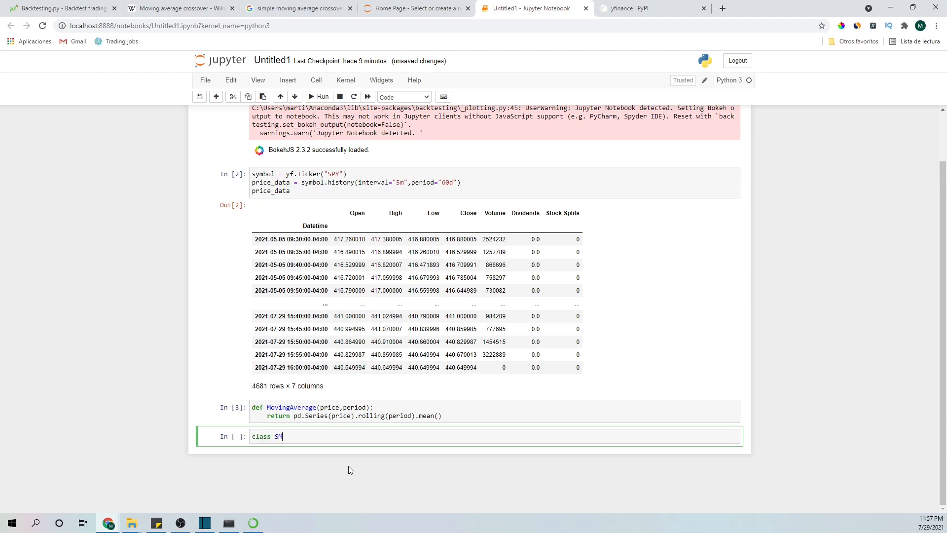
{"action": "type", "text": "ACross"}
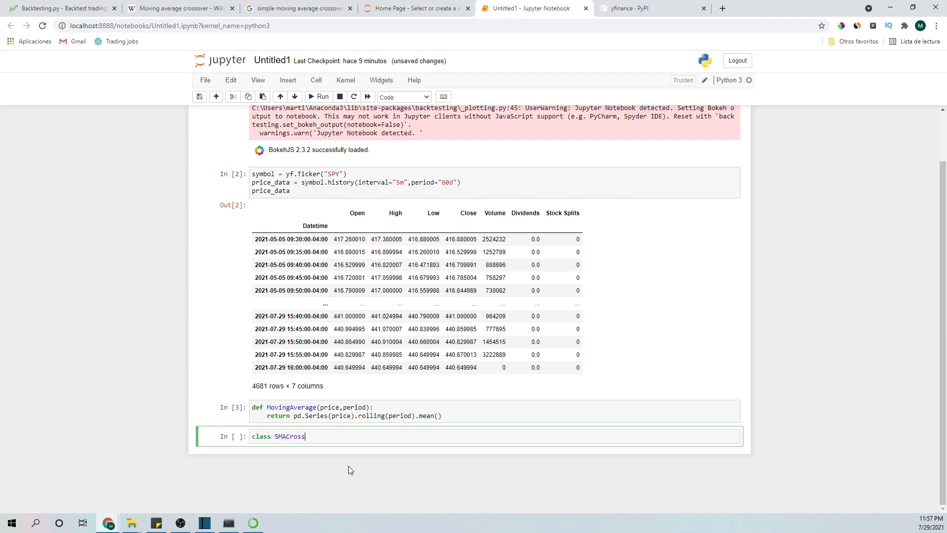
{"action": "type", "text": "()"}
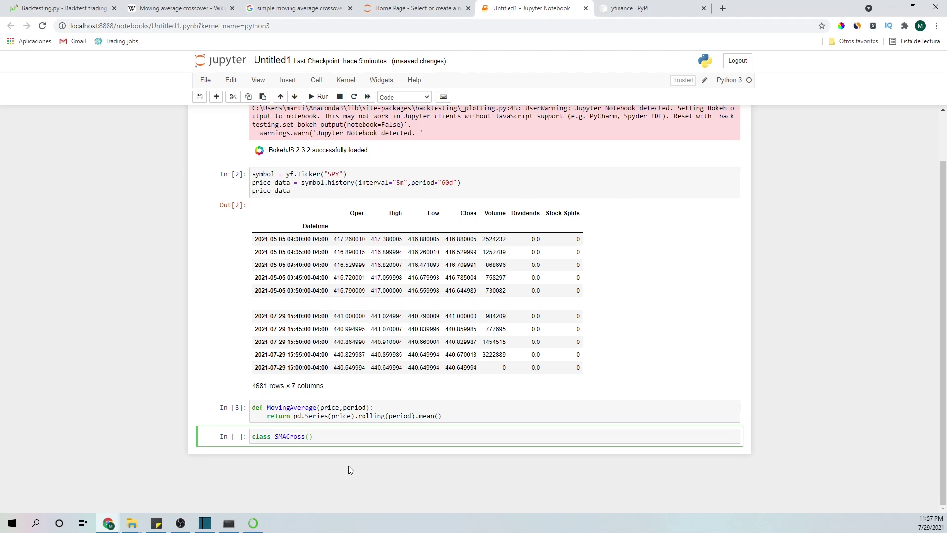
{"action": "type", "text": "Strategy"}
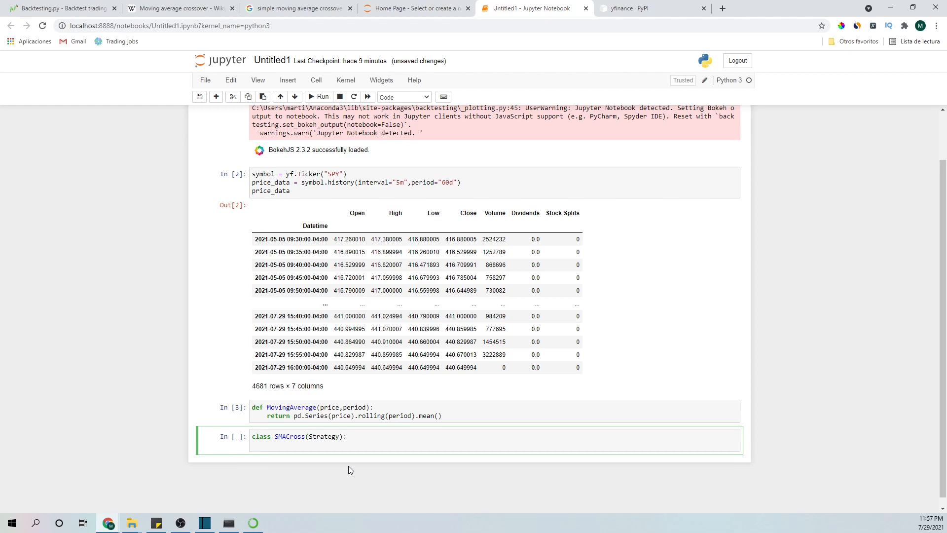
{"action": "type", "text": "n"}
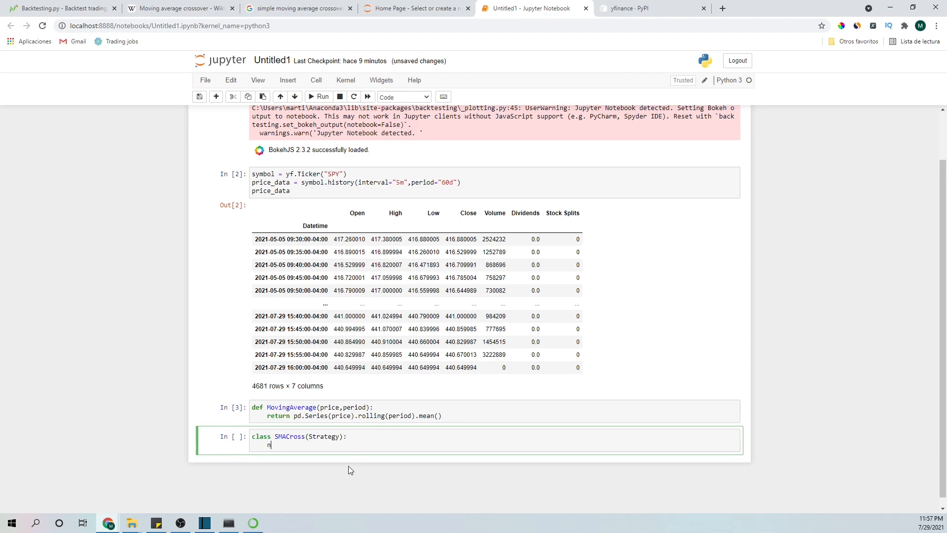
{"action": "type", "text": "_sho"}
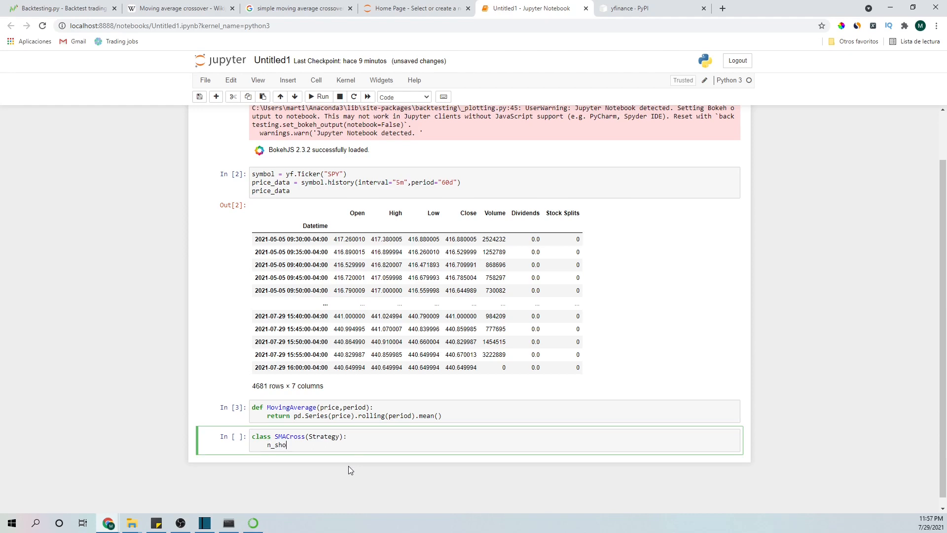
{"action": "type", "text": "rt ="}
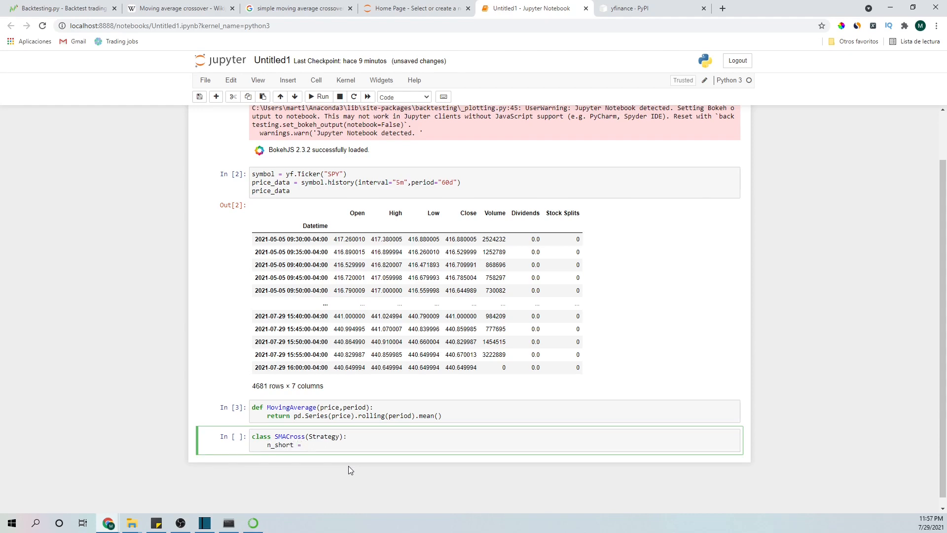
{"action": "type", "text": "10"}
{"action": "type", "text": "n_long"}
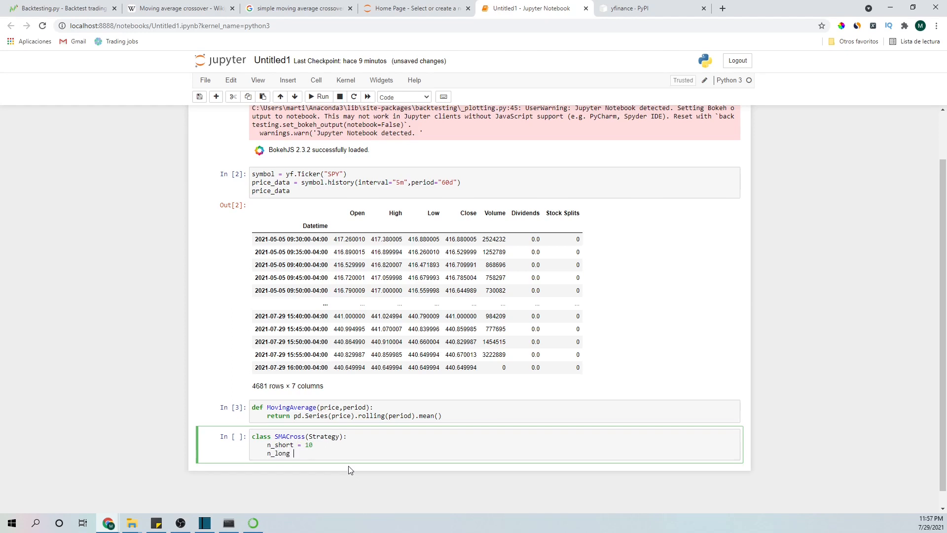
{"action": "type", "text": "="}
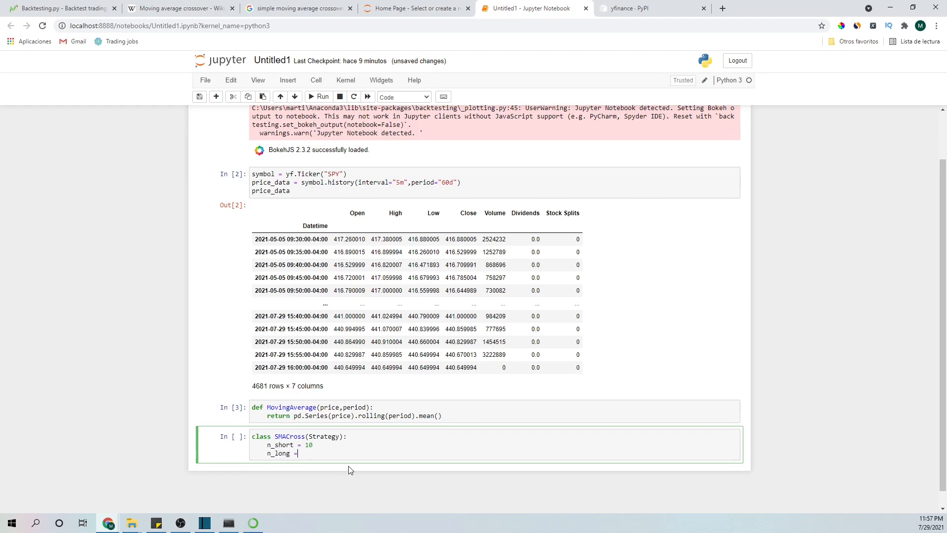
{"action": "type", "text": "20"}
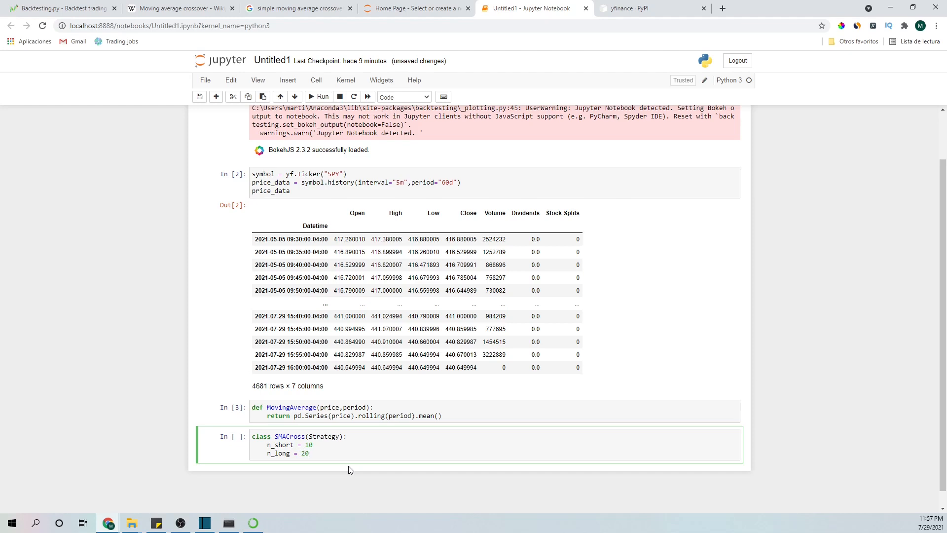
{"action": "key", "text": "Enter"}
{"action": "type", "text": "def"}
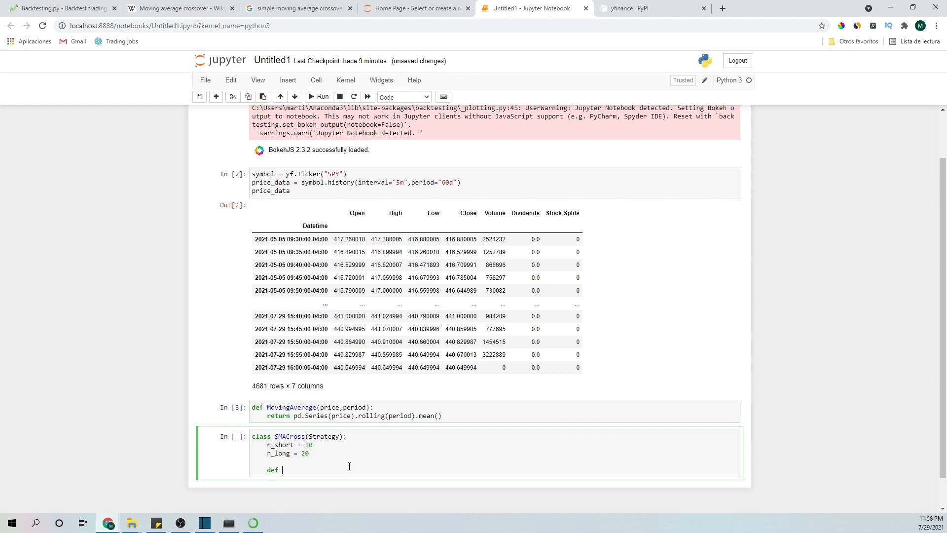
Start def init(self) with close = self.data.Close
{"action": "type", "text": "init()"}
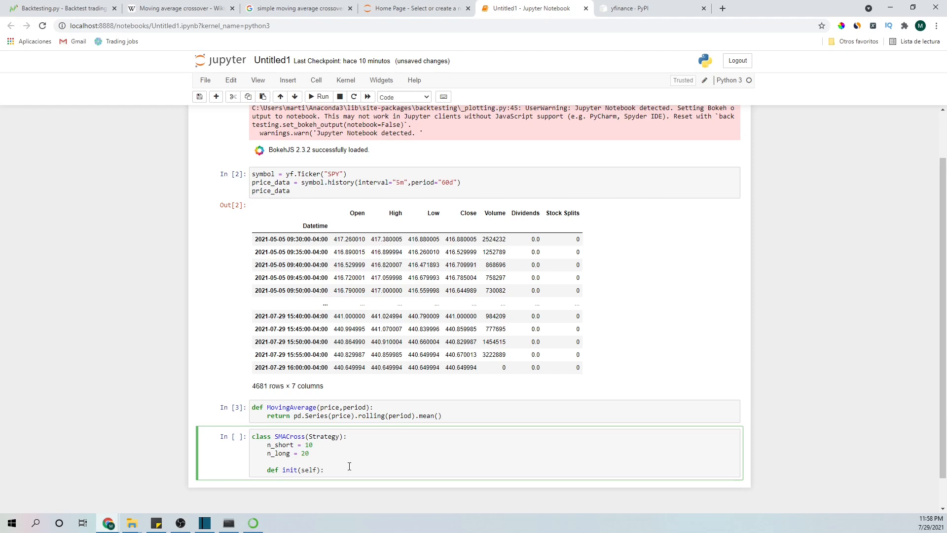
{"action": "key", "text": "enter"}
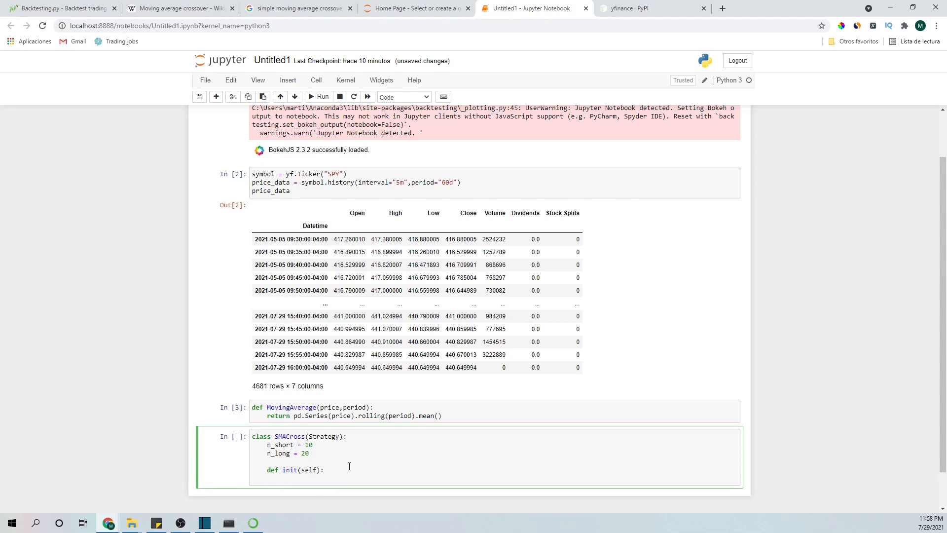
{"action": "type", "text": "close ="}
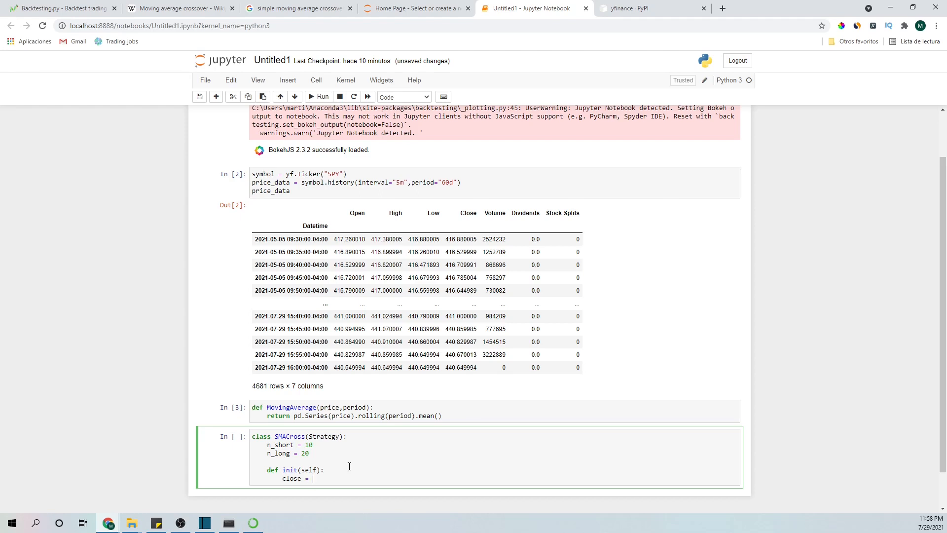
{"action": "type", "text": "s"}
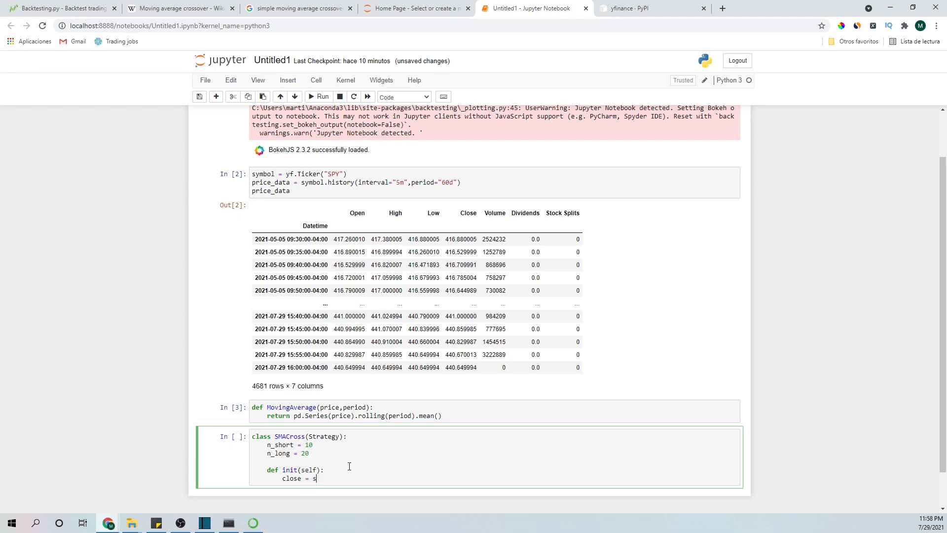
{"action": "type", "text": "elf.data.C"}
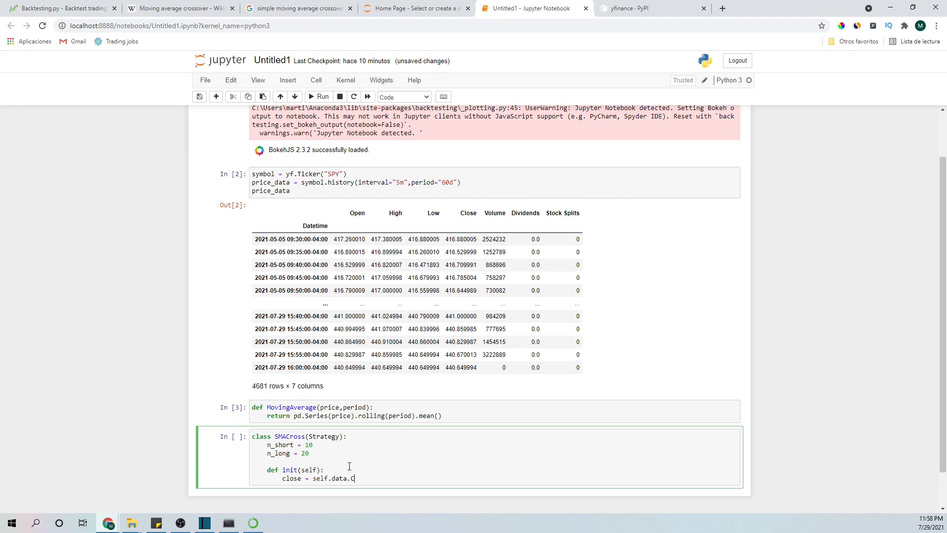
{"action": "type", "text": "lose"}
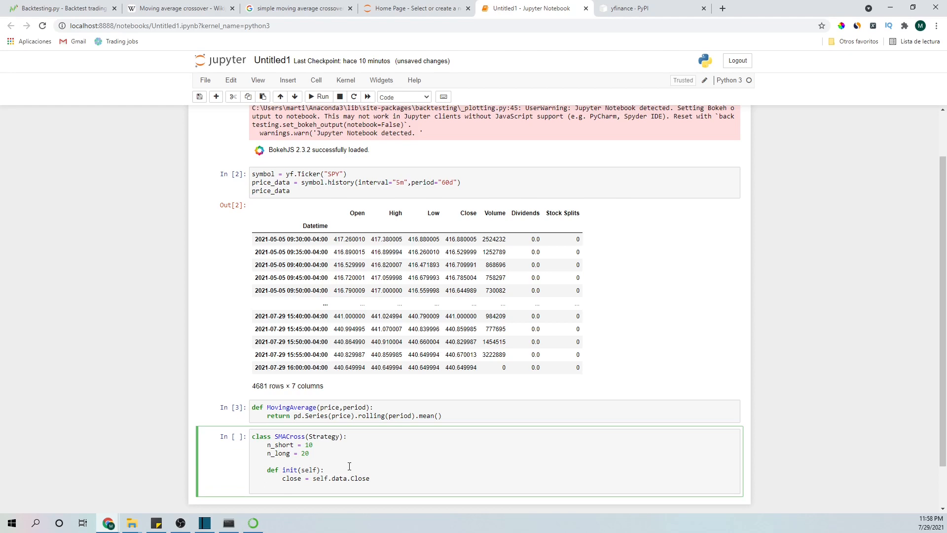
Compute self.ma_short and self.ma_long via self.I(MovingAverage, close, self.n_short/self.n_long)
{"action": "type", "text": "s"}
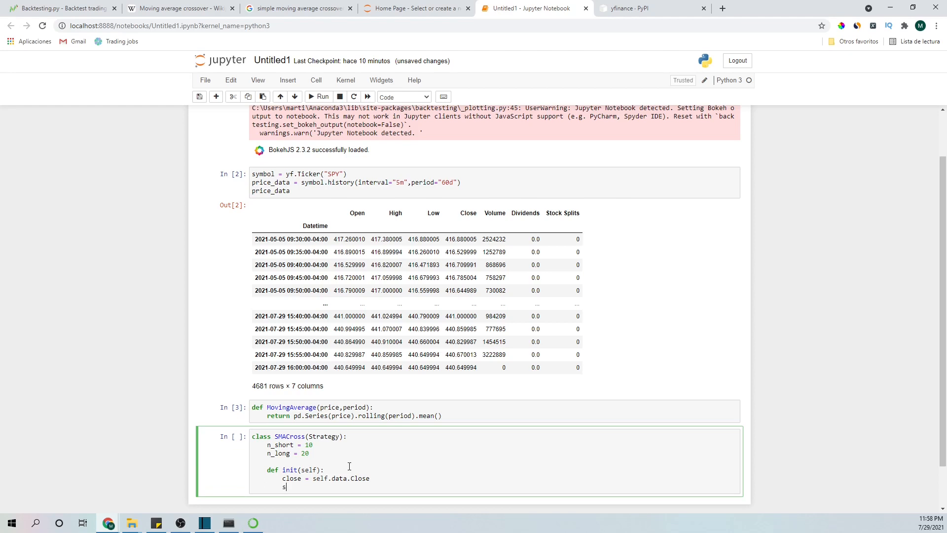
{"action": "type", "text": "elf."}
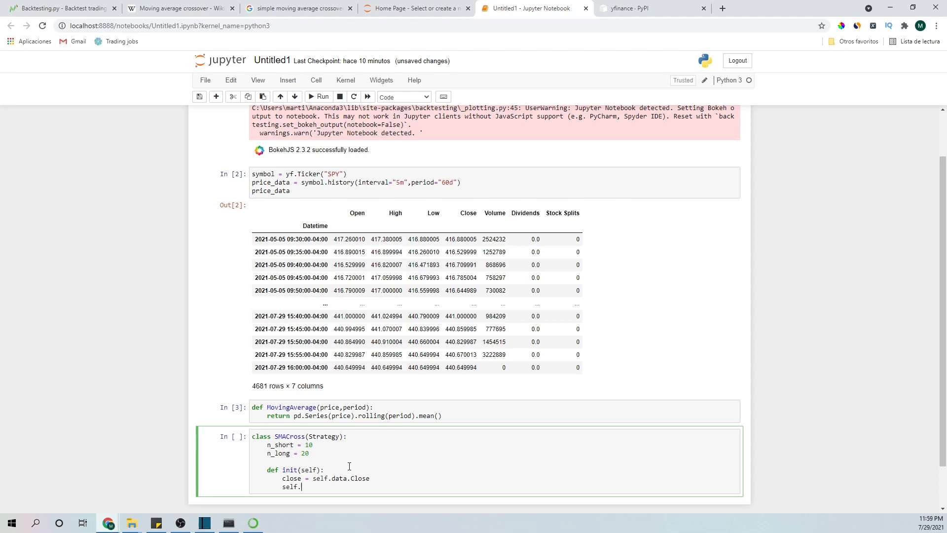
{"action": "type", "text": "ma"}
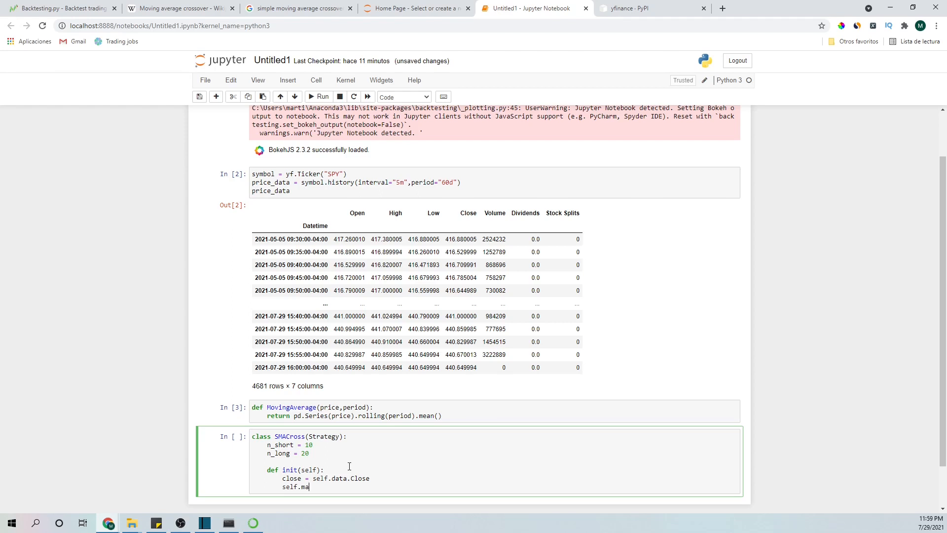
{"action": "type", "text": "_sho"}
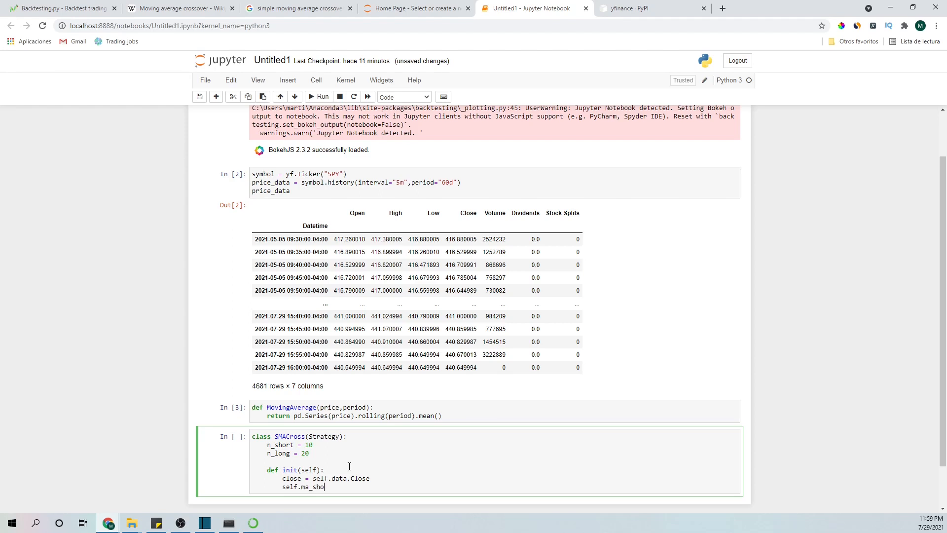
{"action": "type", "text": "rt -"}
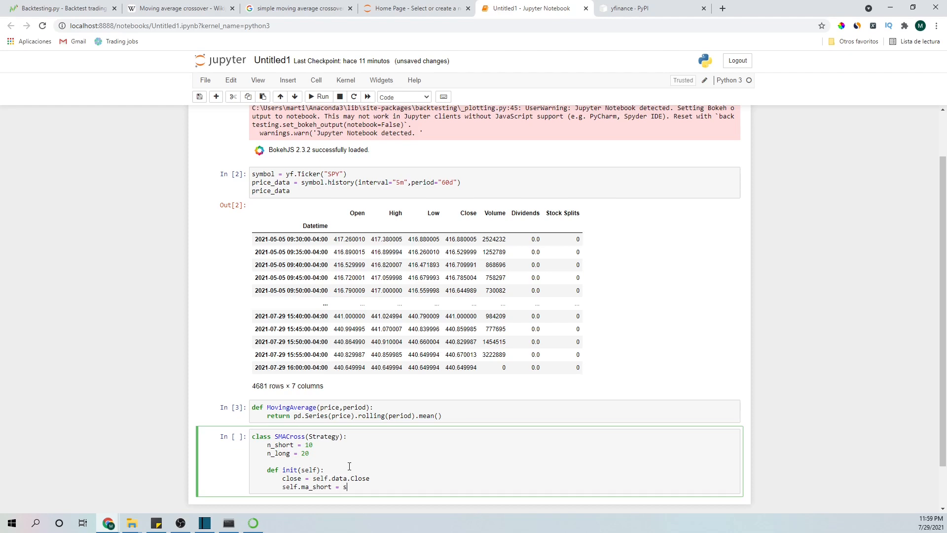
{"action": "type", "text": "elf.I(MovingAverage,"}
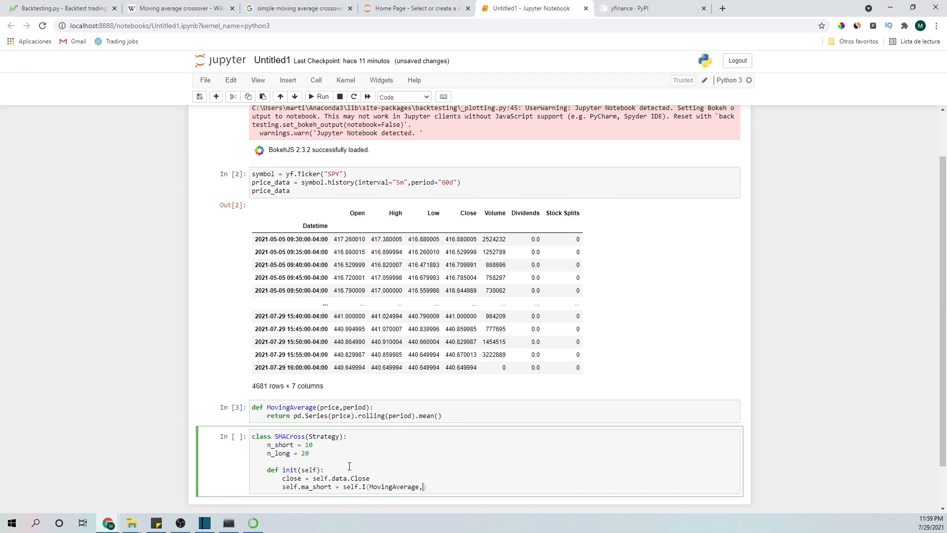
{"action": "type", "text": "close,"}
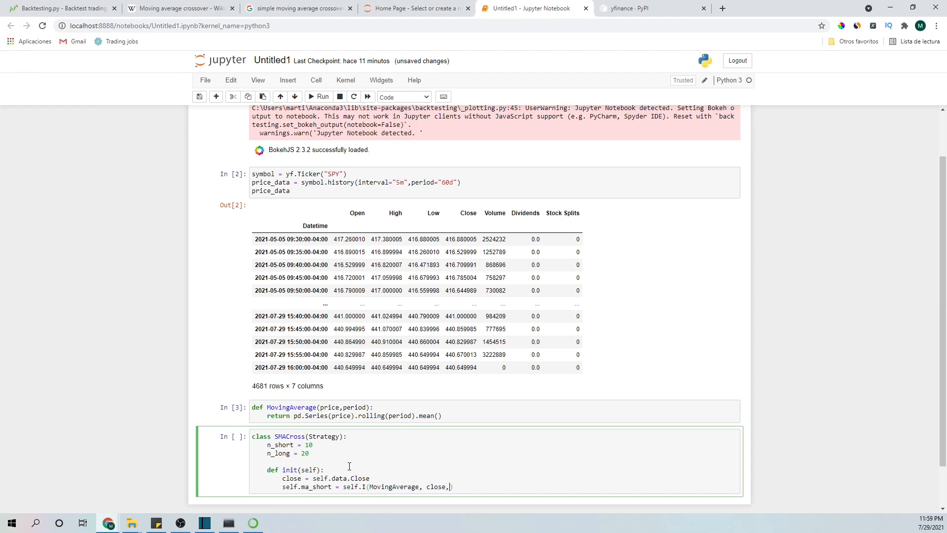
{"action": "type", "text": "self."}
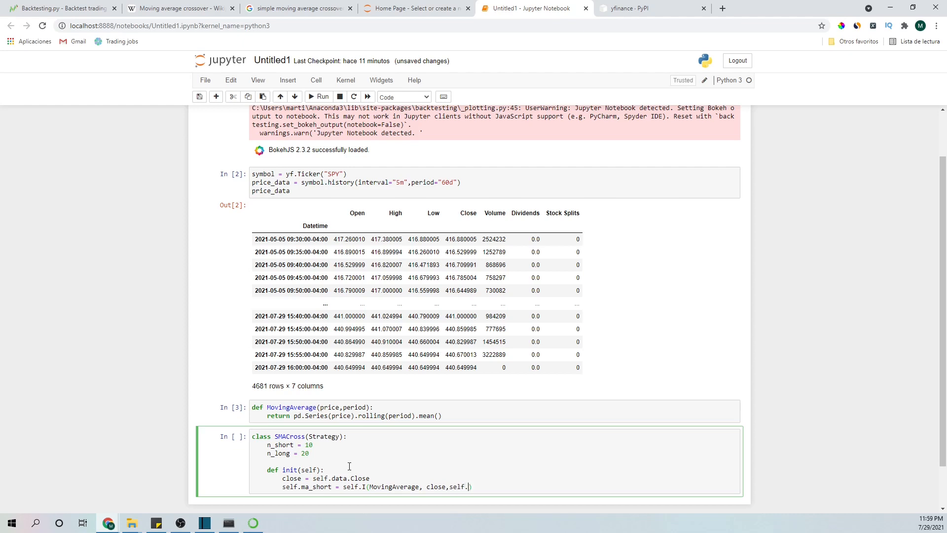
{"action": "type", "text": "n_"}
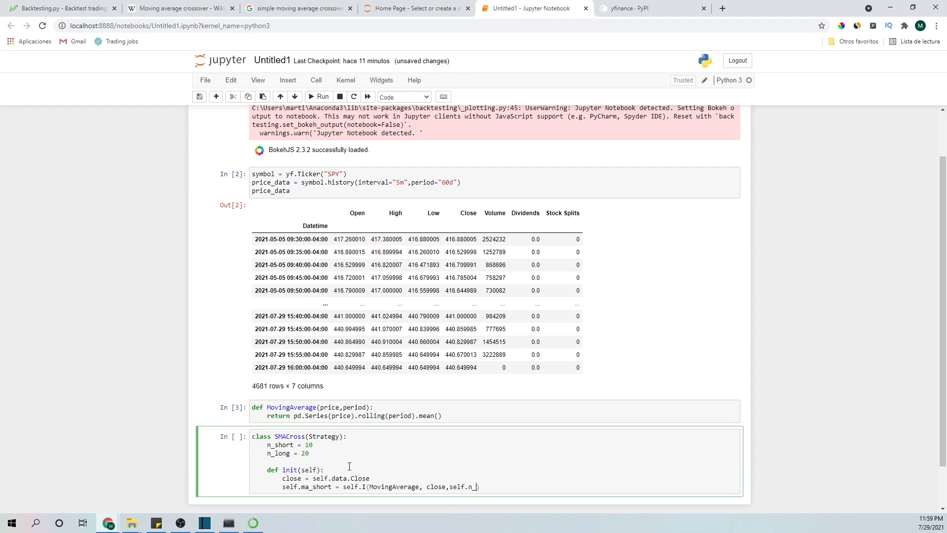
{"action": "type", "text": "short)"}
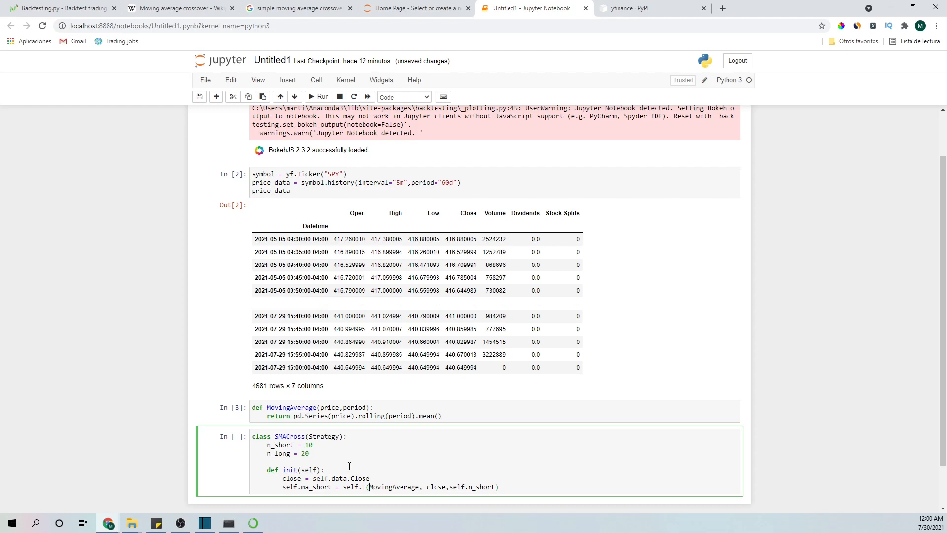
{"action": "double_click", "coordinate": [393, 487]}
{"action": "type", "text": "self.ma_long = self.I(MovingAverage, close,self.n_long)"}
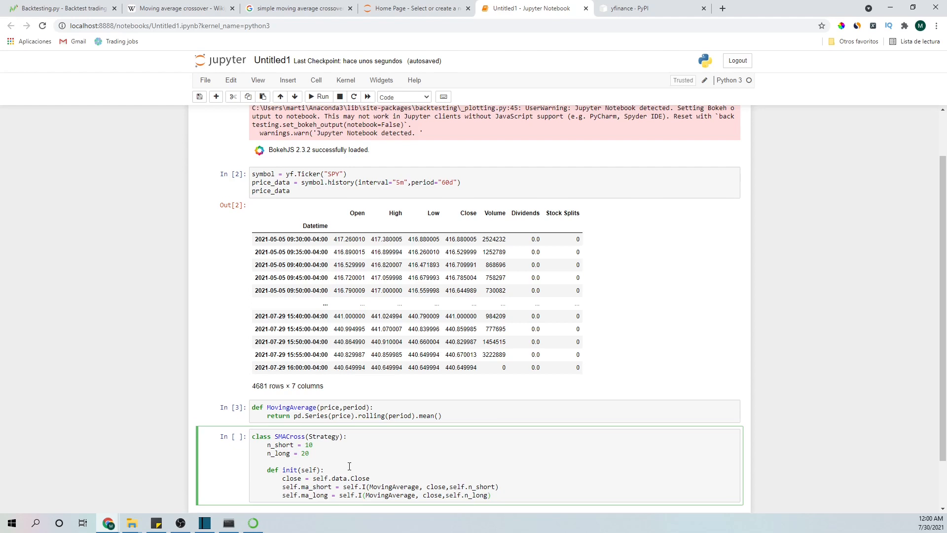
{"action": "key", "text": "Enter"}
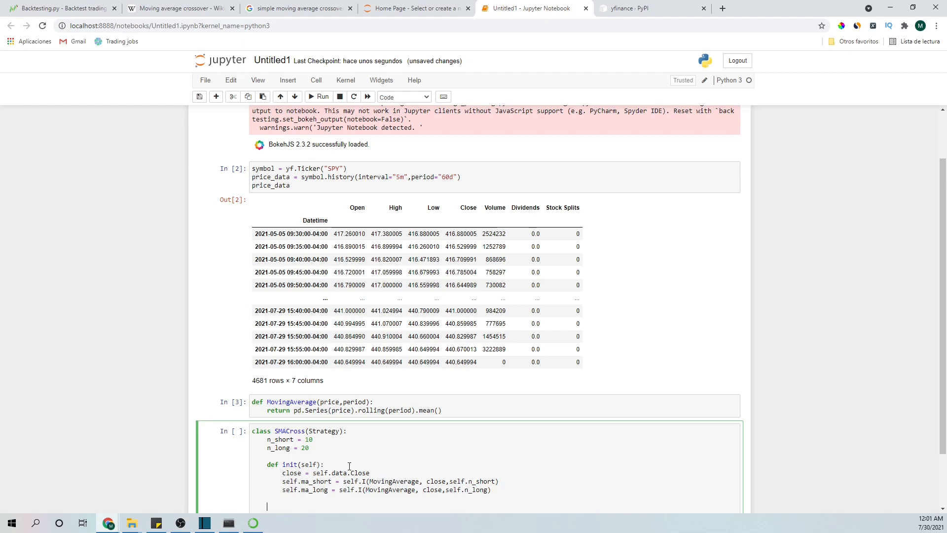
Write def next(self) beginning with if self.ma_short[-1] > self.ma_long[-1]
{"action": "type", "text": "d"}
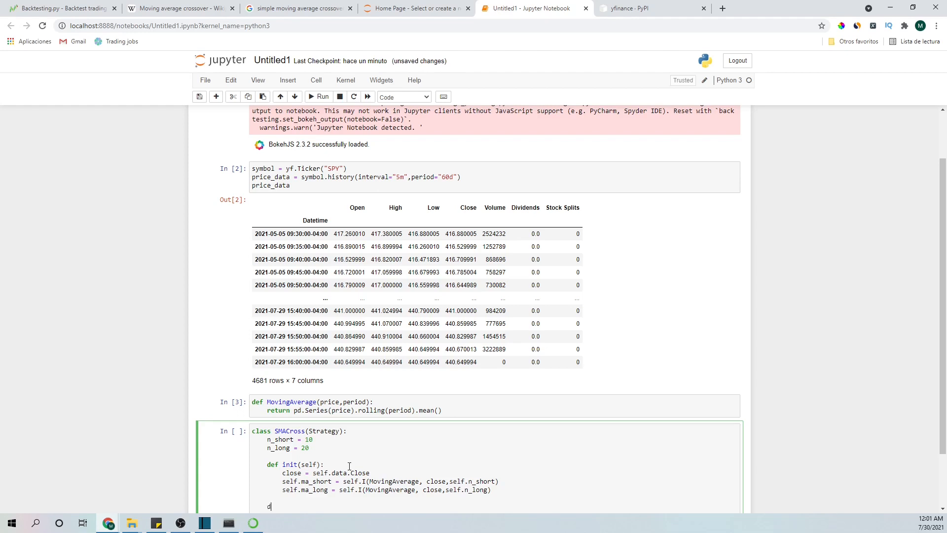
{"action": "type", "text": "ef"}
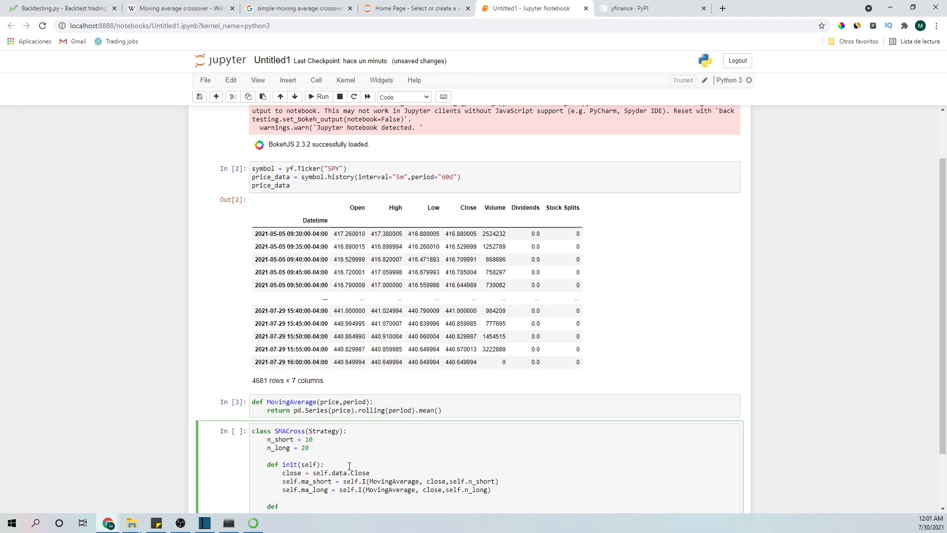
{"action": "type", "text": "next"}
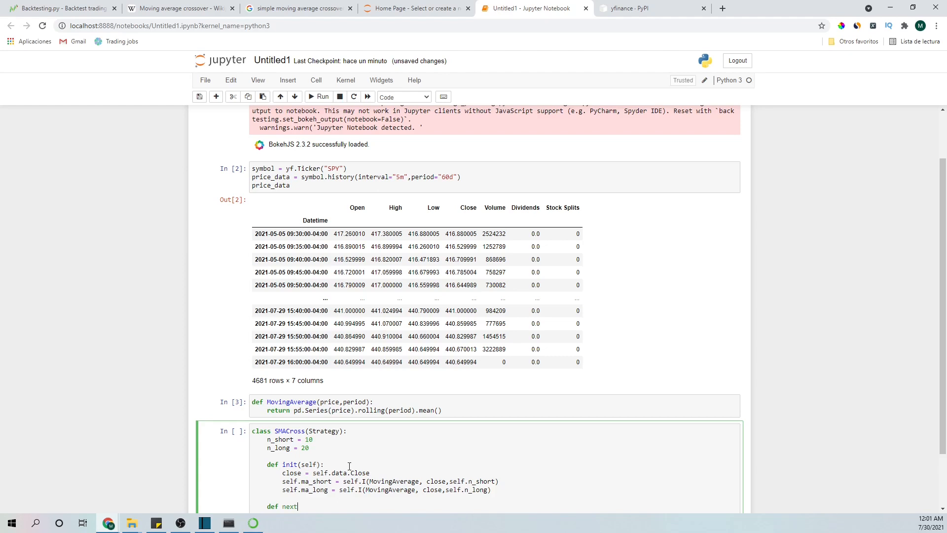
{"action": "type", "text": "(self):"}
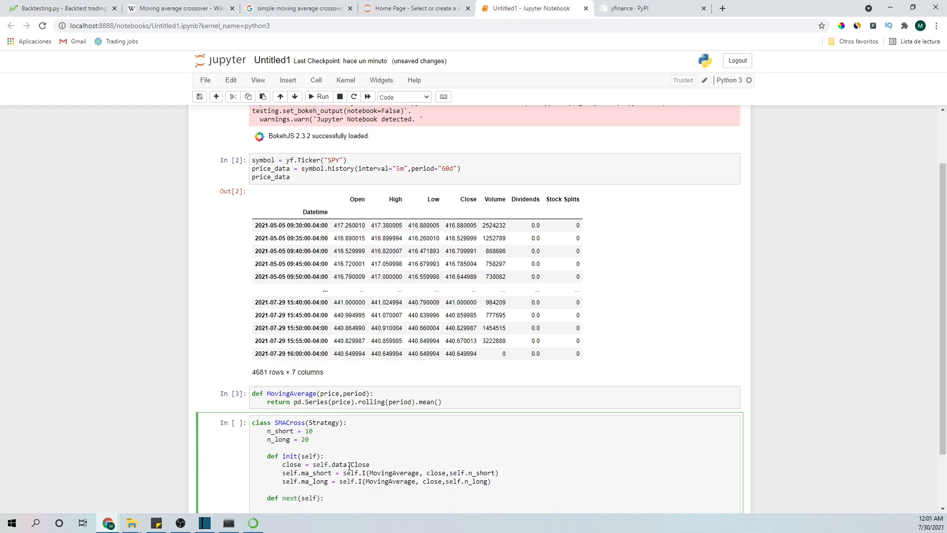
{"action": "type", "text": "if self.max_"}
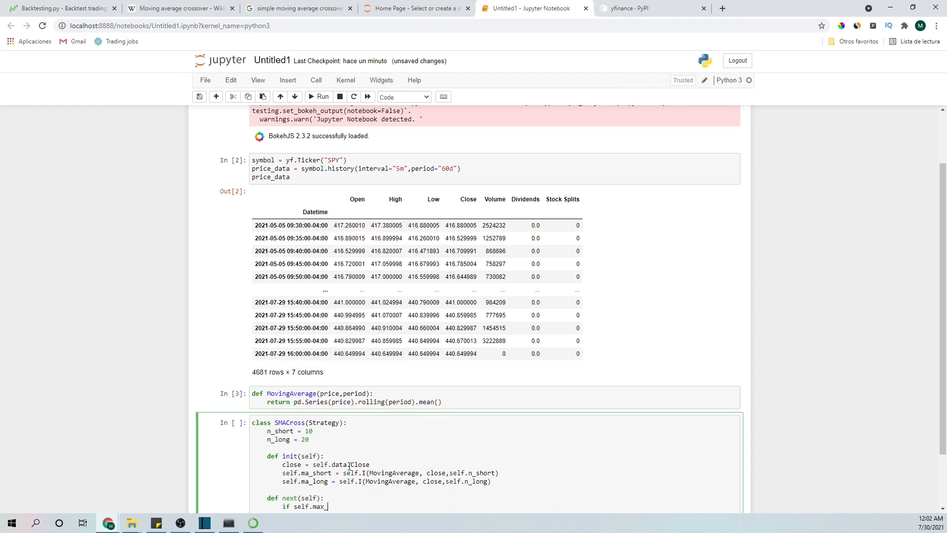
{"action": "type", "text": "short"}
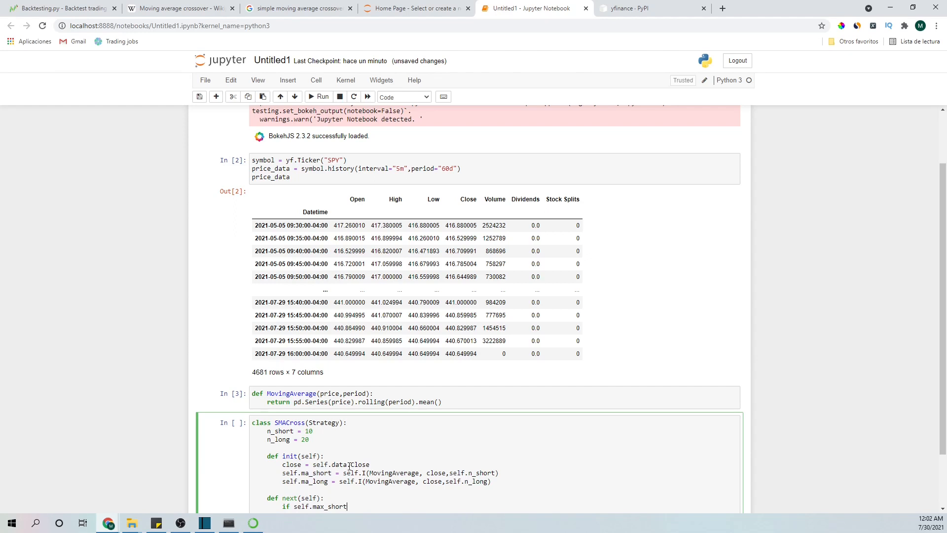
{"action": "type", "text": "[-1]"}
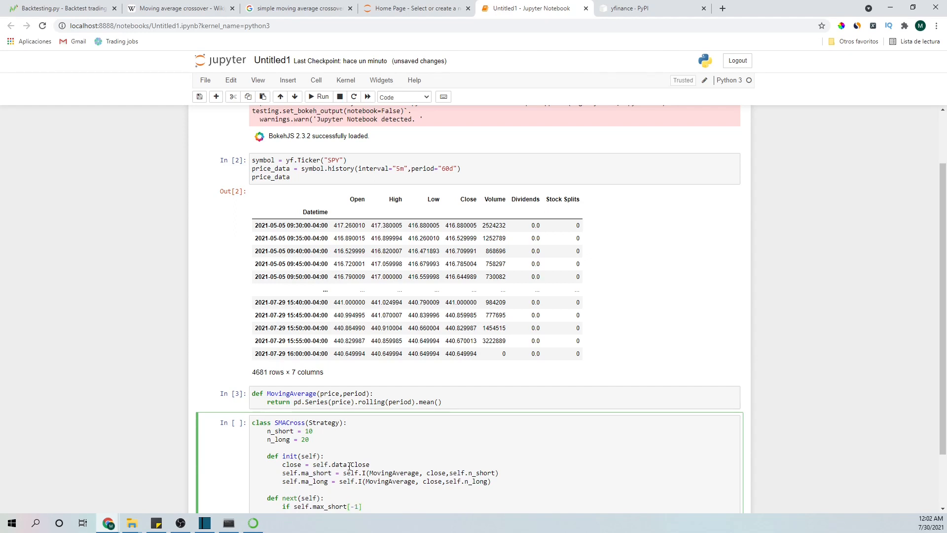
{"action": "type", "text": "."}
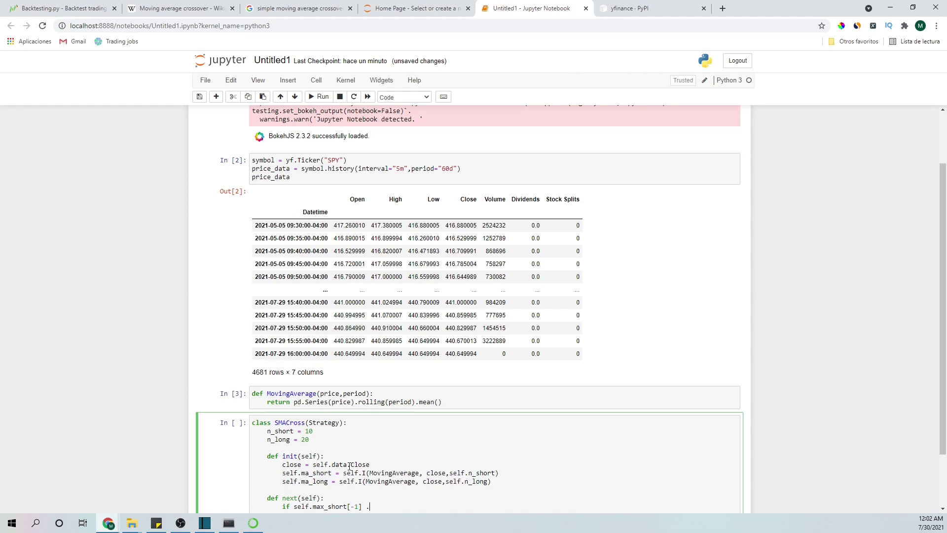
{"action": "type", "text": ">"}
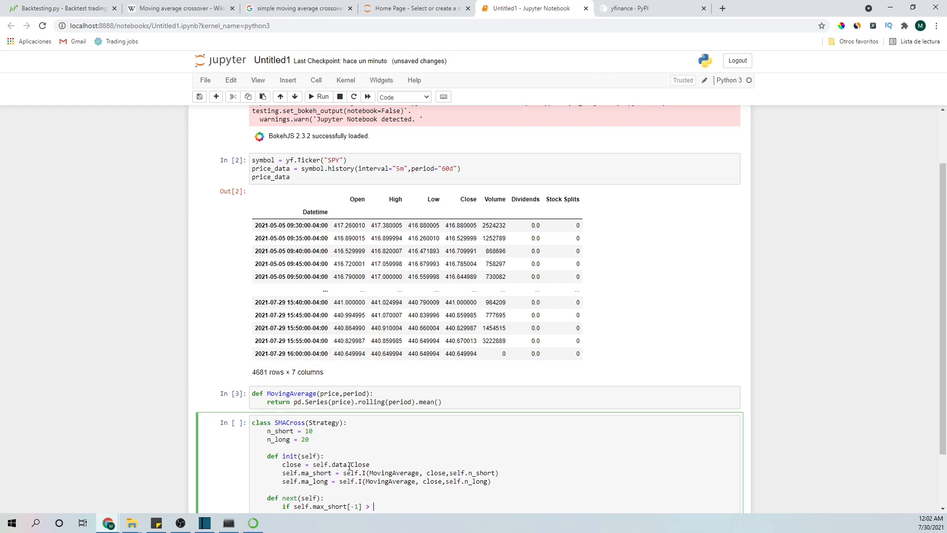
{"action": "type", "text": "self.max"}
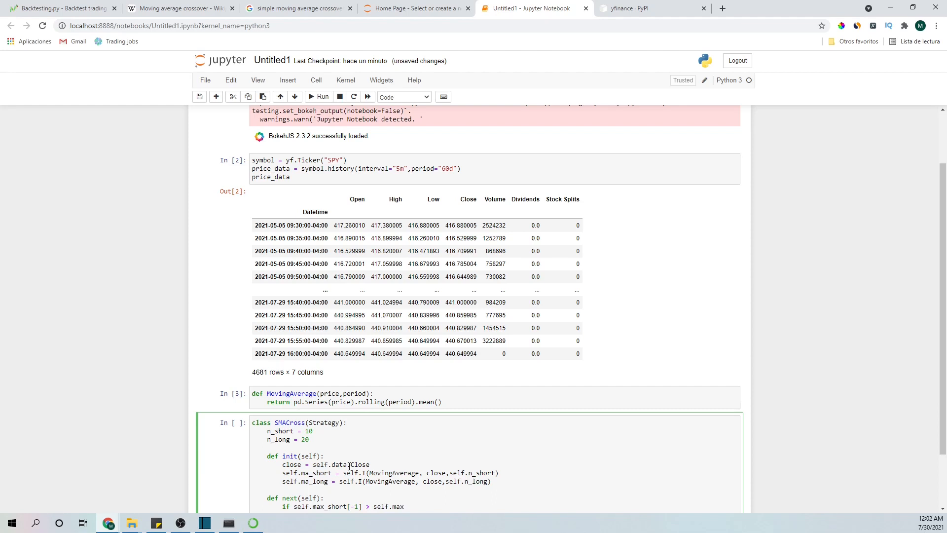
{"action": "type", "text": "_long"}
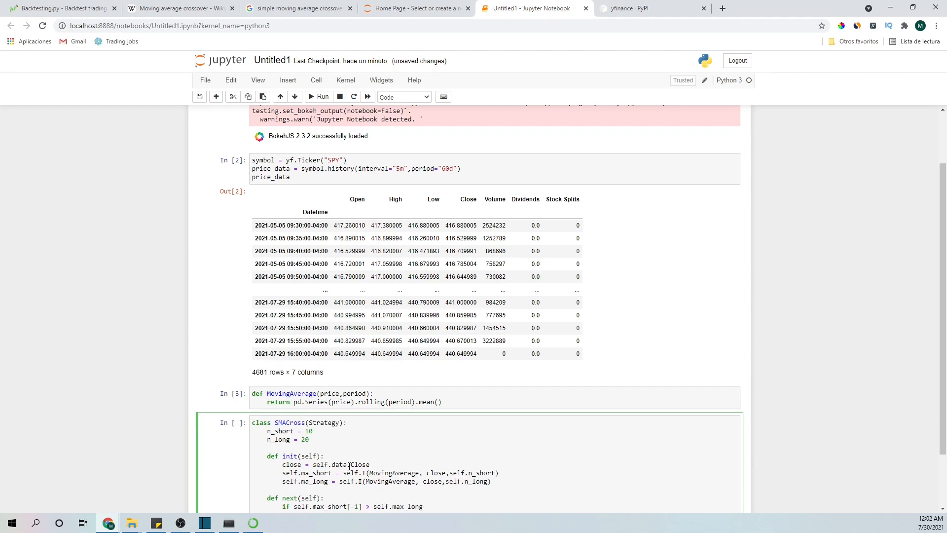
{"action": "type", "text": "[-1]:"}
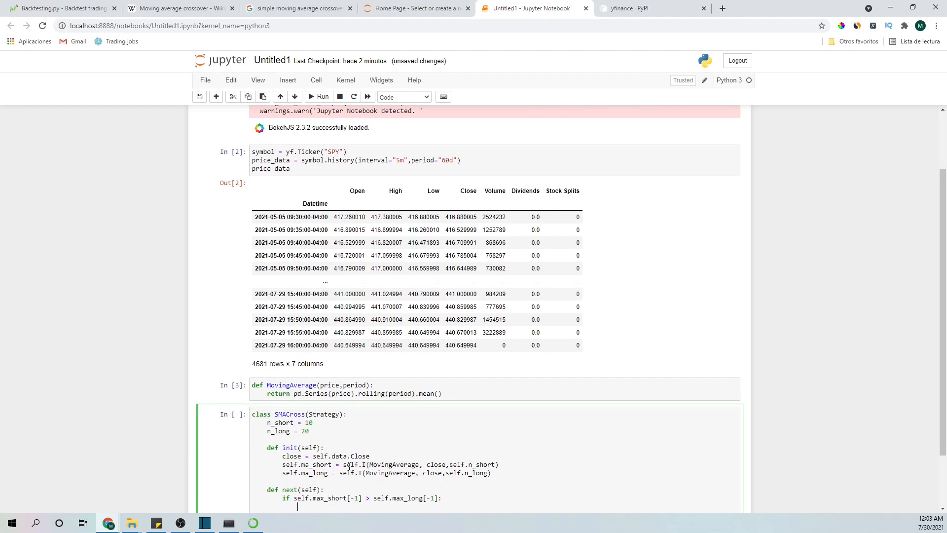
Add self.buy() under the if and an elif for ma_short[-1] < ma_long[-1]
{"action": "type", "text": "self.buy"}
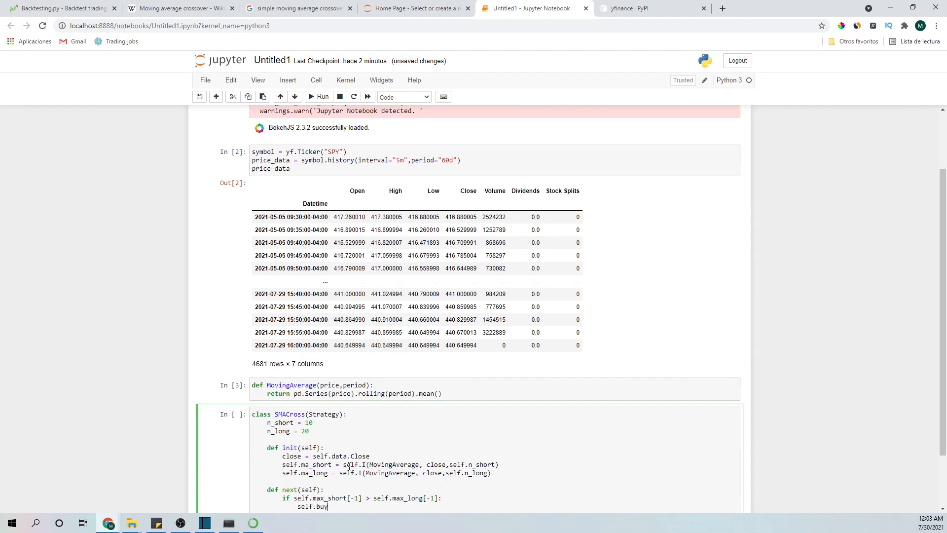
{"action": "type", "text": "()"}
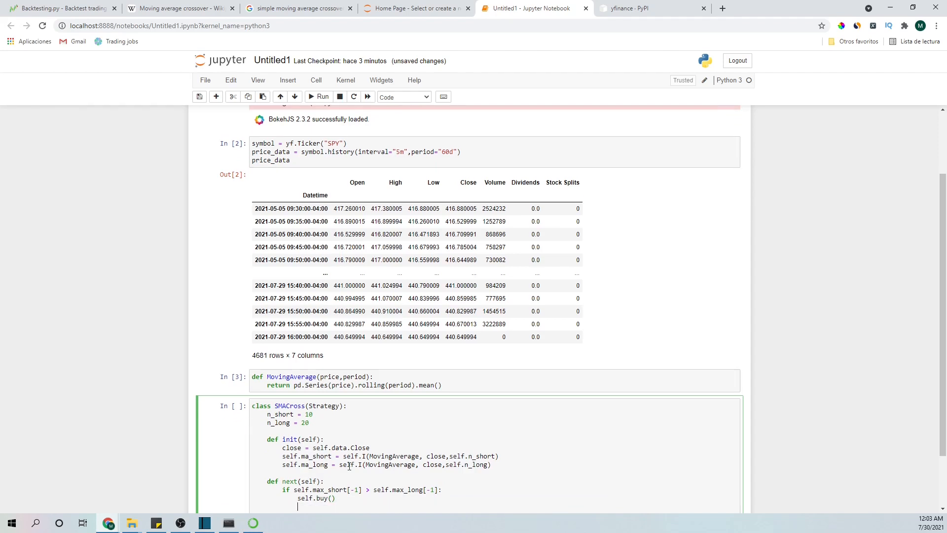
{"action": "type", "text": "elif"}
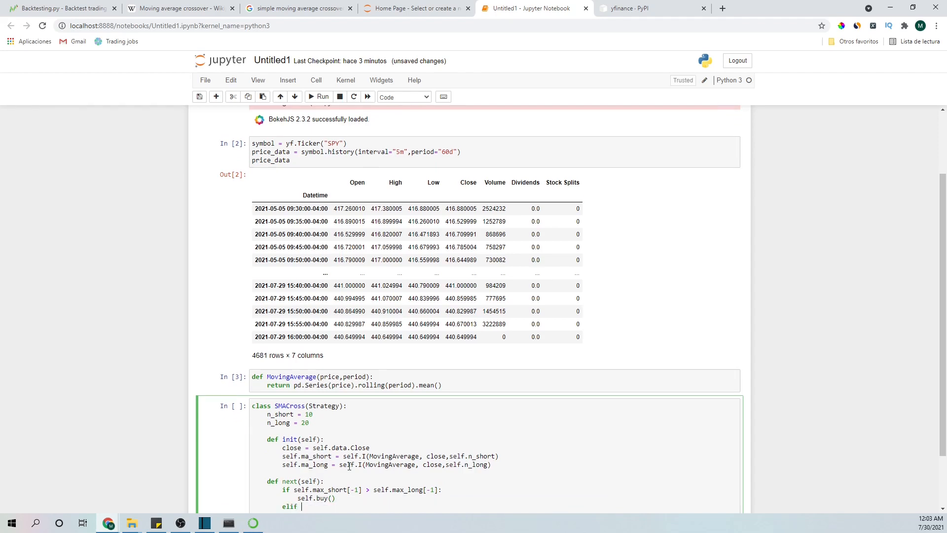
{"action": "type", "text": "self.max"}
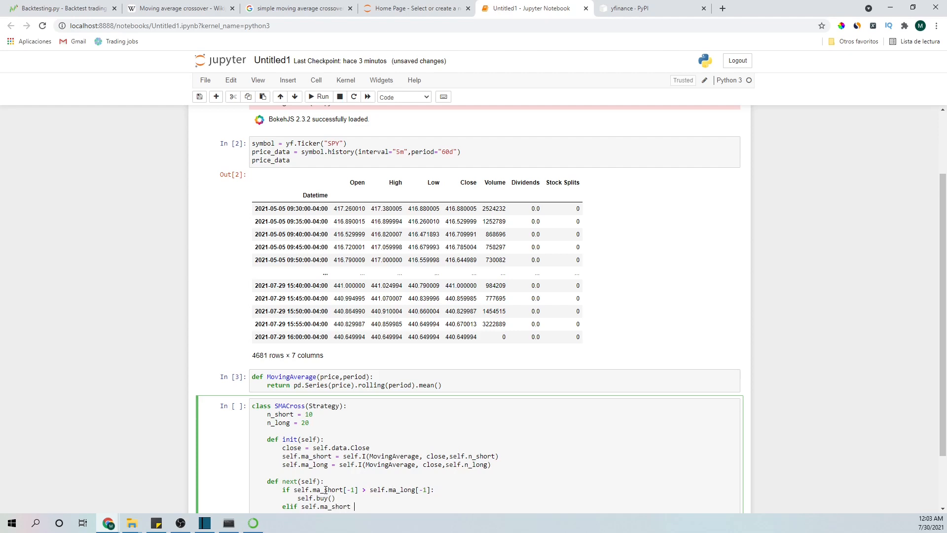
{"action": "type", "text": "<"}
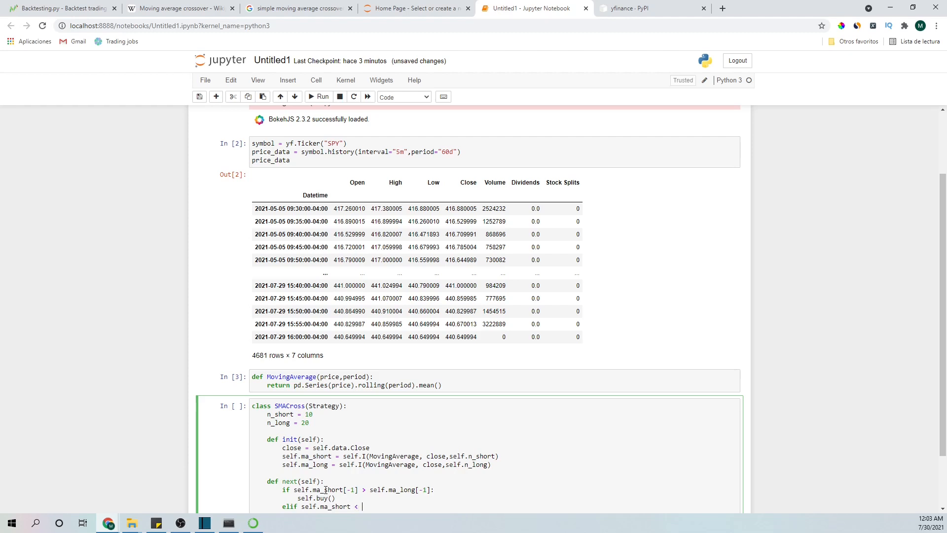
{"action": "type", "text": "self.max"}
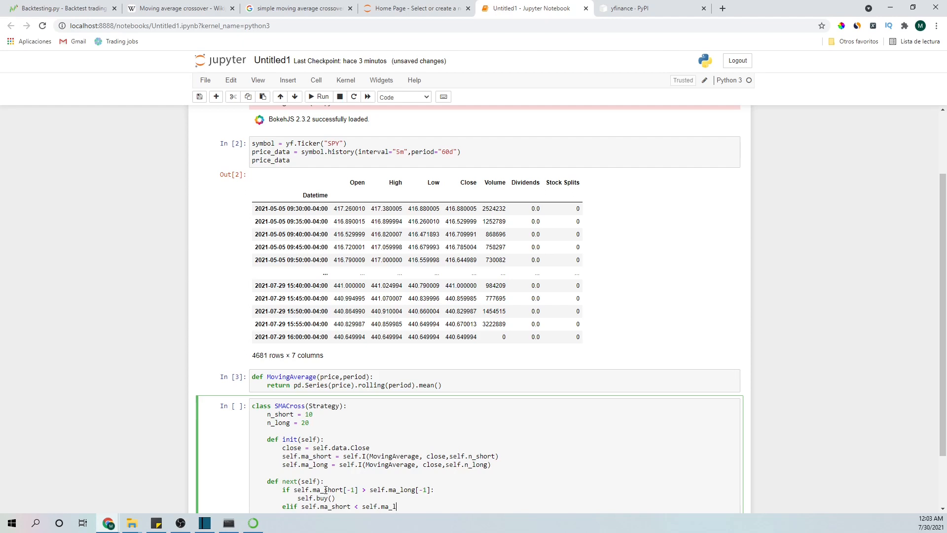
{"action": "type", "text": "ong"}
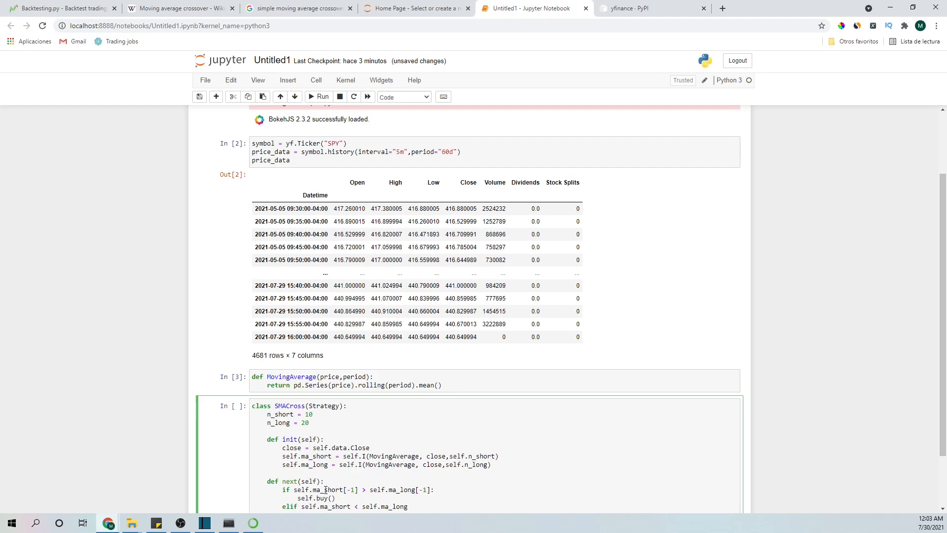
{"action": "type", "text": "[]"}
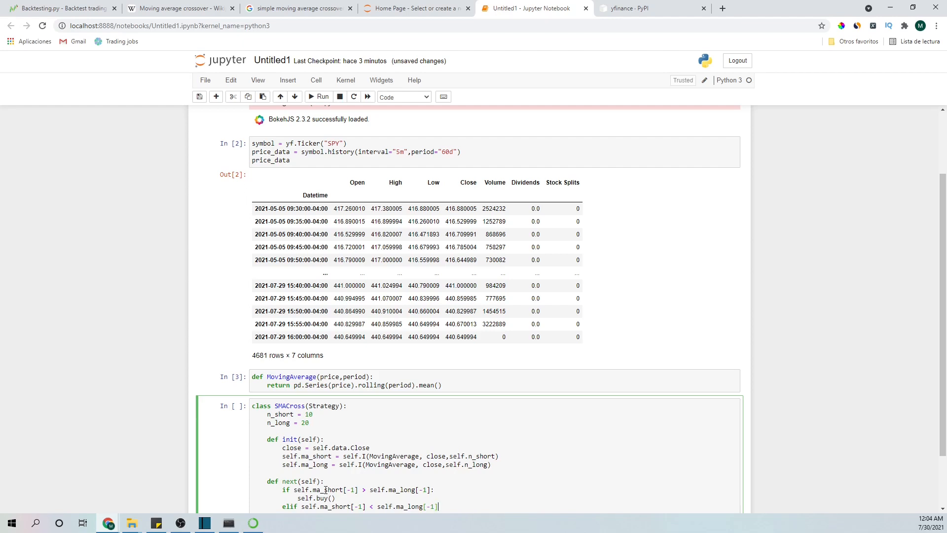
{"action": "type", "text": ":"}
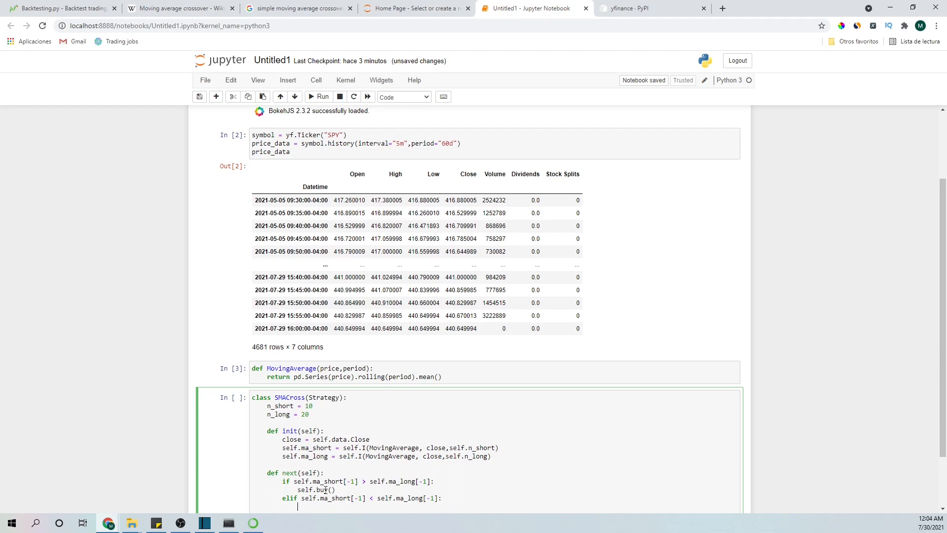
Close the open position with self.position.close() in the elif branch
{"action": "type", "text": "self.position.close"}
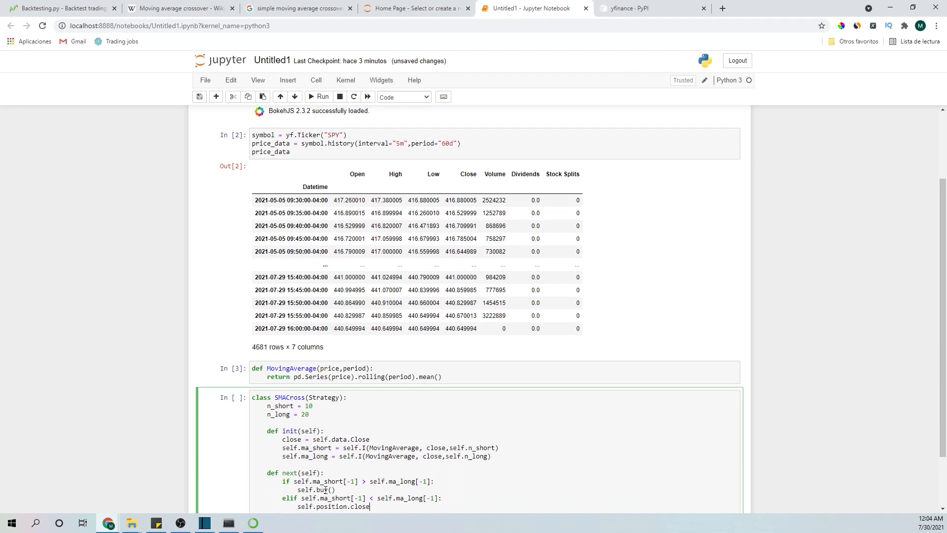
{"action": "type", "text": "()"}
{"action": "type", "text": "if"}
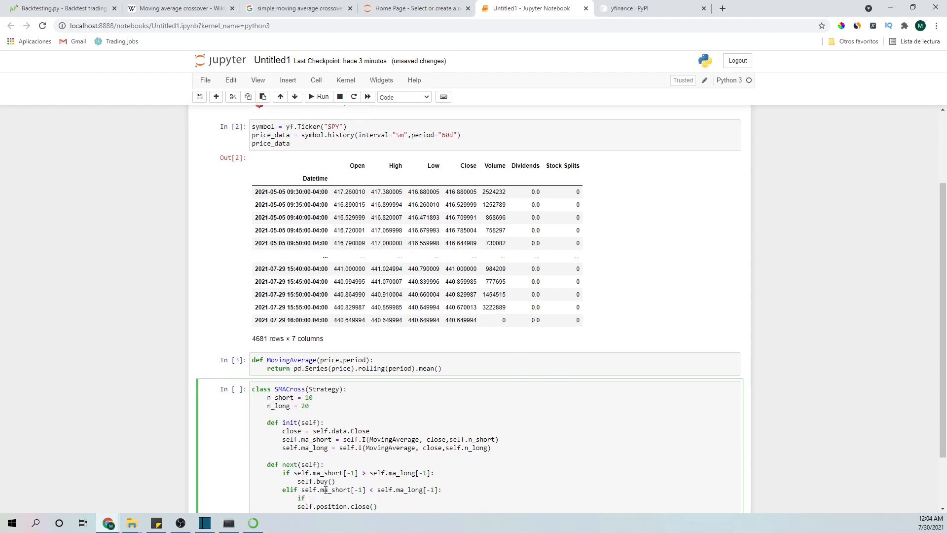
{"action": "type", "text": "self.position():"}
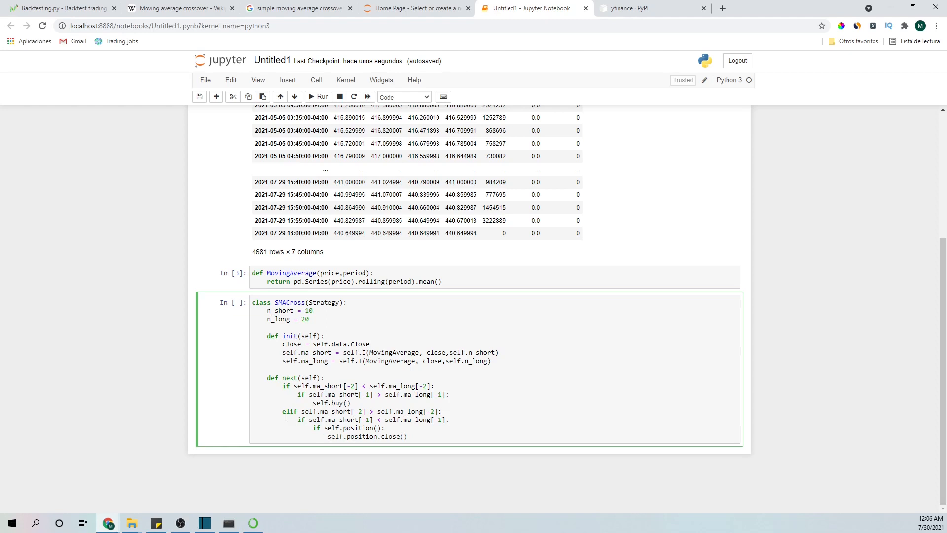
Run the SMACross cell with the [-2]/[-1] crossover checks and guarded position close
{"action": "key", "text": "Shift+Enter"}
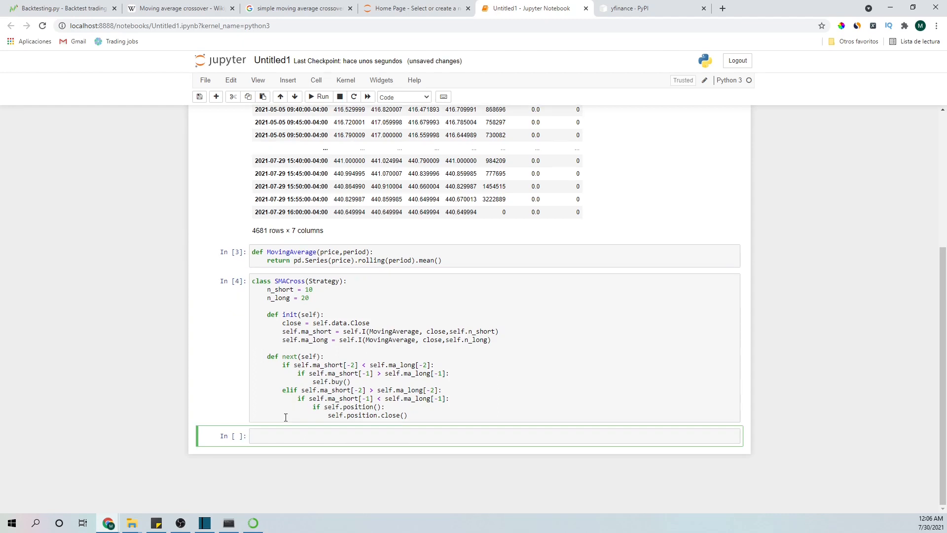
Create bt = Backtest(price_data, SMACross, cash=10000, commission=0)
{"action": "type", "text": "b"}
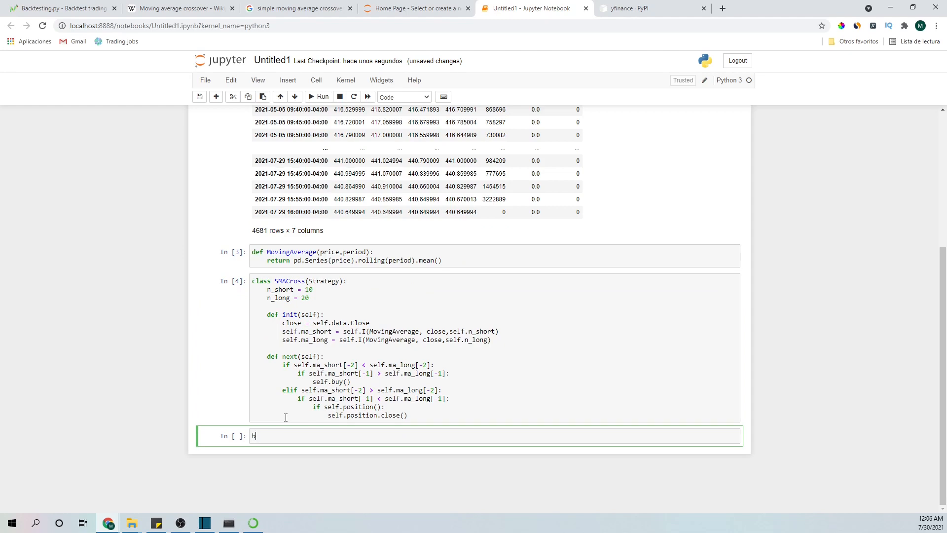
{"action": "type", "text": "t ="}
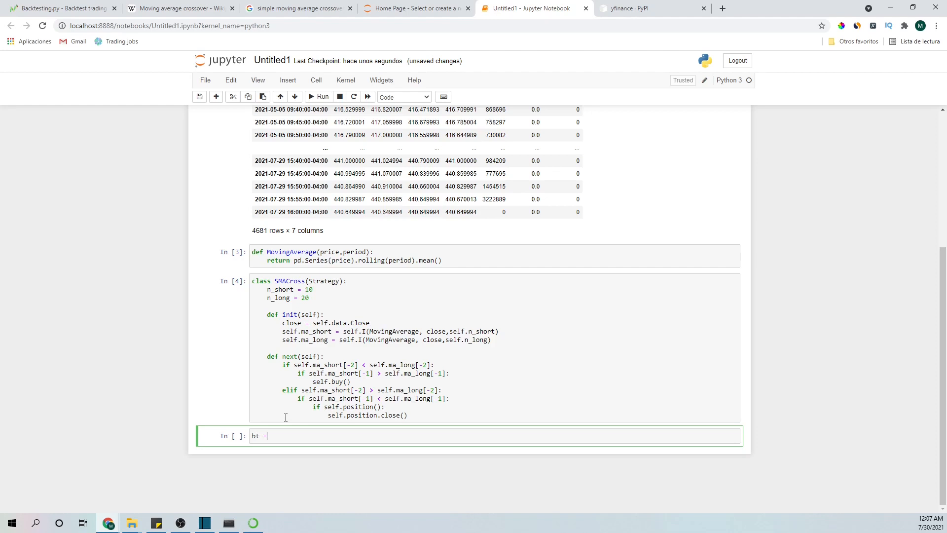
{"action": "type", "text": "Bac"}
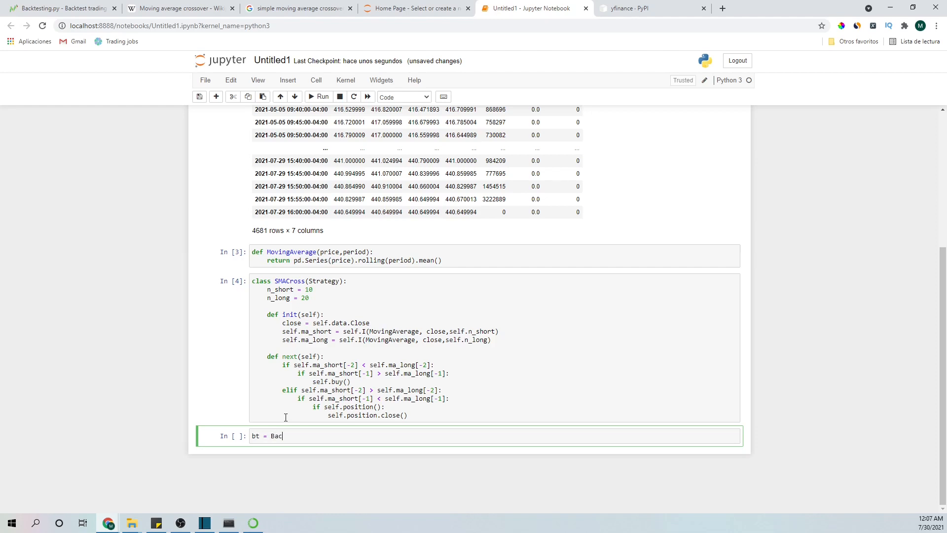
{"action": "type", "text": "ktest"}
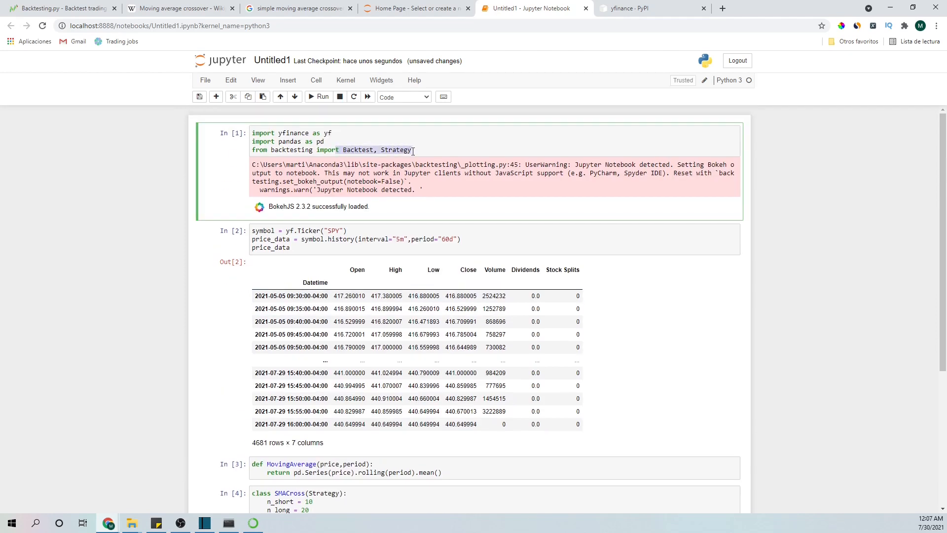
{"action": "type", "text": "bt = Backtest"}
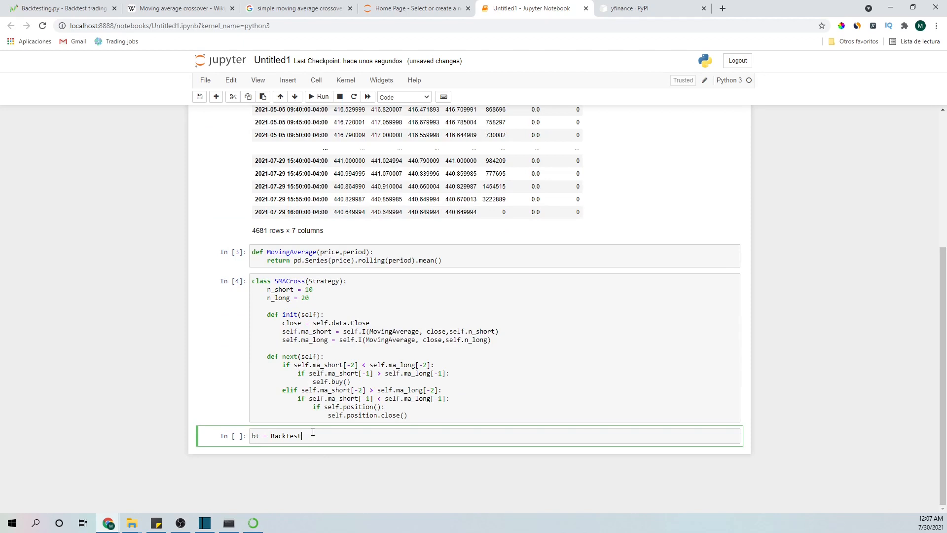
{"action": "type", "text": "()"}
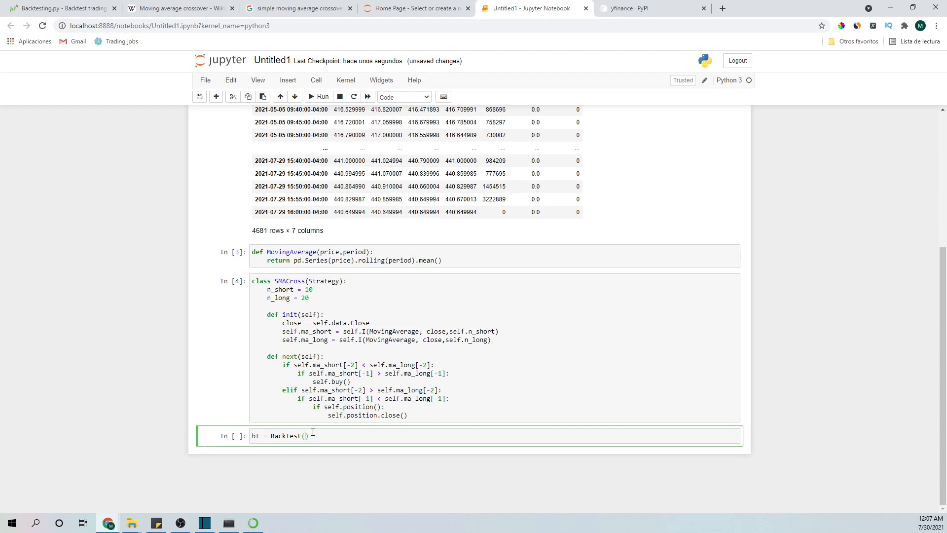
{"action": "type", "text": "price"}
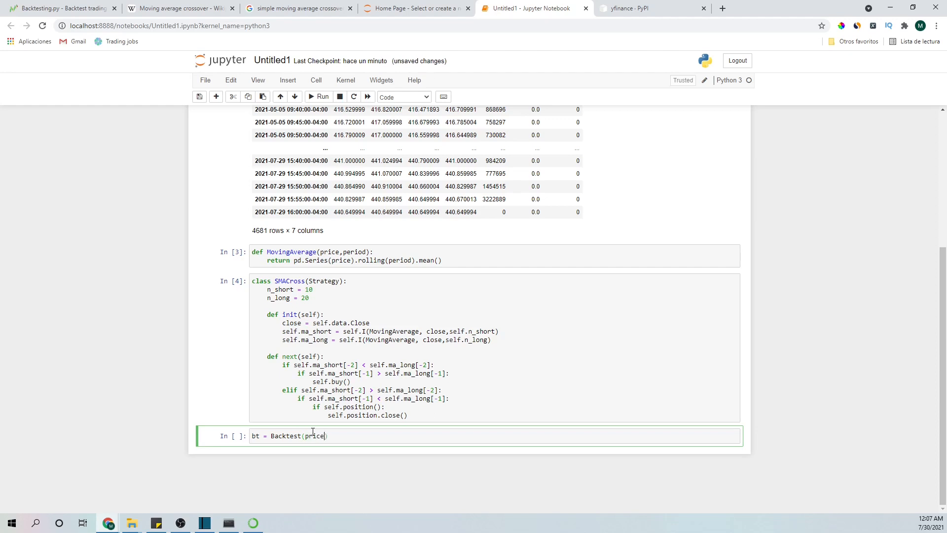
{"action": "type", "text": "_data,SMACross, cash="}
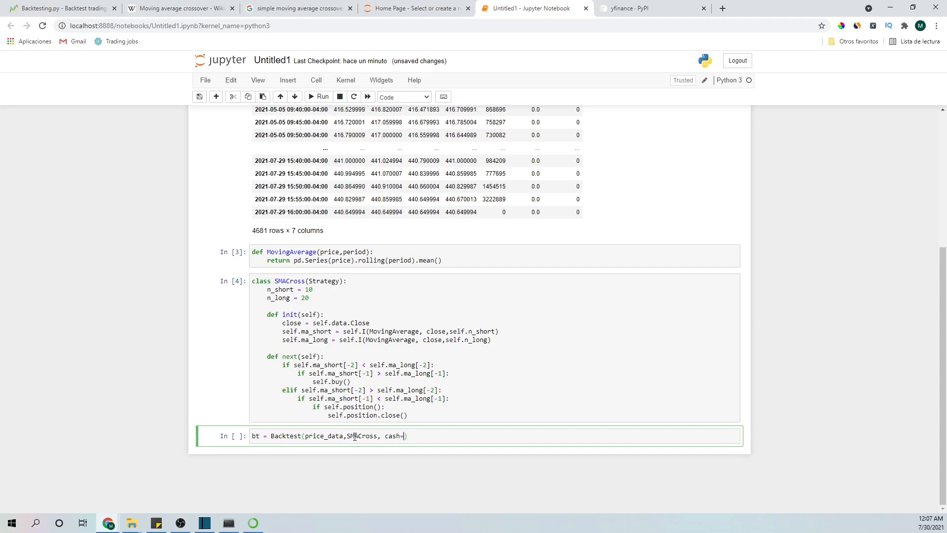
{"action": "type", "text": "10"}
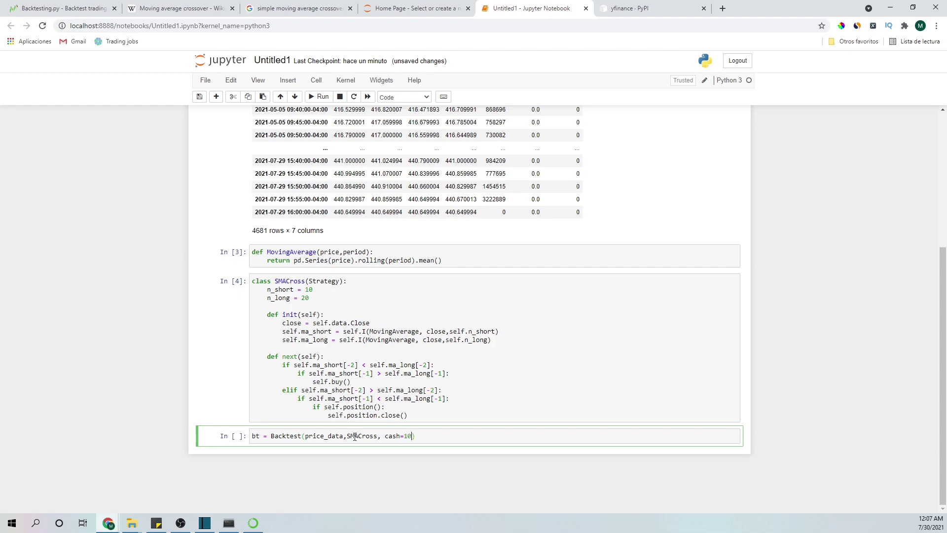
{"action": "type", "text": "000"}
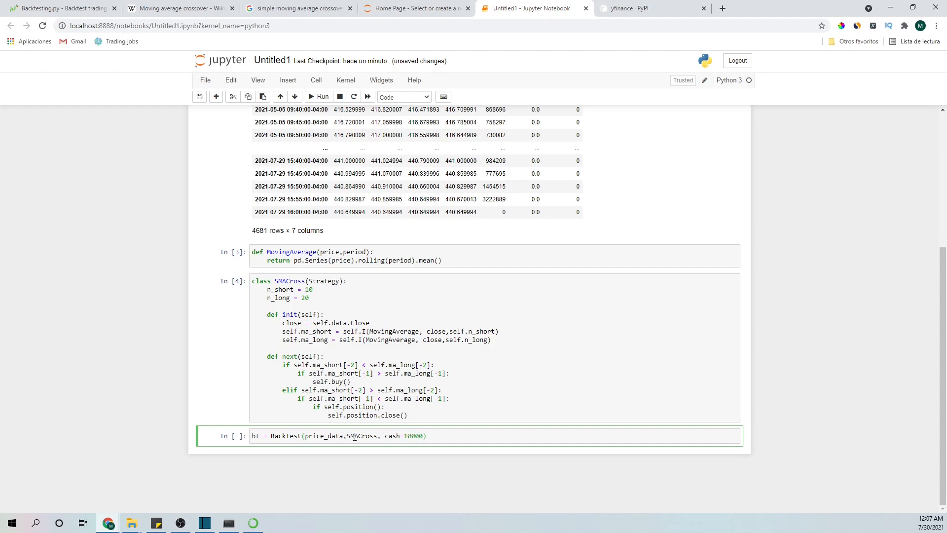
{"action": "type", "text": ",comm"}
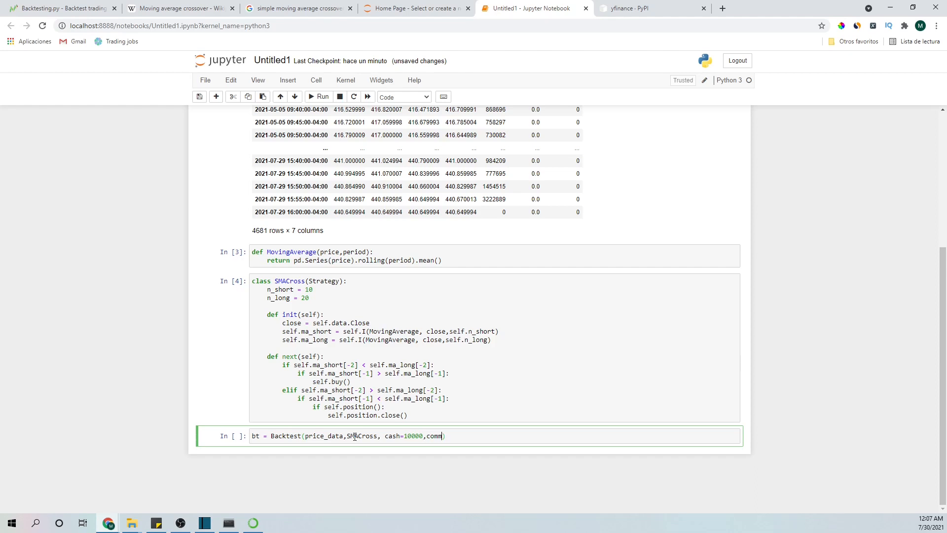
{"action": "type", "text": "ission"}
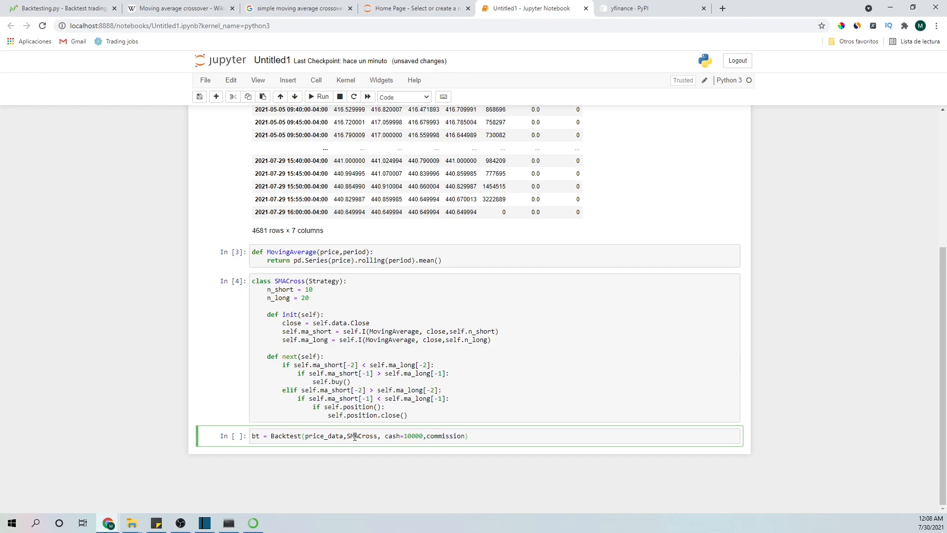
{"action": "type", "text": "\\"}
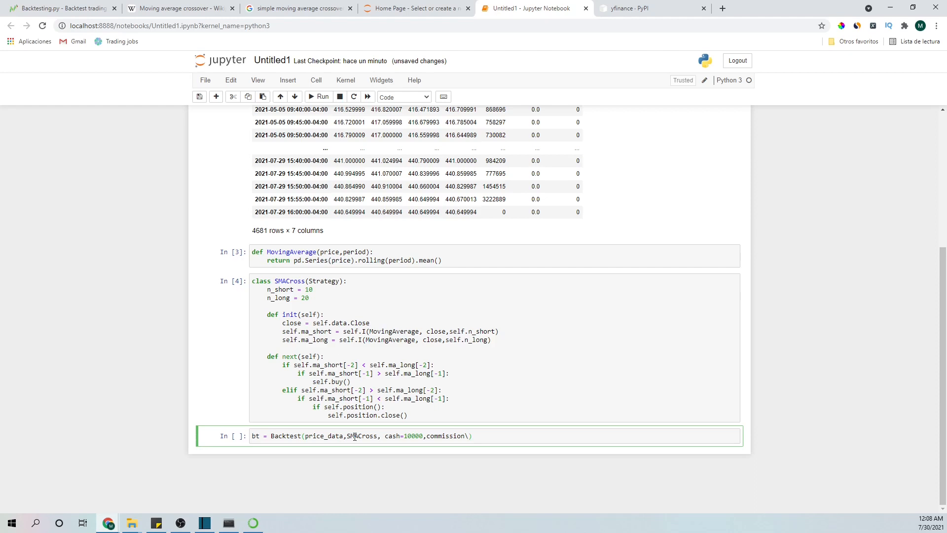
{"action": "type", "text": "=0"}
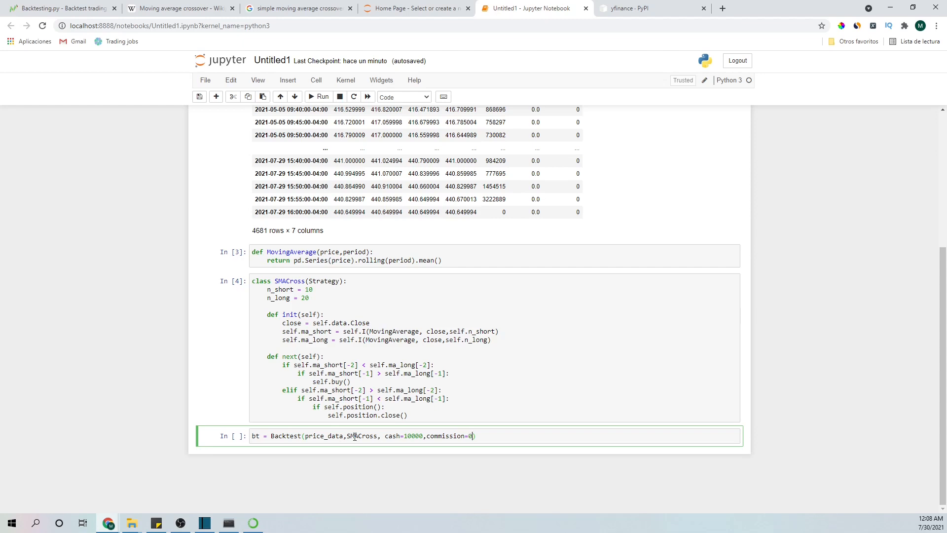
Add exclusive_orders=True to the Backtest arguments
{"action": "type", "text": ",e"}
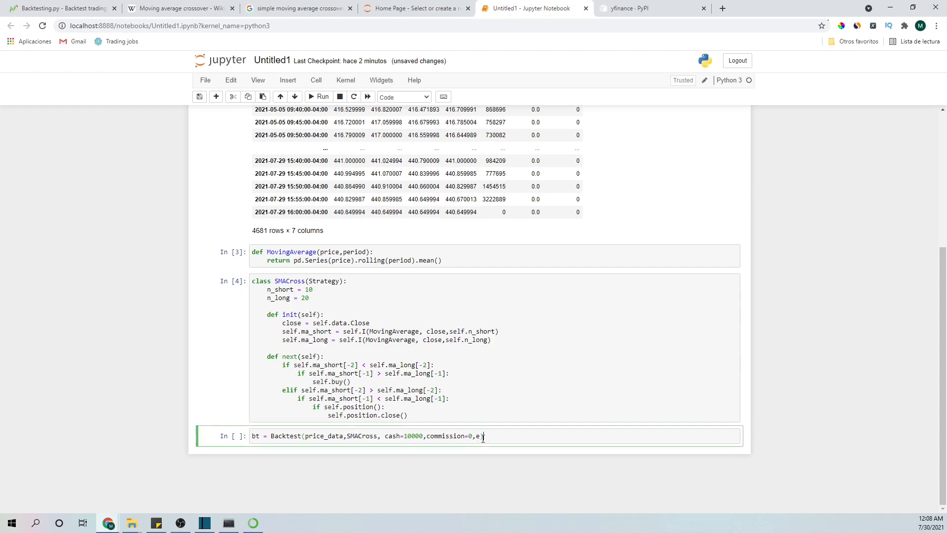
{"action": "type", "text": "xcluse"}
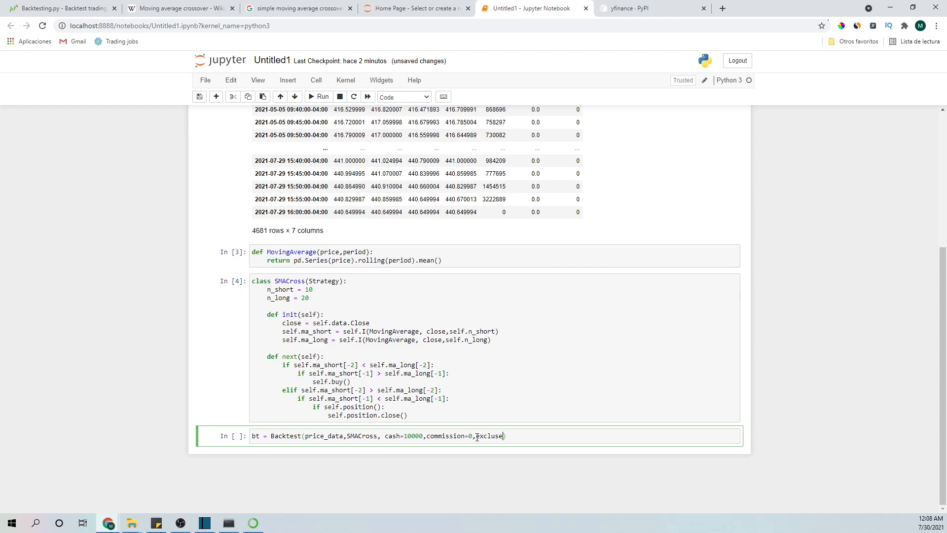
{"action": "key", "text": "Backspace"}
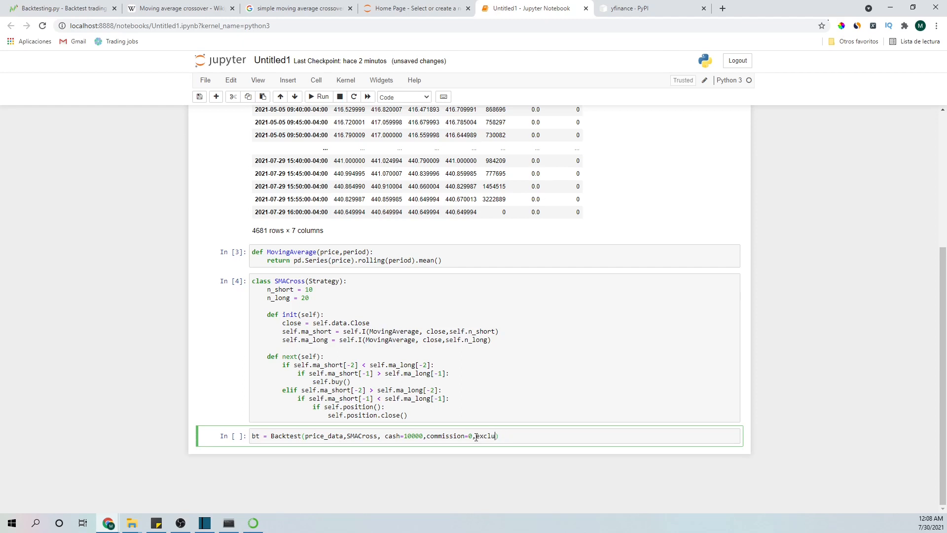
{"action": "type", "text": "sive_ord"}
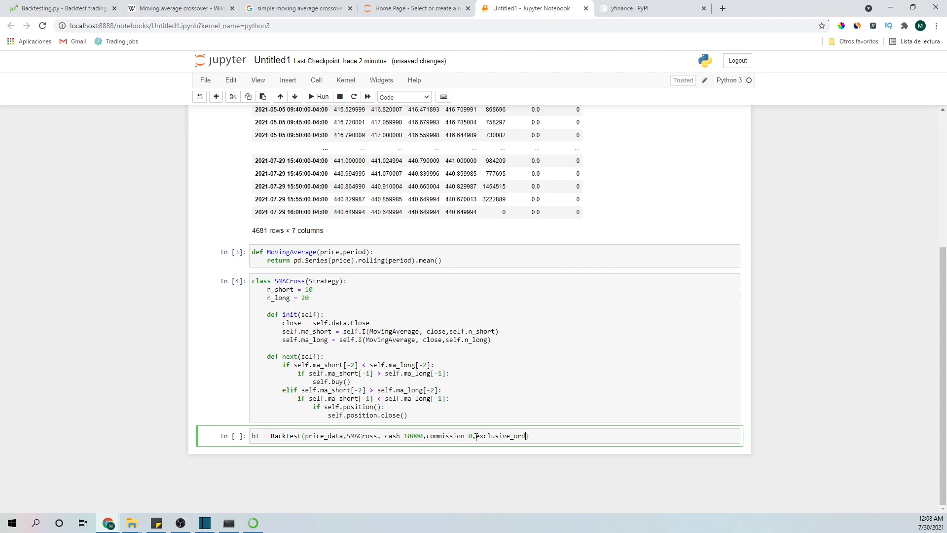
{"action": "type", "text": "ers="}
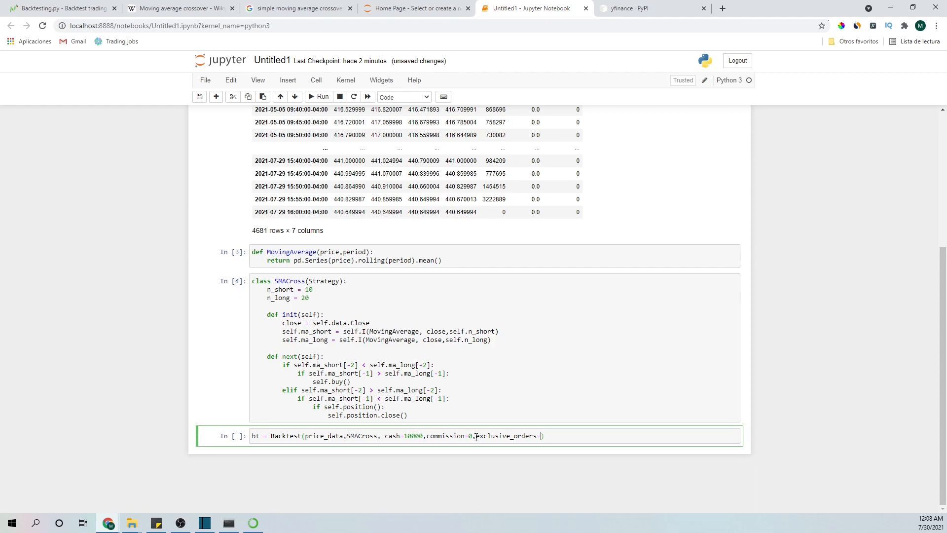
{"action": "type", "text": "True"}
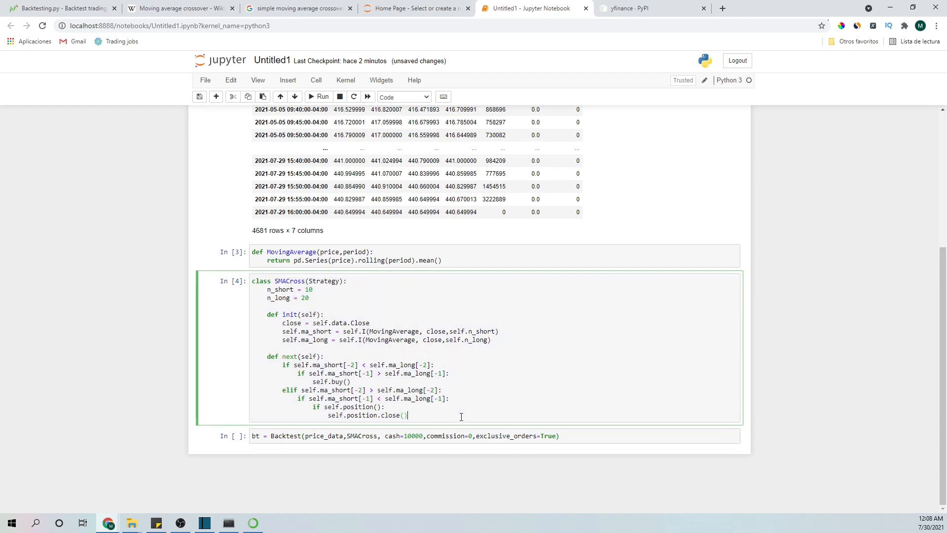
Store the run result as output = bt.run() after reviewing buy and position in the strategy
{"action": "double_click", "coordinate": [506, 436]}
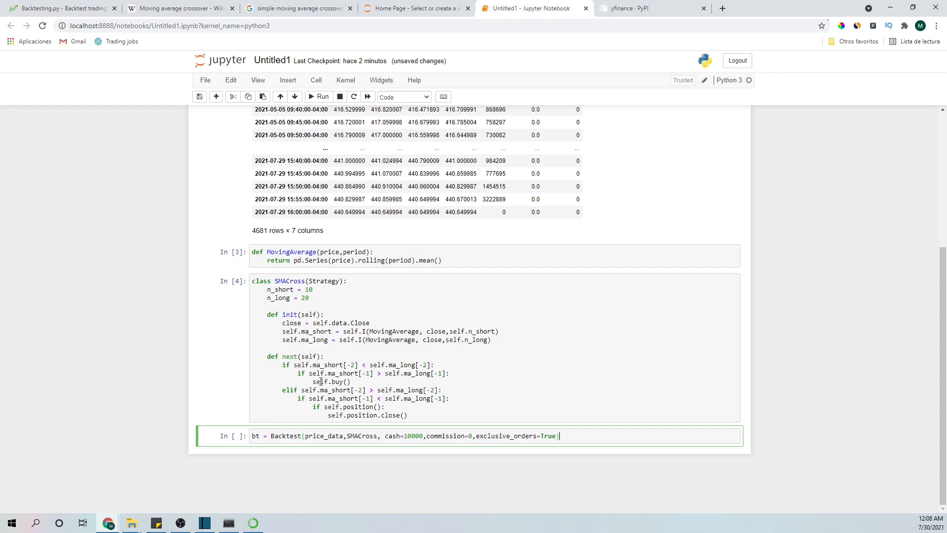
{"action": "double_click", "coordinate": [336, 380]}
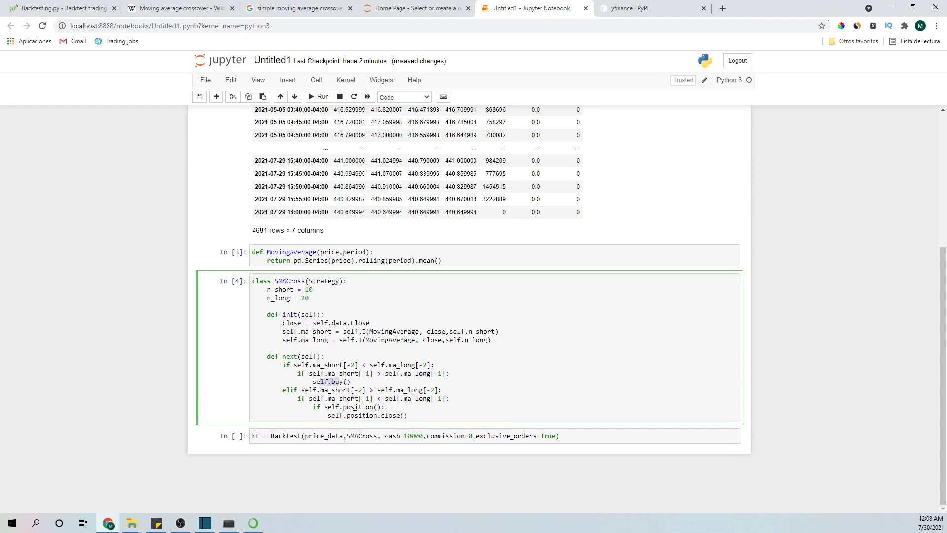
{"action": "double_click", "coordinate": [506, 436]}
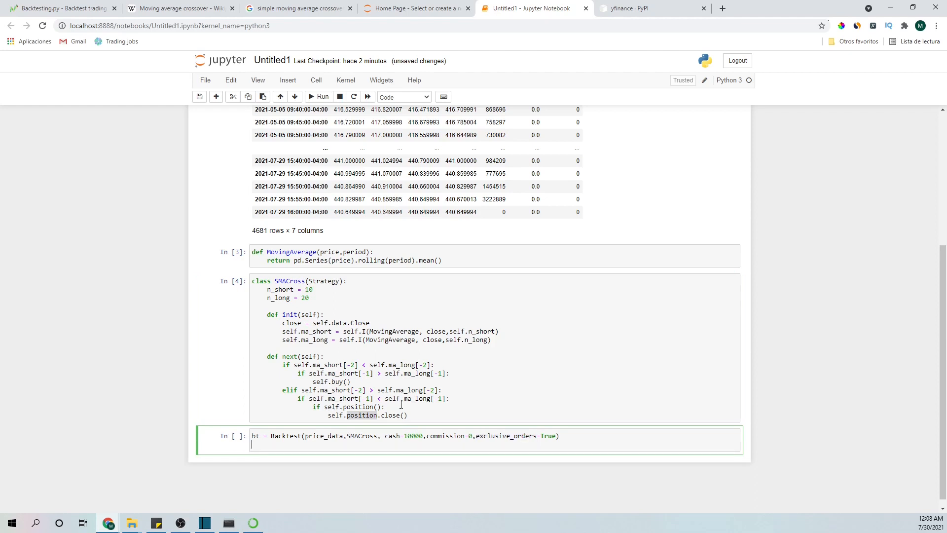
{"action": "type", "text": "output"}
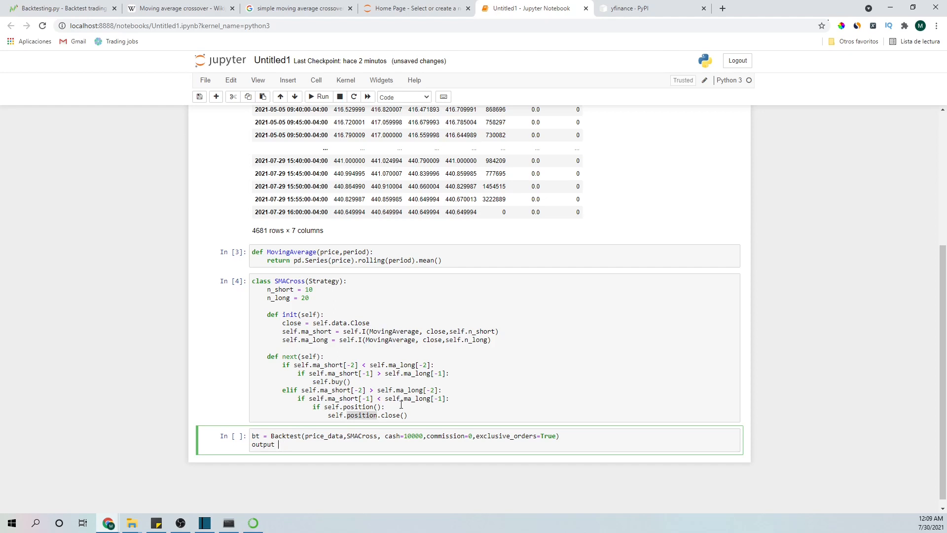
{"action": "type", "text": "="}
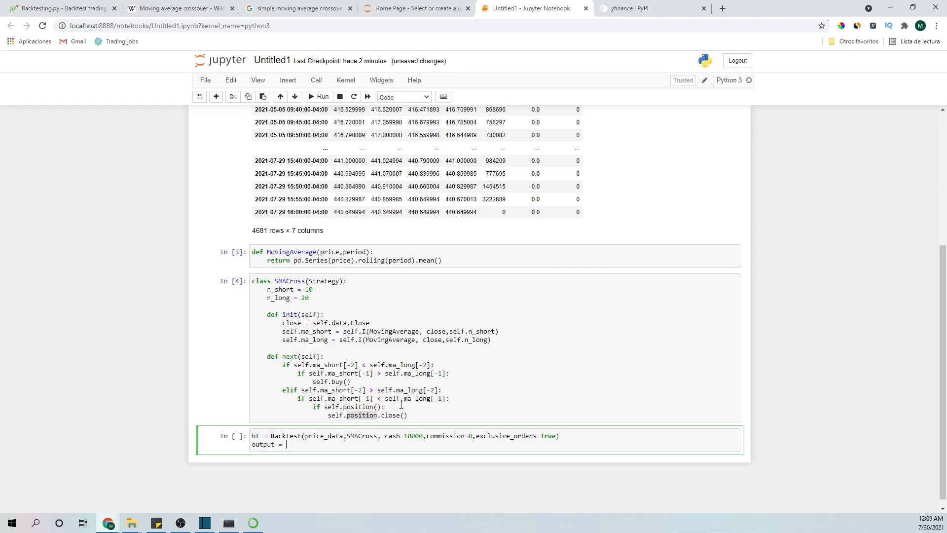
{"action": "type", "text": "bt.run("}
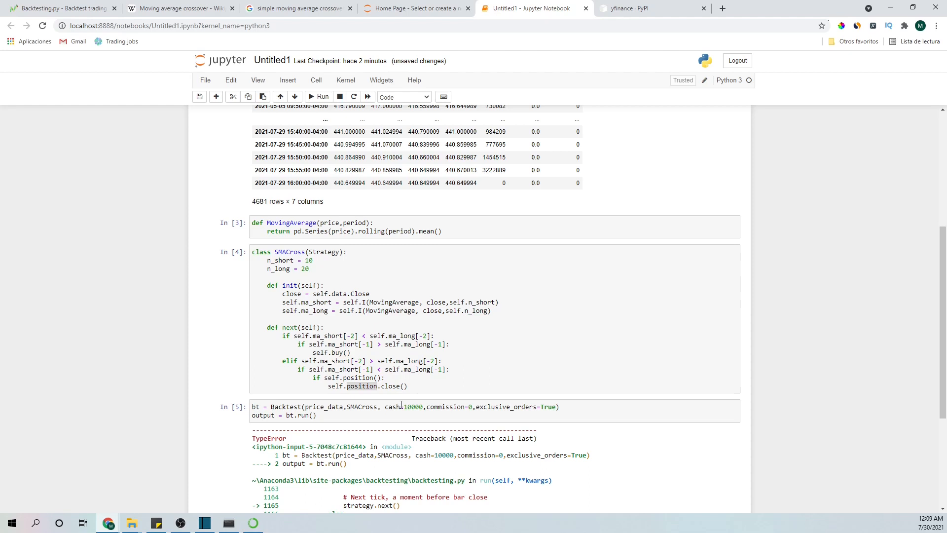
Read the 'Position' not callable TypeError and change self.position() to self.position
{"action": "scroll", "scroll_direction": "down", "scroll_amount": 3}
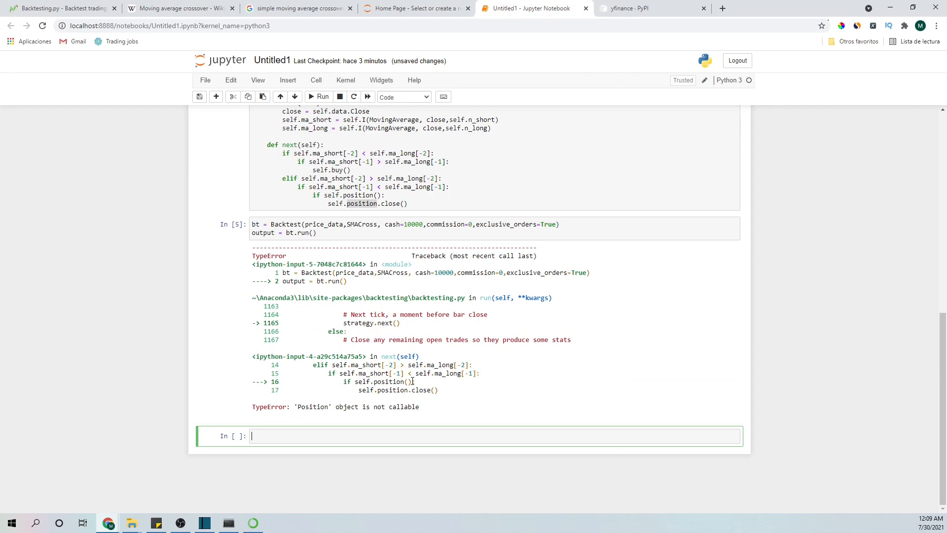
{"action": "left_click", "coordinate": [420, 389]}
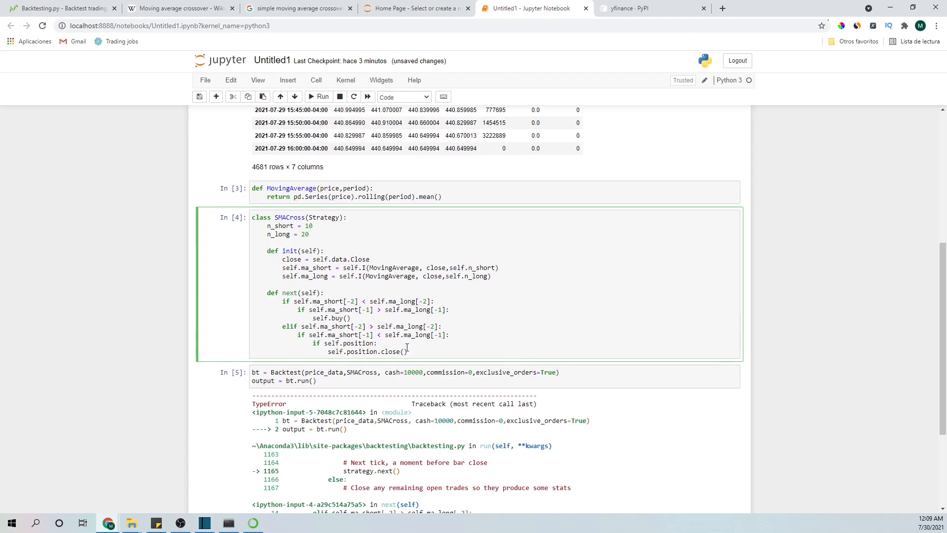
{"action": "left_click", "coordinate": [318, 97]}
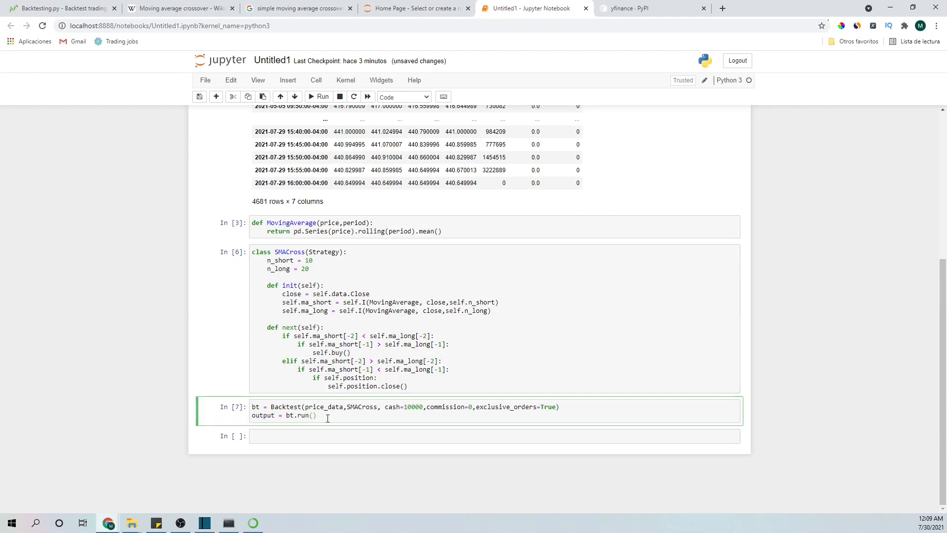
Add bt.plot() to the backtest cell and view the Bokeh equity, P/L and trades charts
{"action": "type", "text": "bt."}
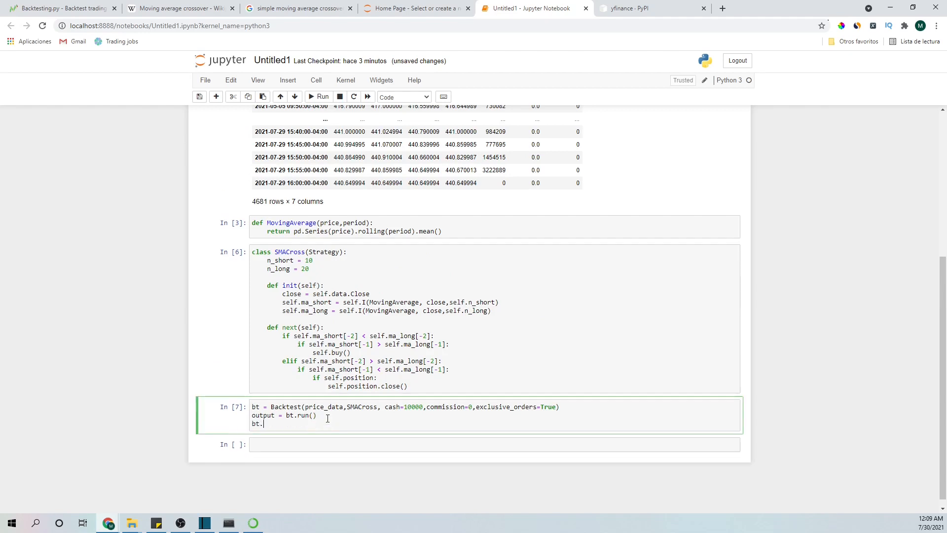
{"action": "type", "text": "plot()"}
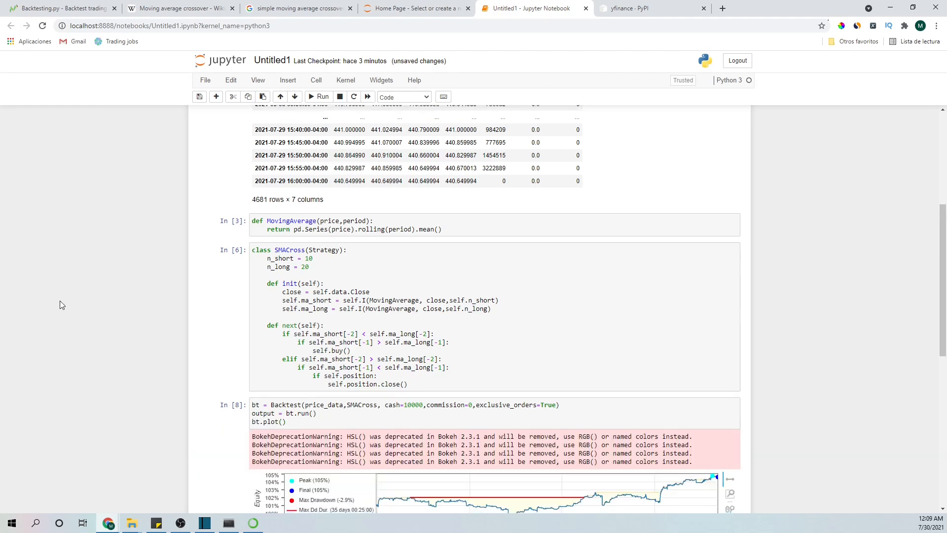
{"action": "scroll", "scroll_direction": "down", "scroll_amount": 3}
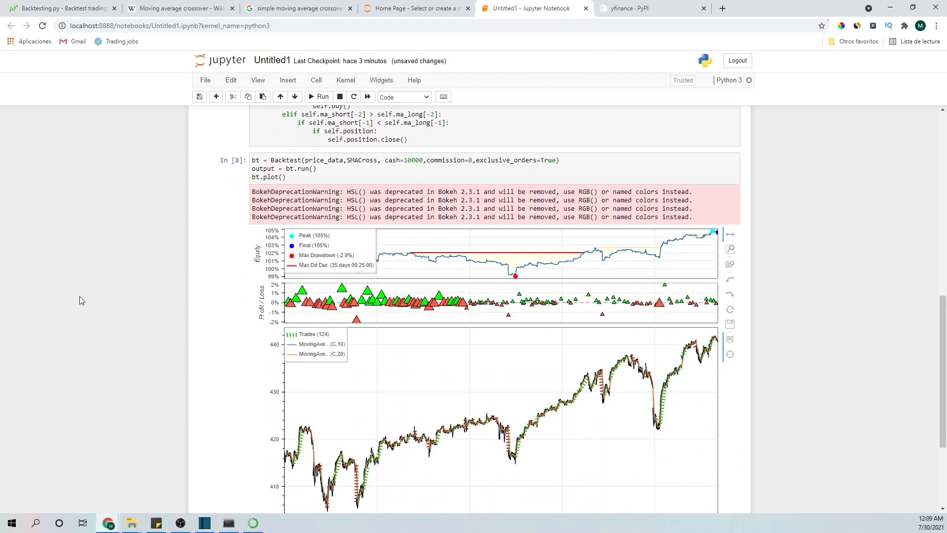
{"action": "mouse_move", "coordinate": [324, 340]}
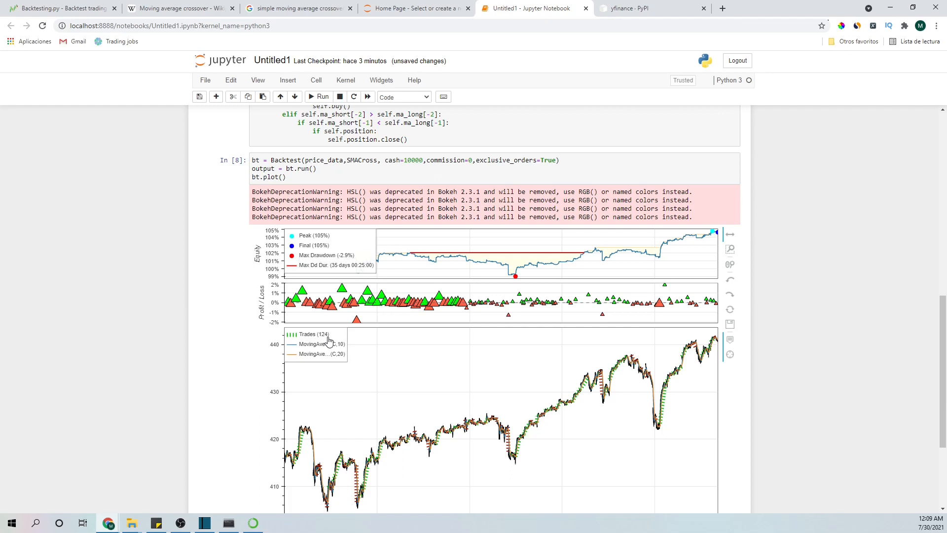
{"action": "mouse_move", "coordinate": [306, 249]}
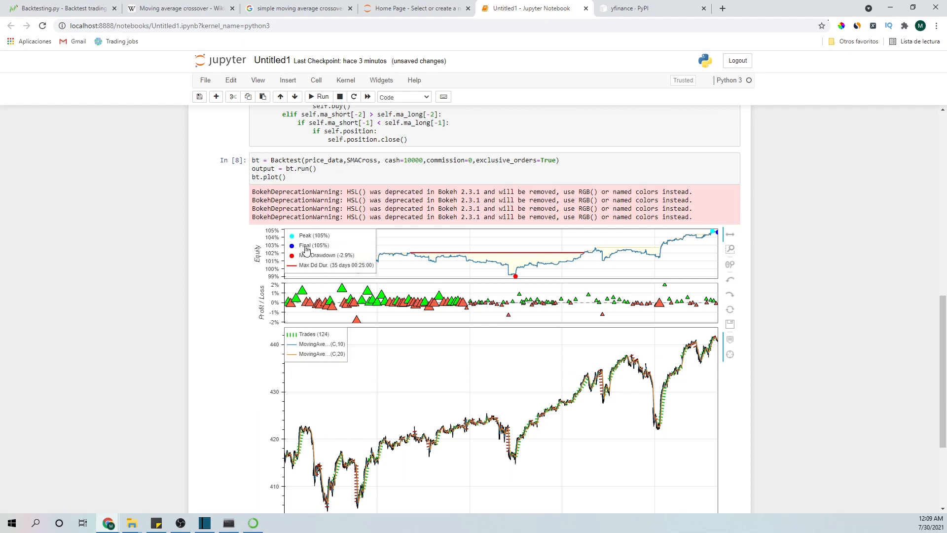
{"action": "mouse_move", "coordinate": [323, 252]}
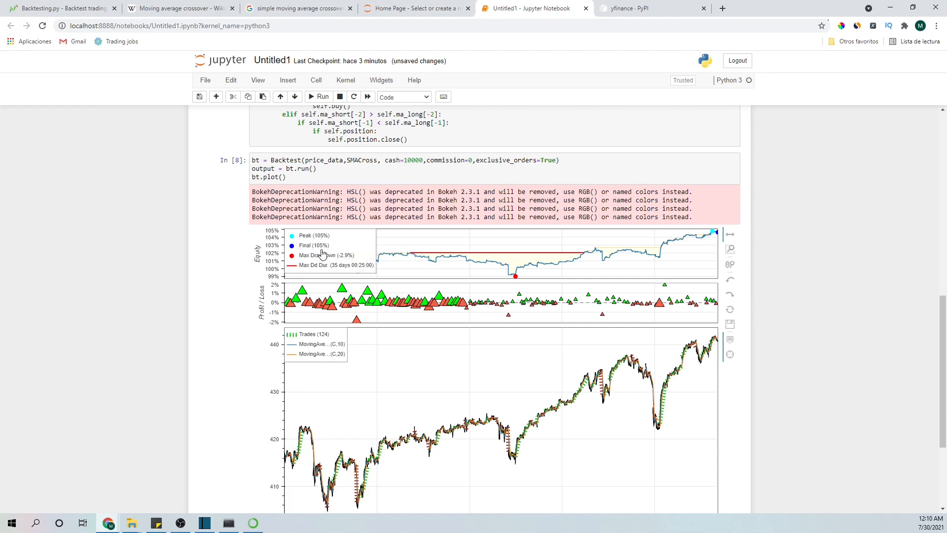
{"action": "mouse_move", "coordinate": [327, 262]}
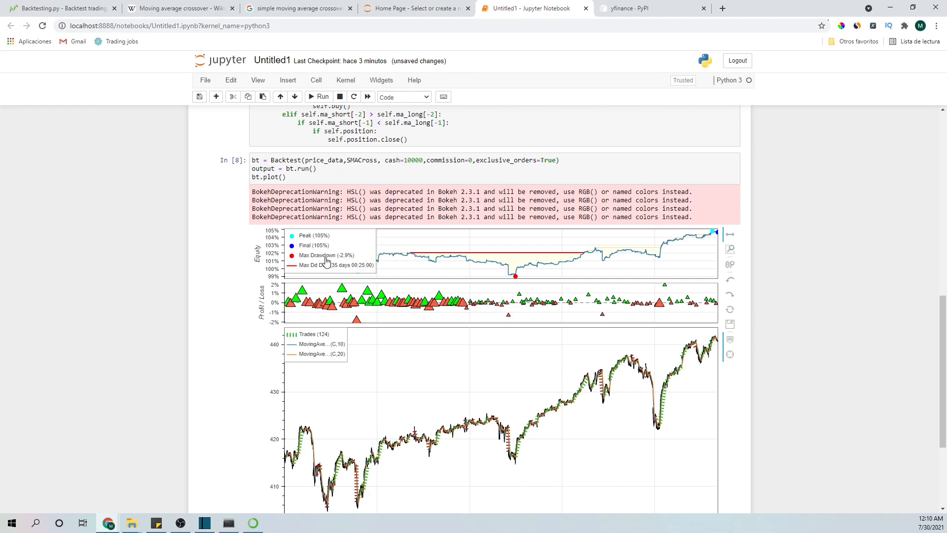
{"action": "mouse_move", "coordinate": [345, 261]}
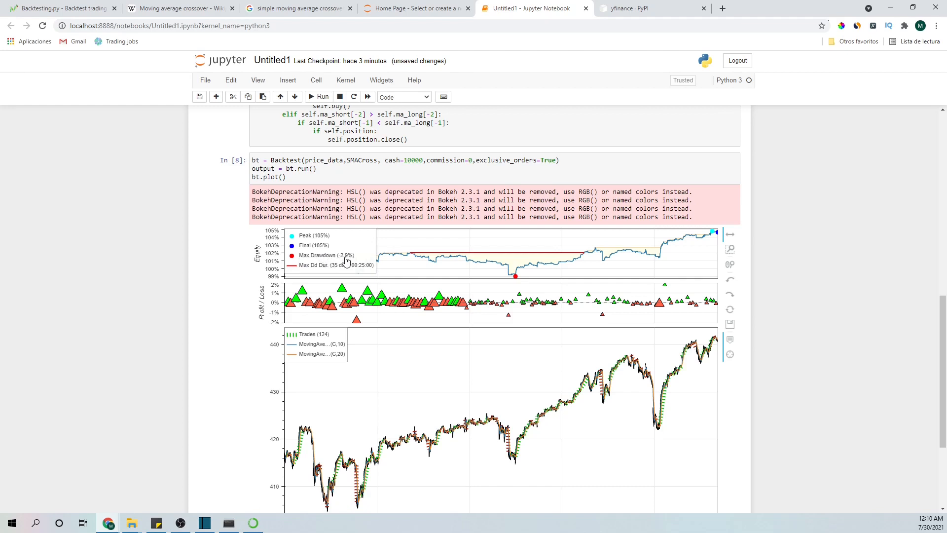
{"action": "mouse_move", "coordinate": [188, 300]}
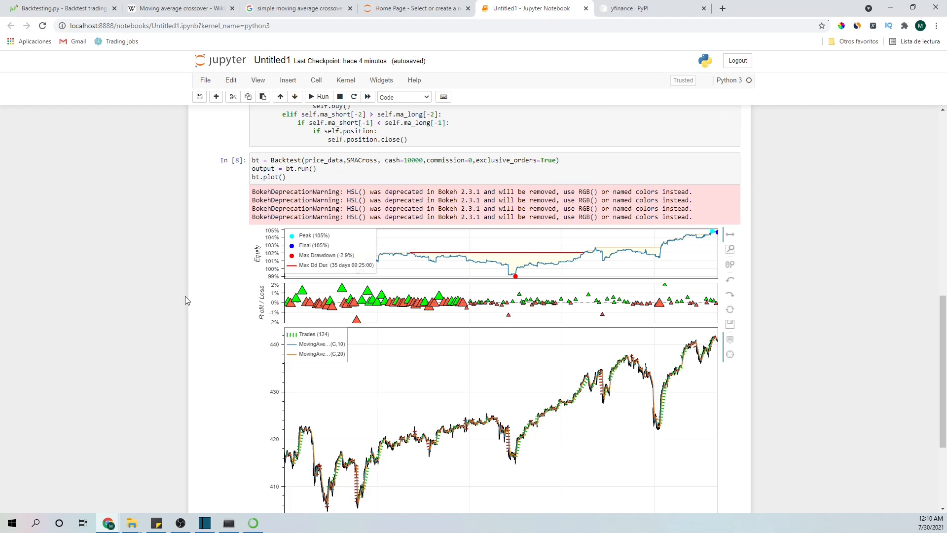
{"action": "scroll", "scroll_direction": "down", "scroll_amount": 3}
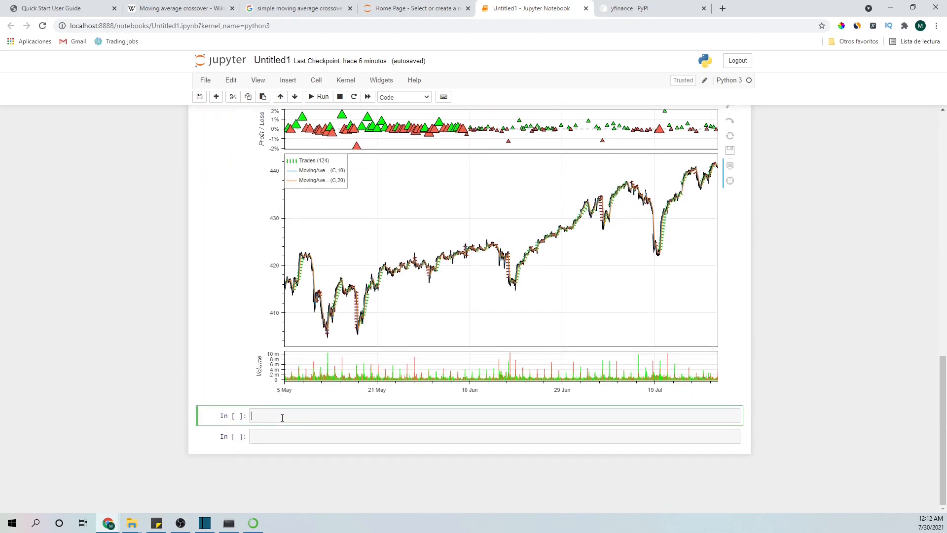
Display output's statistics and compare the 4.63% return with the 5.70% buy-and-hold return
{"action": "type", "text": "output"}
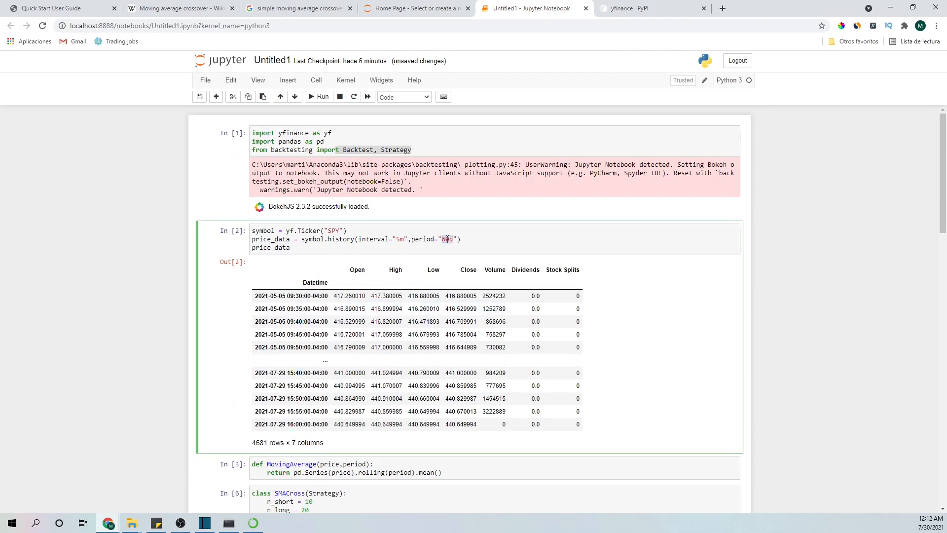
{"action": "scroll", "scroll_direction": "down", "scroll_amount": 3}
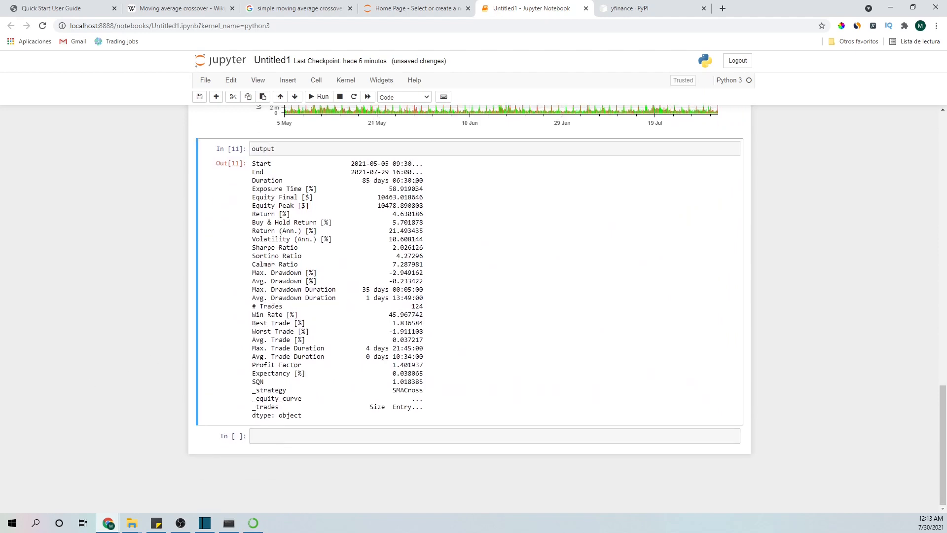
{"action": "double_click", "coordinate": [401, 213]}
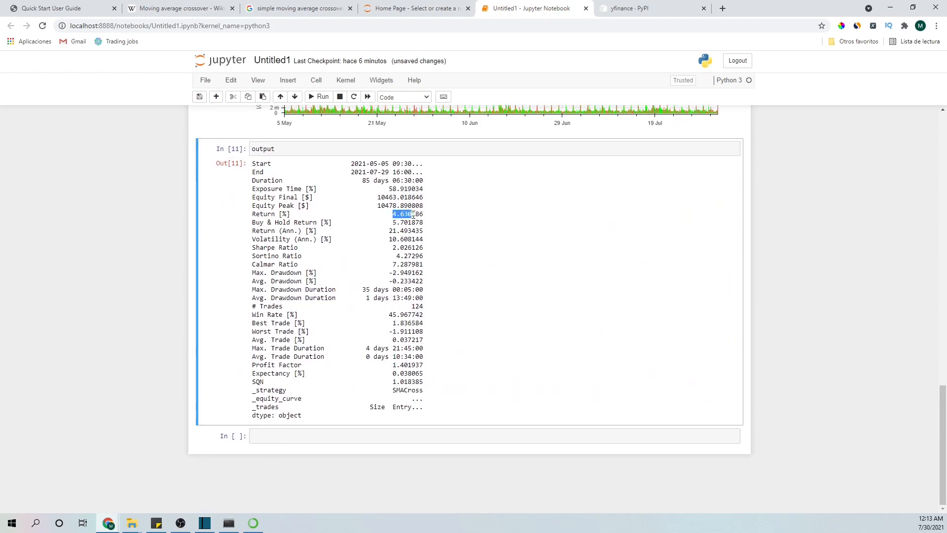
{"action": "left_click", "coordinate": [251, 223]}
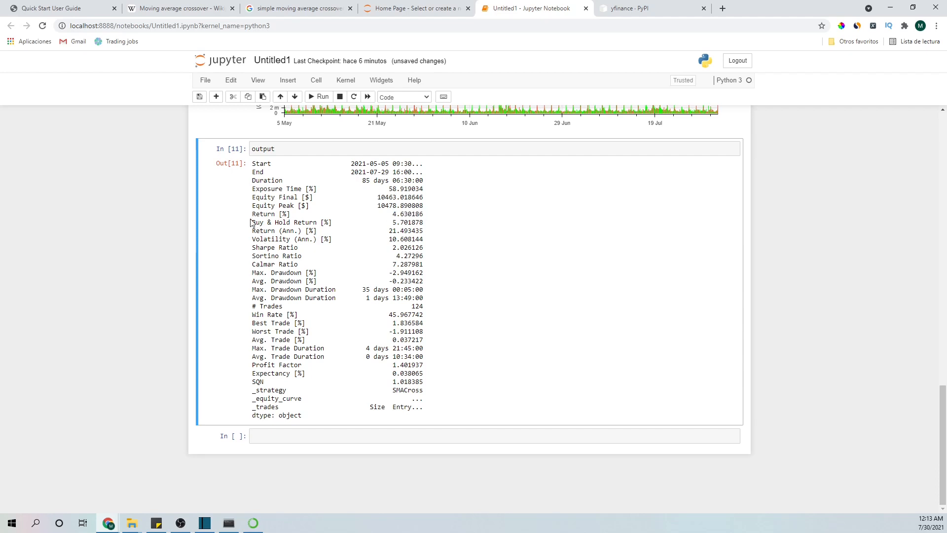
{"action": "double_click", "coordinate": [290, 222]}
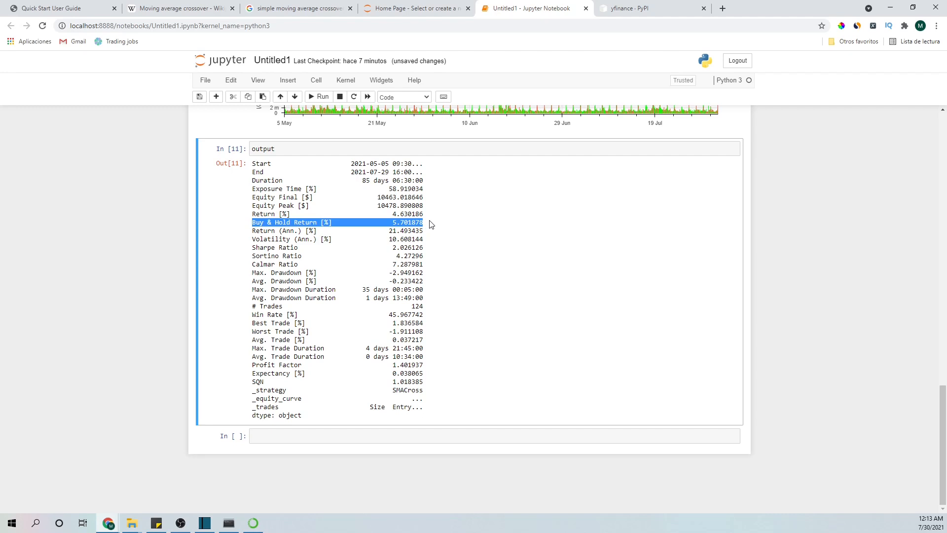
{"action": "mouse_move", "coordinate": [434, 221]}
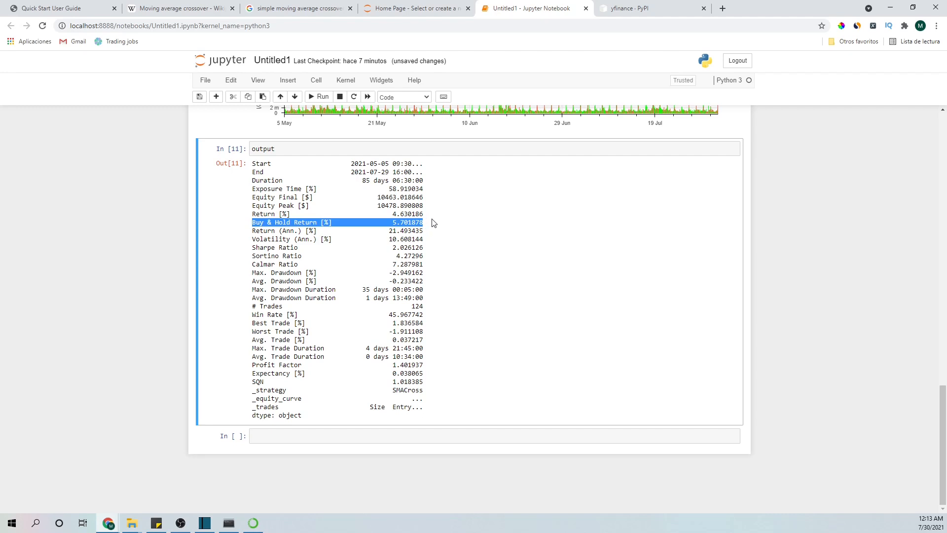